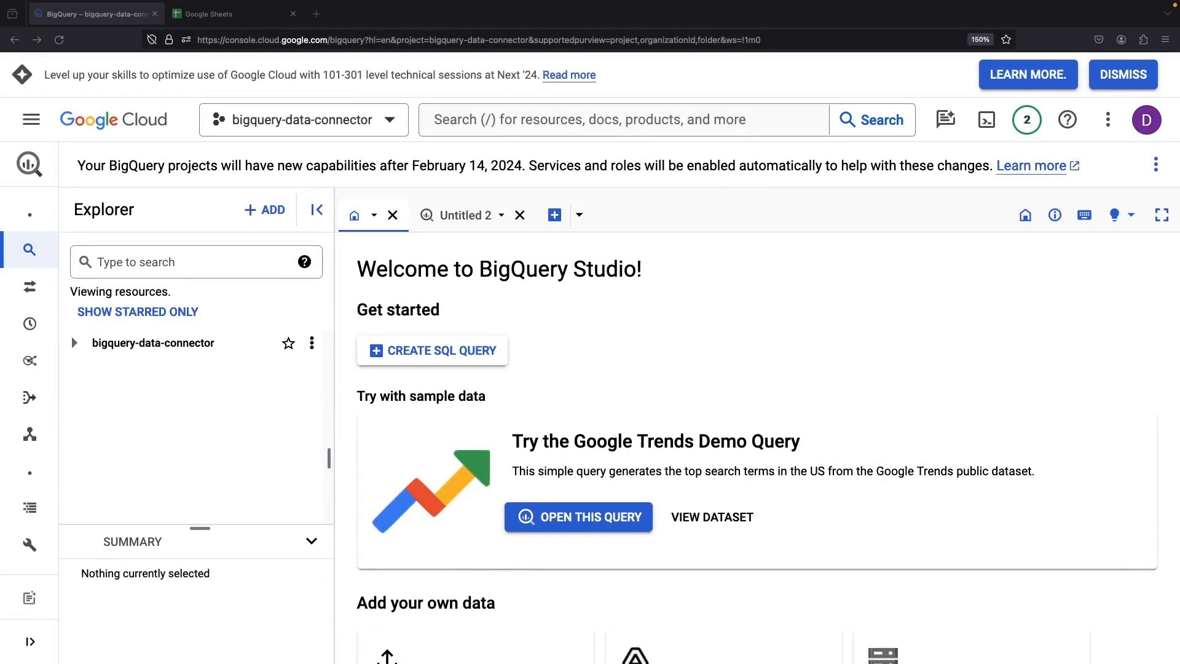
{"action": "mouse_move", "coordinate": [75, 397]}
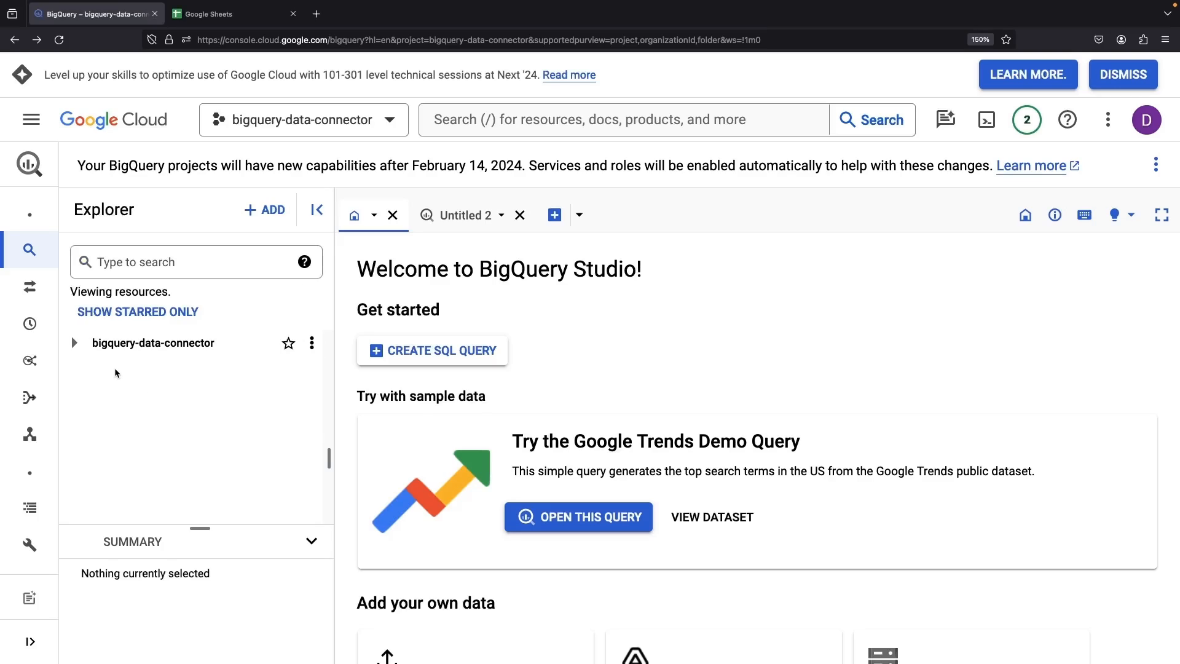
- Glance at the Sheets home, then expand bigquery-data-connector in BigQuery's Explorer
{"action": "left_click", "coordinate": [234, 14]}
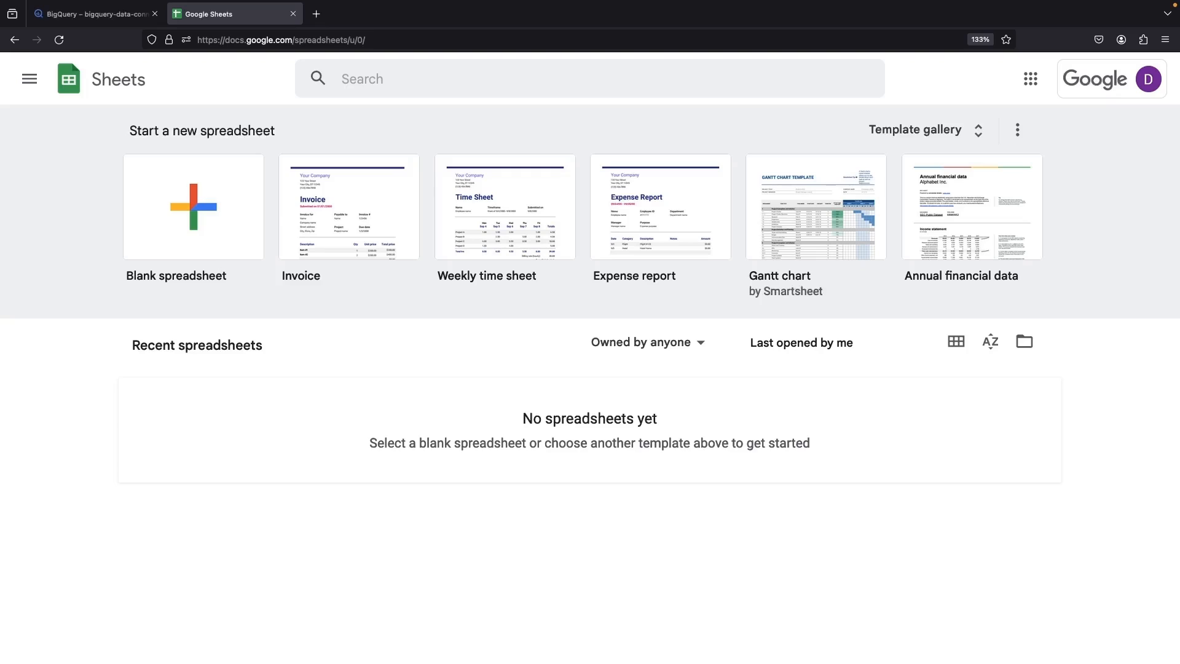
{"action": "mouse_move", "coordinate": [220, 302]}
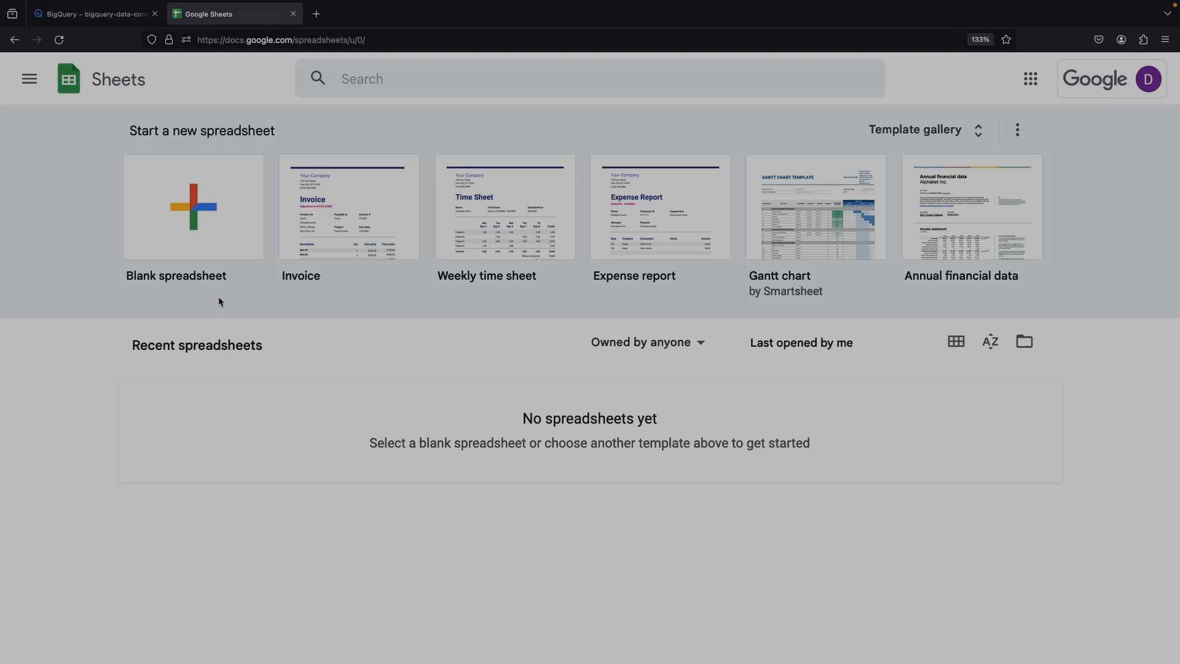
{"action": "left_click", "coordinate": [90, 13]}
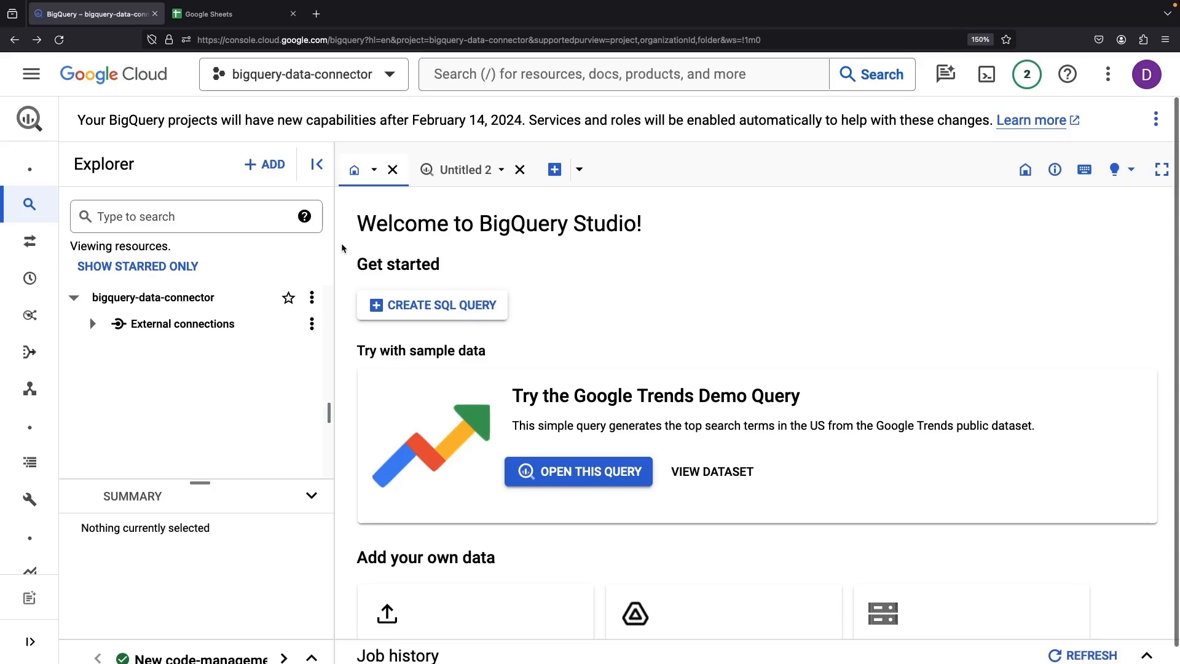
- Search the data Marketplace for 'nyc' and open the NYC Street Trees listing
{"action": "left_click", "coordinate": [264, 164]}
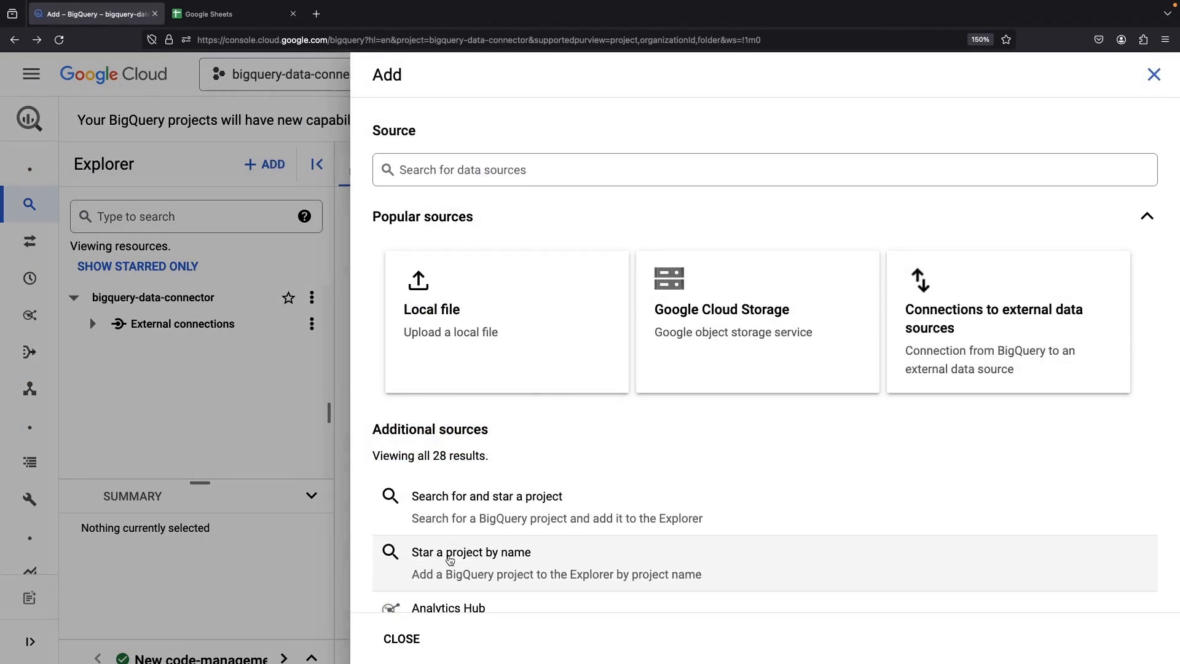
{"action": "scroll", "scroll_direction": "down", "scroll_amount": 3}
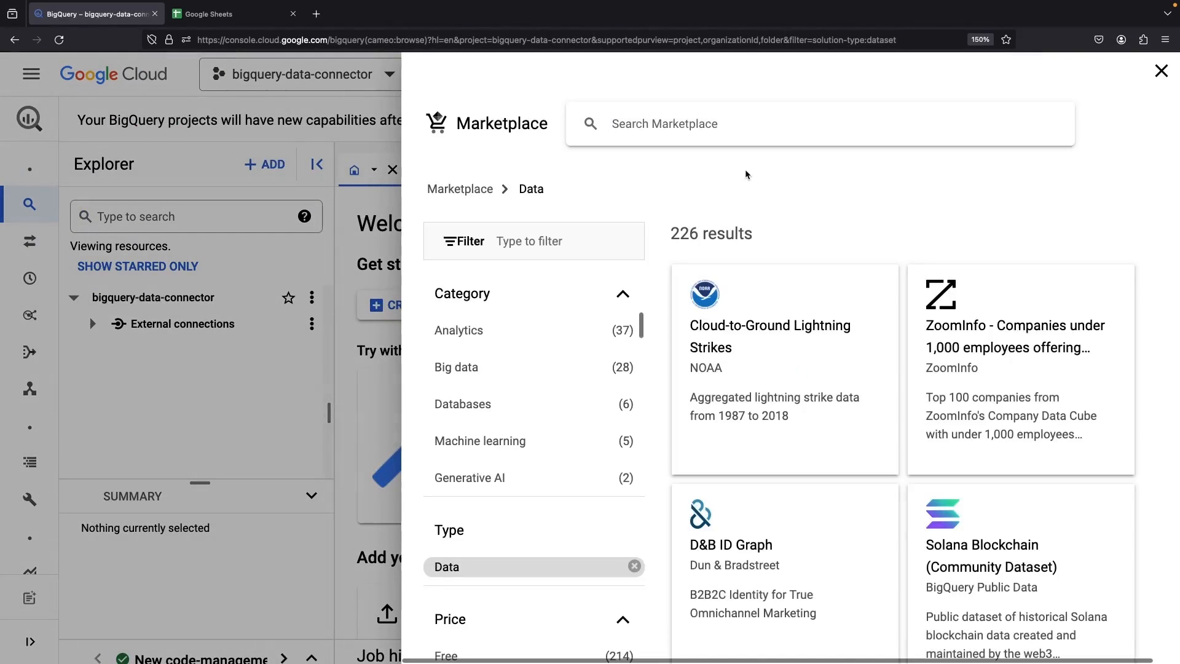
{"action": "type", "text": "n"}
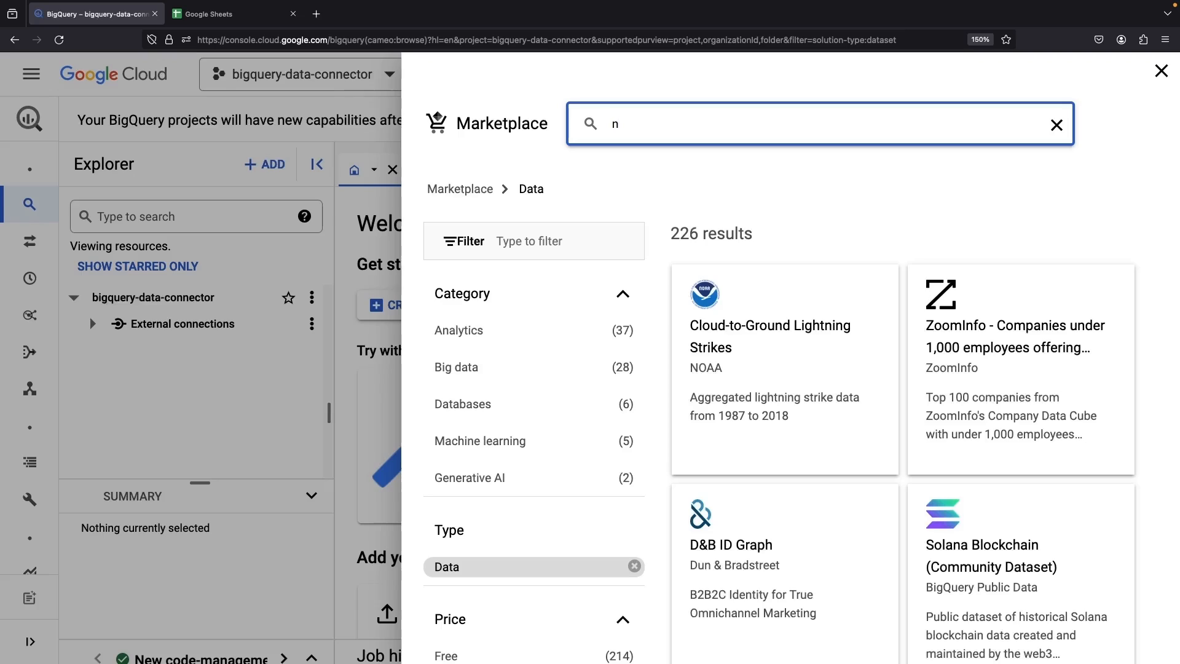
{"action": "type", "text": "yc"}
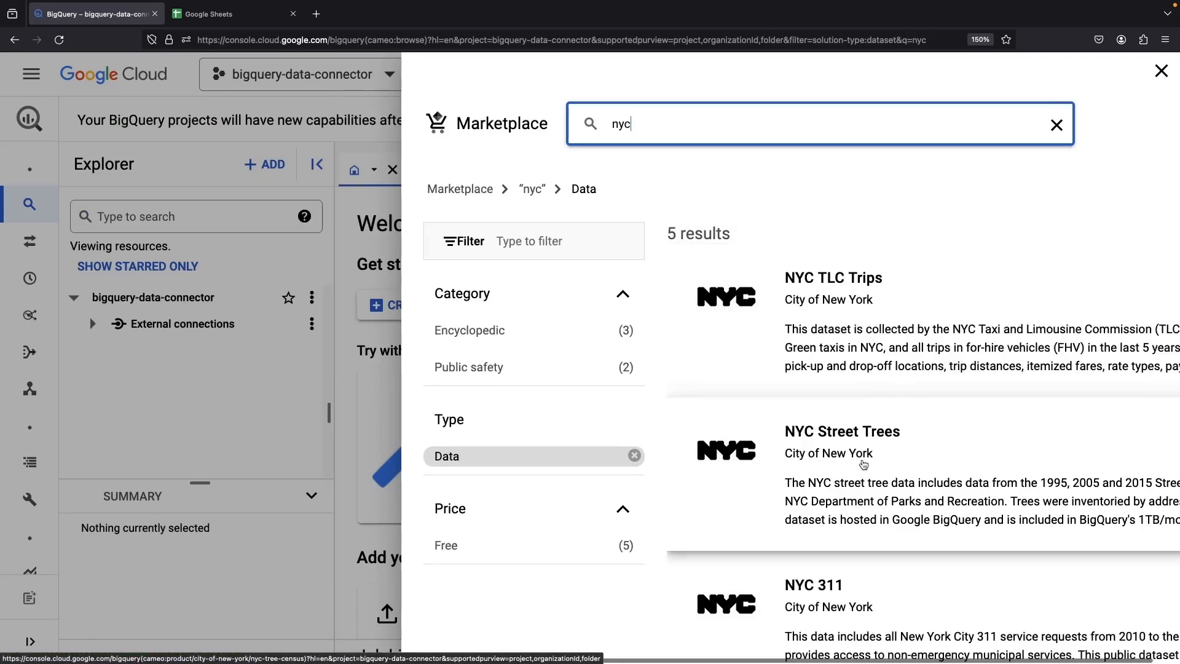
{"action": "left_click", "coordinate": [842, 431]}
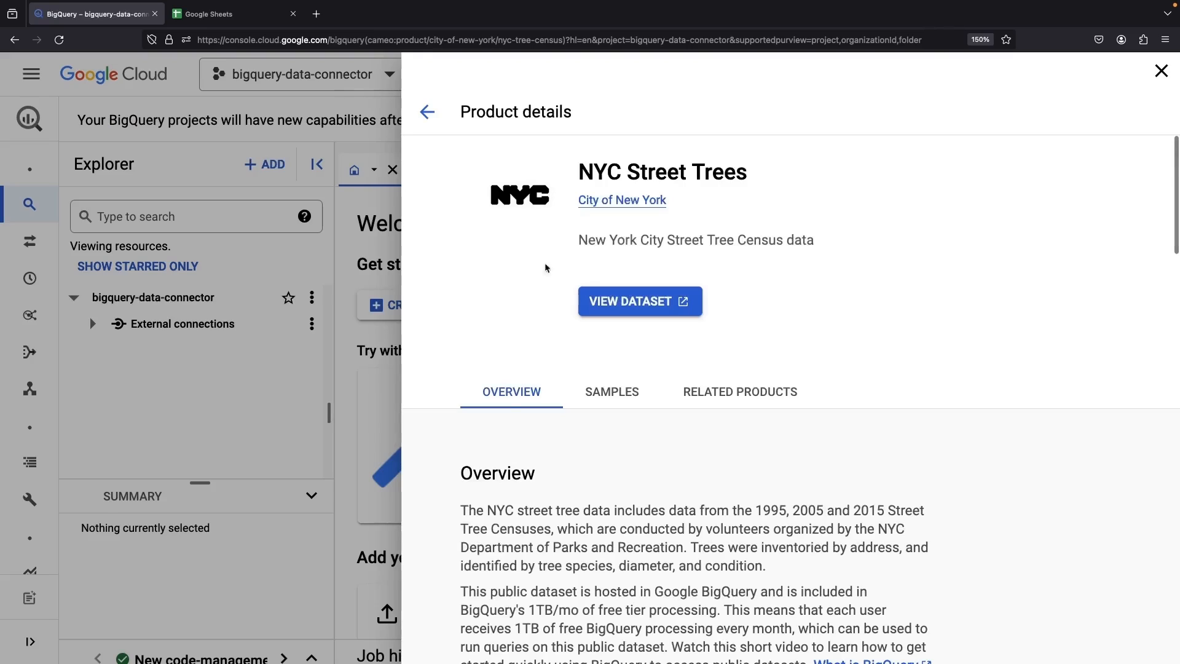
- Open the new_york_trees dataset in BigQuery and copy its dataset ID
{"action": "left_click", "coordinate": [640, 302]}
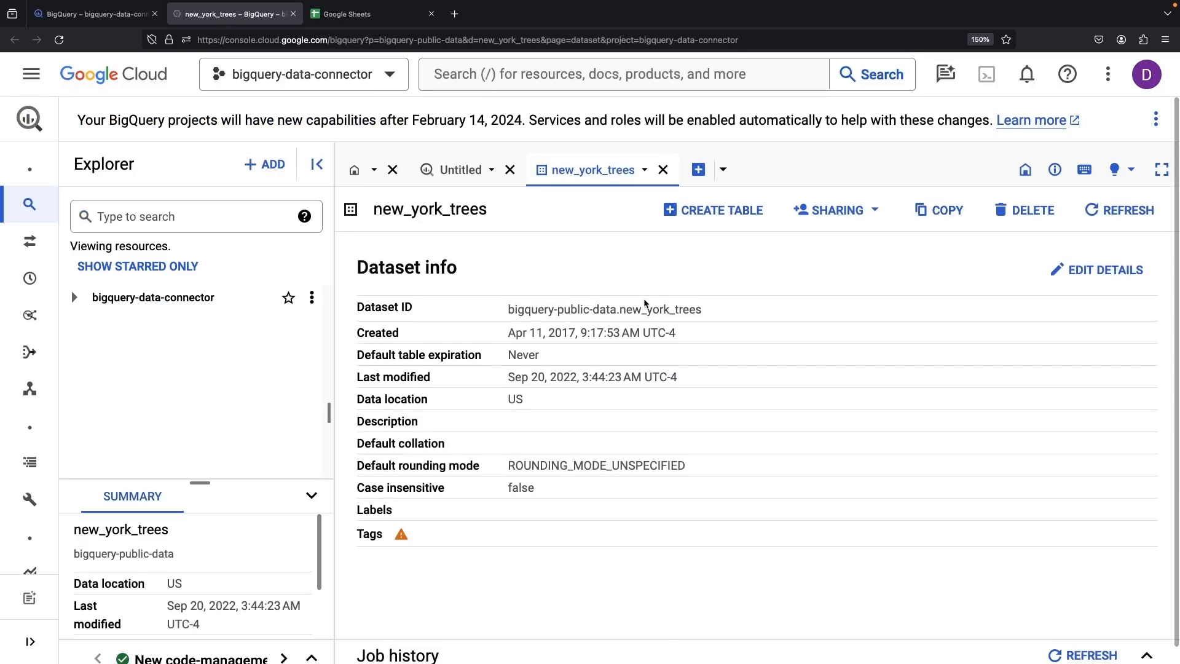
{"action": "left_click", "coordinate": [73, 298]}
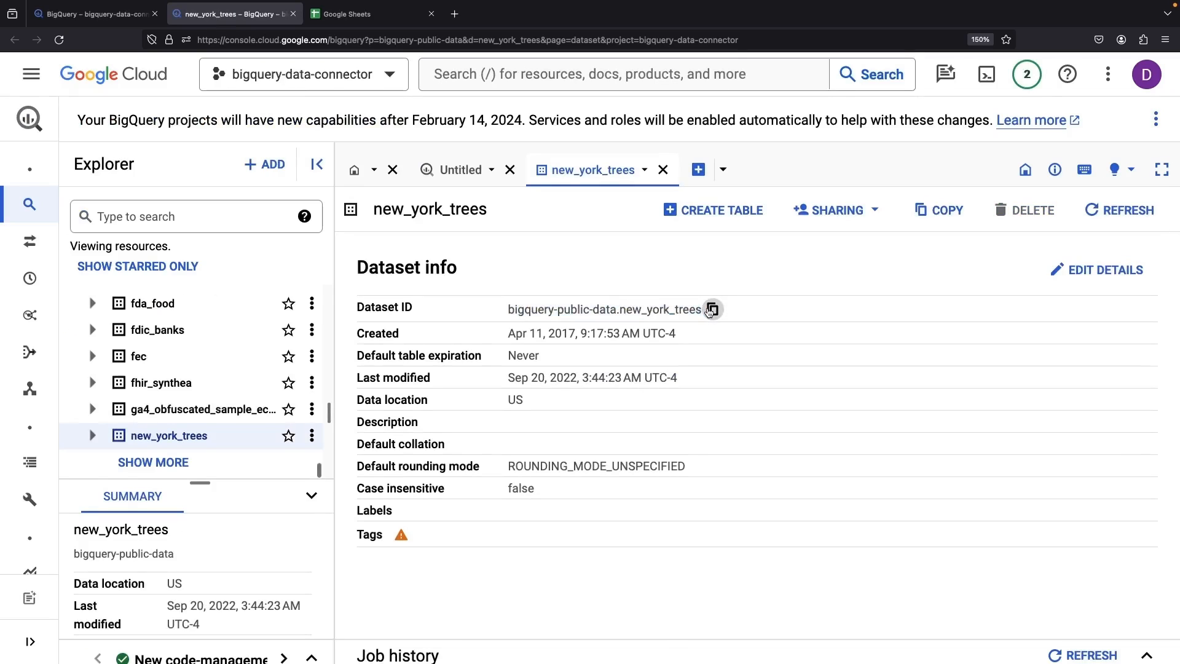
{"action": "left_click", "coordinate": [712, 310]}
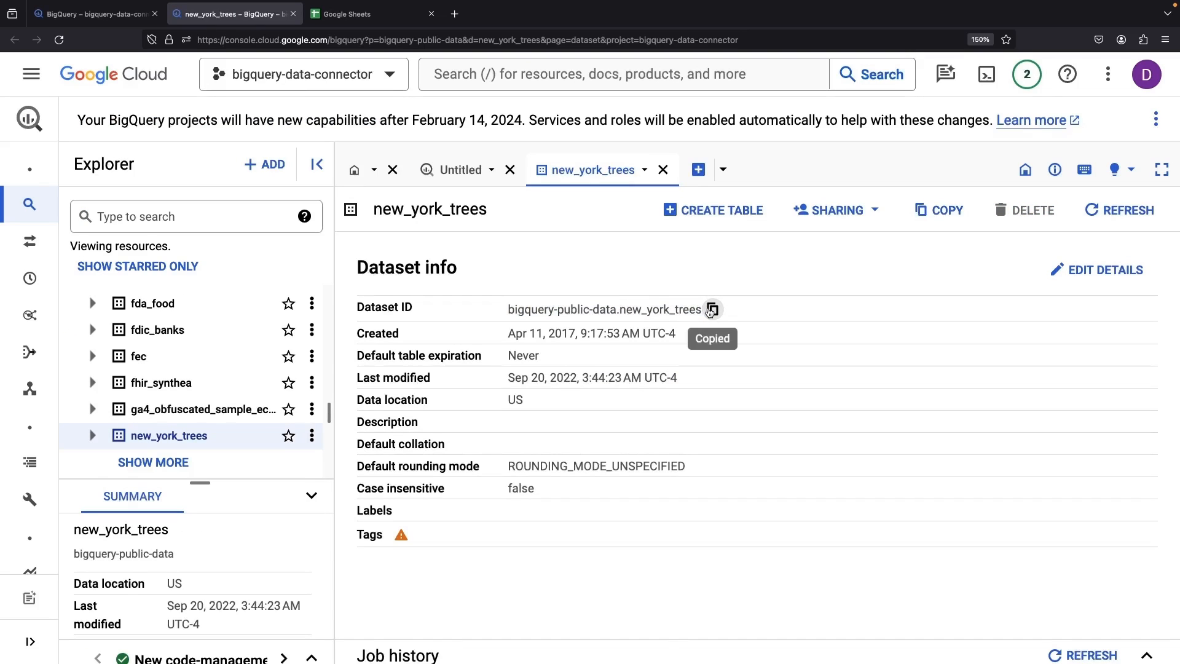
{"action": "left_click", "coordinate": [91, 14]}
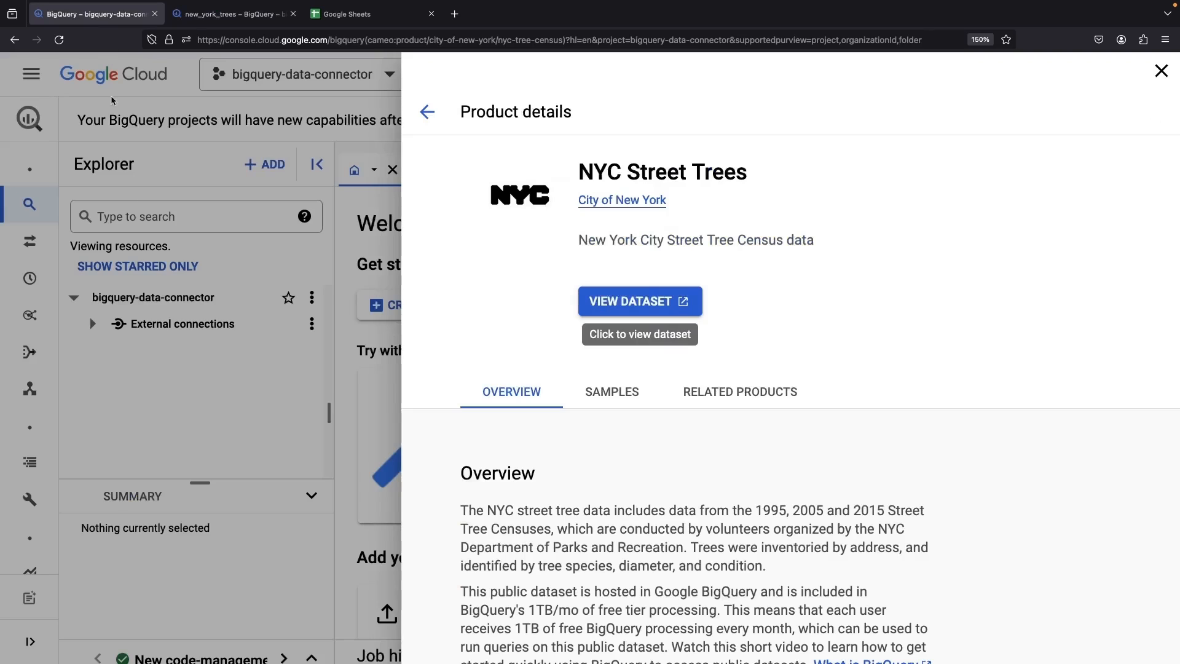
- Enable the BigQuery Data Transfer API via the Data transfers error link, then return there
{"action": "left_click", "coordinate": [29, 241]}
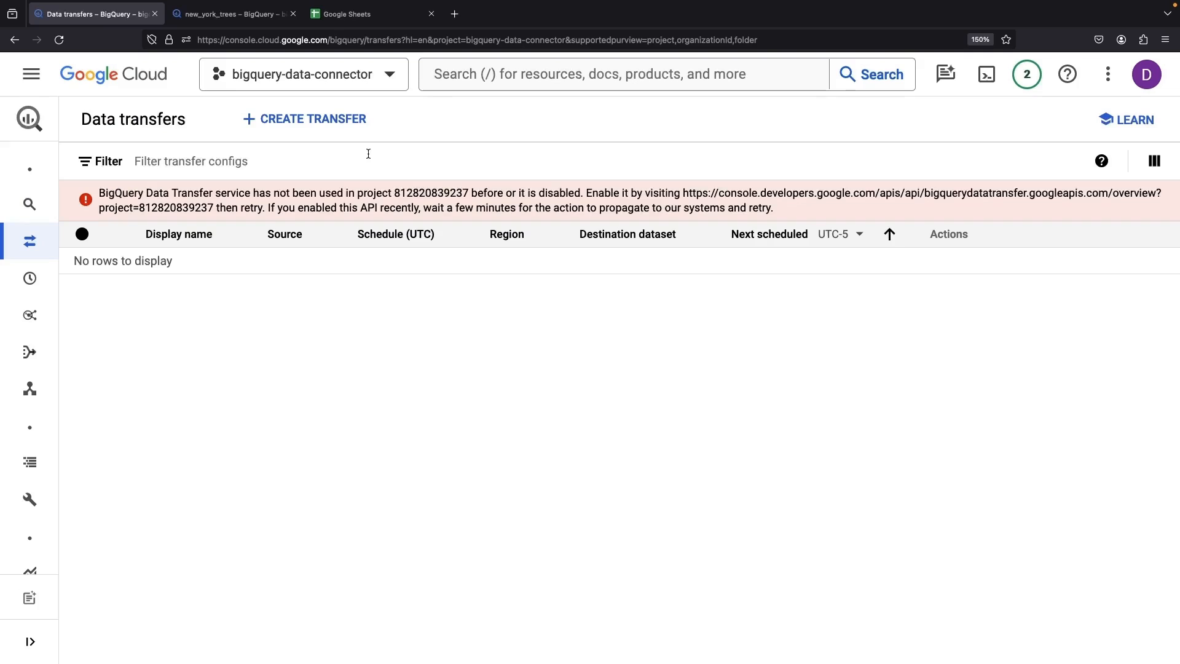
{"action": "mouse_move", "coordinate": [697, 192]}
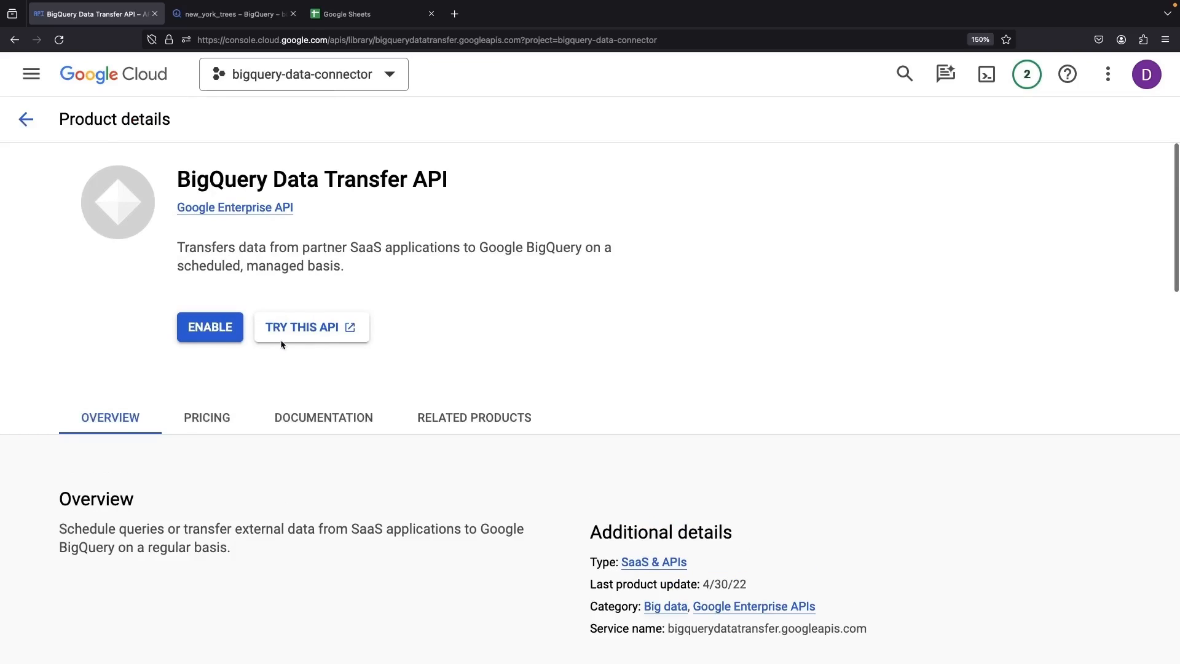
{"action": "left_click", "coordinate": [209, 326]}
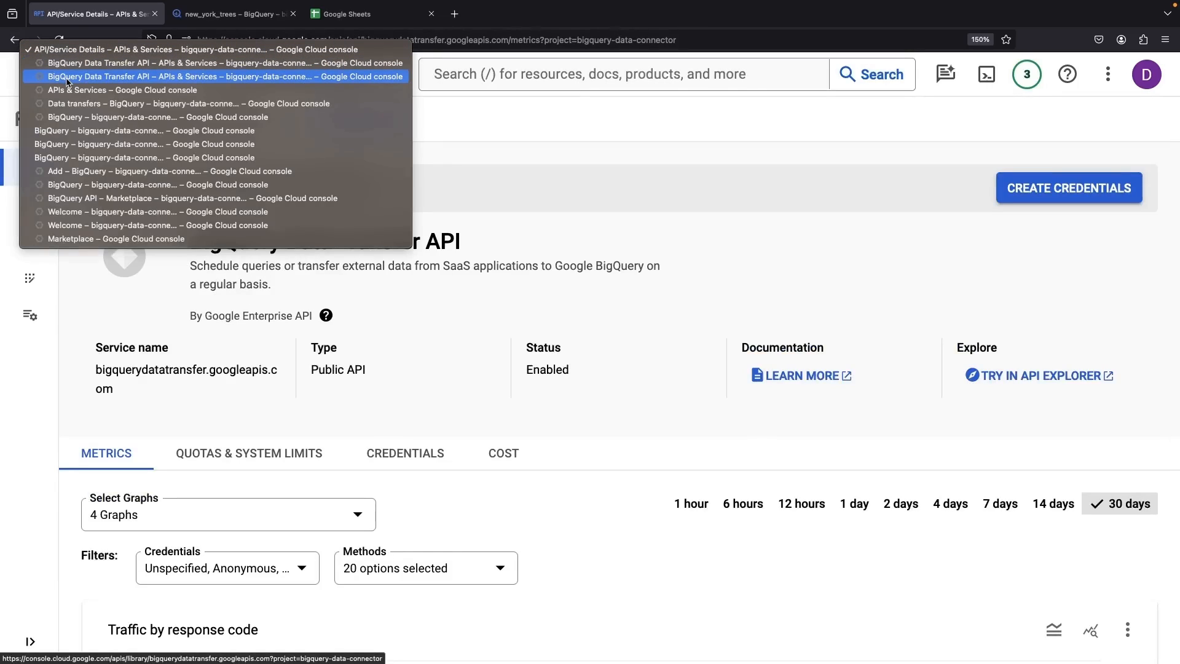
{"action": "mouse_move", "coordinate": [72, 104]}
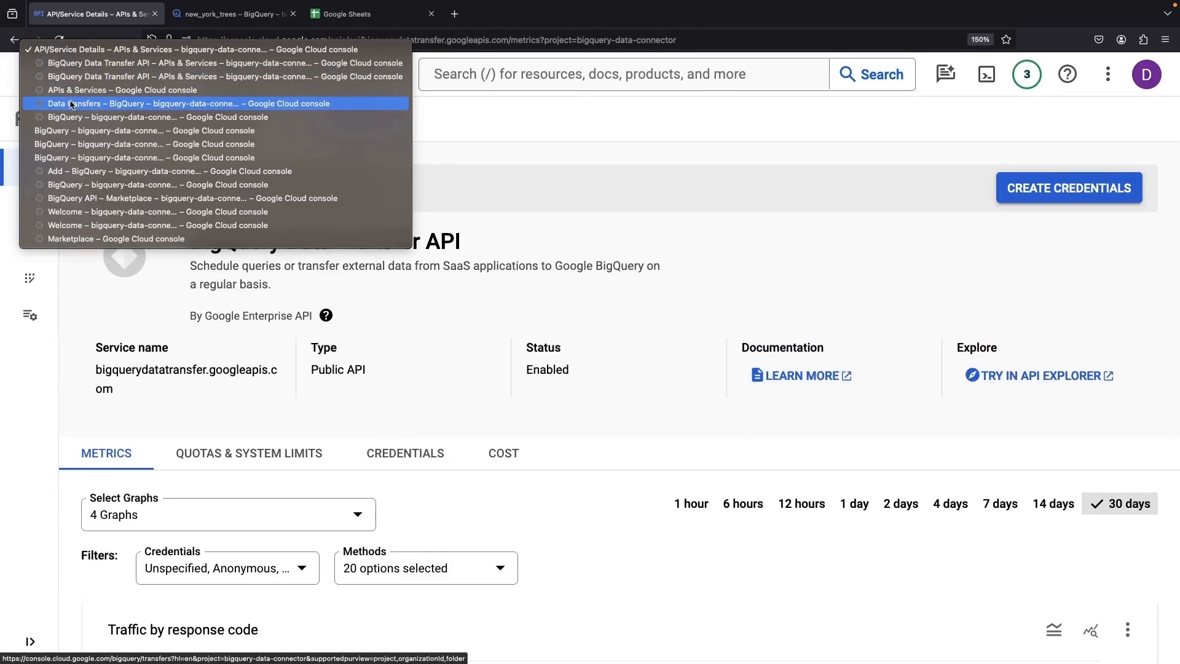
{"action": "left_click", "coordinate": [177, 104]}
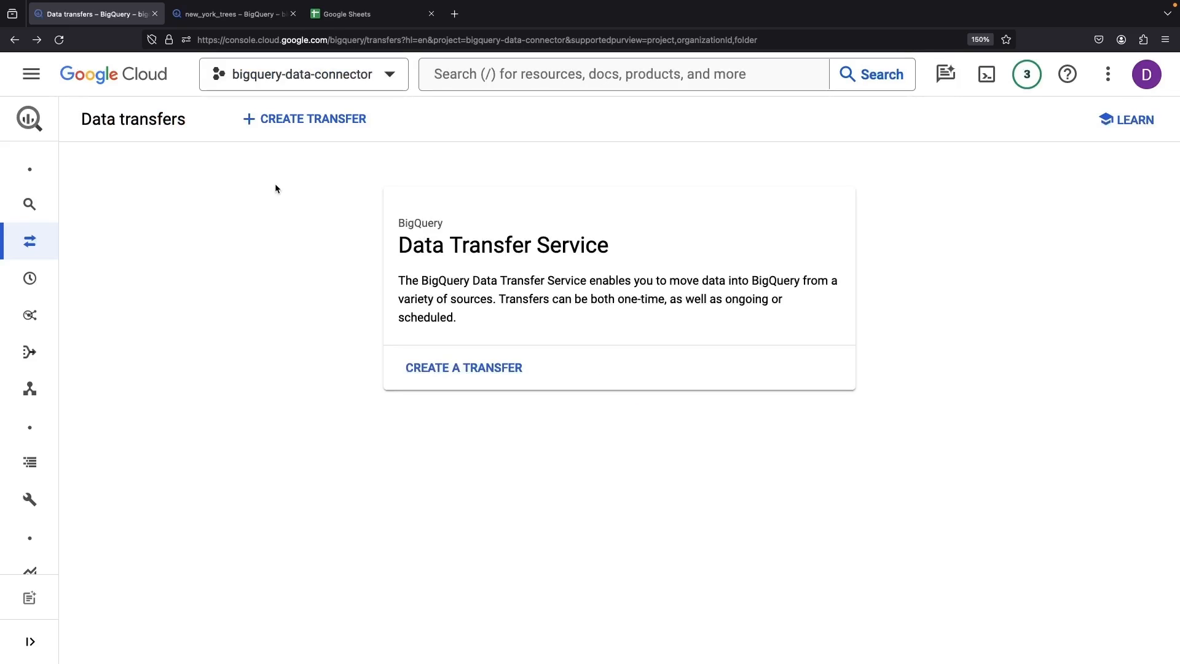
- Start a Dataset Copy transfer named new_york_tree that runs on demand
{"action": "left_click", "coordinate": [313, 118]}
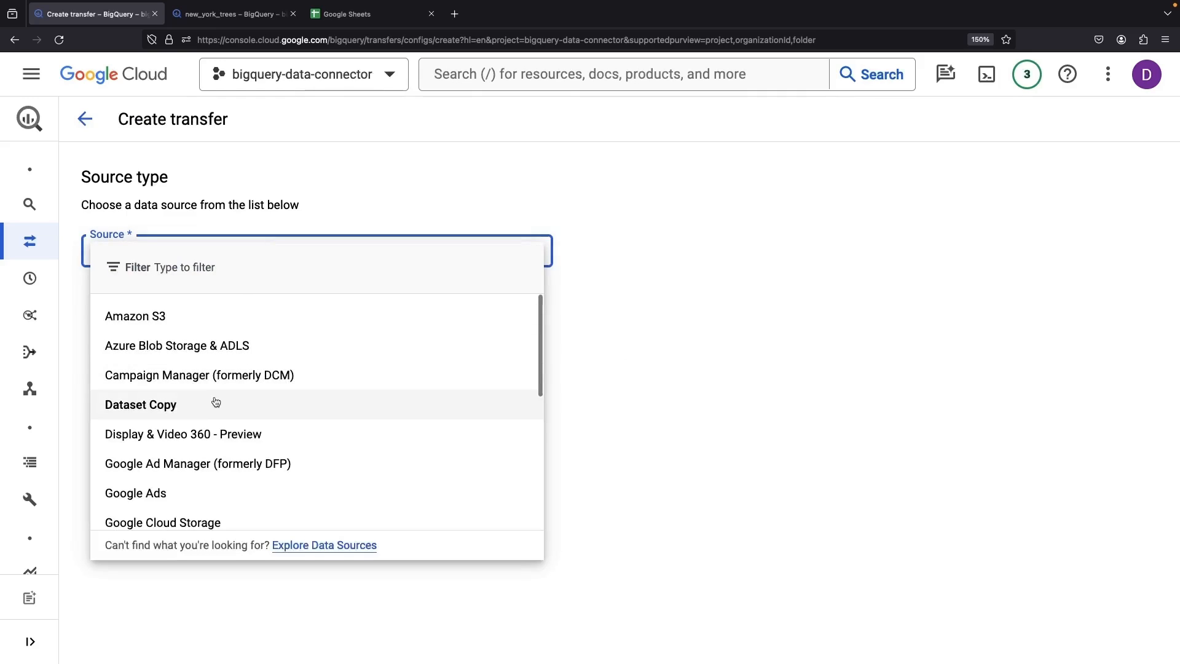
{"action": "left_click", "coordinate": [140, 405]}
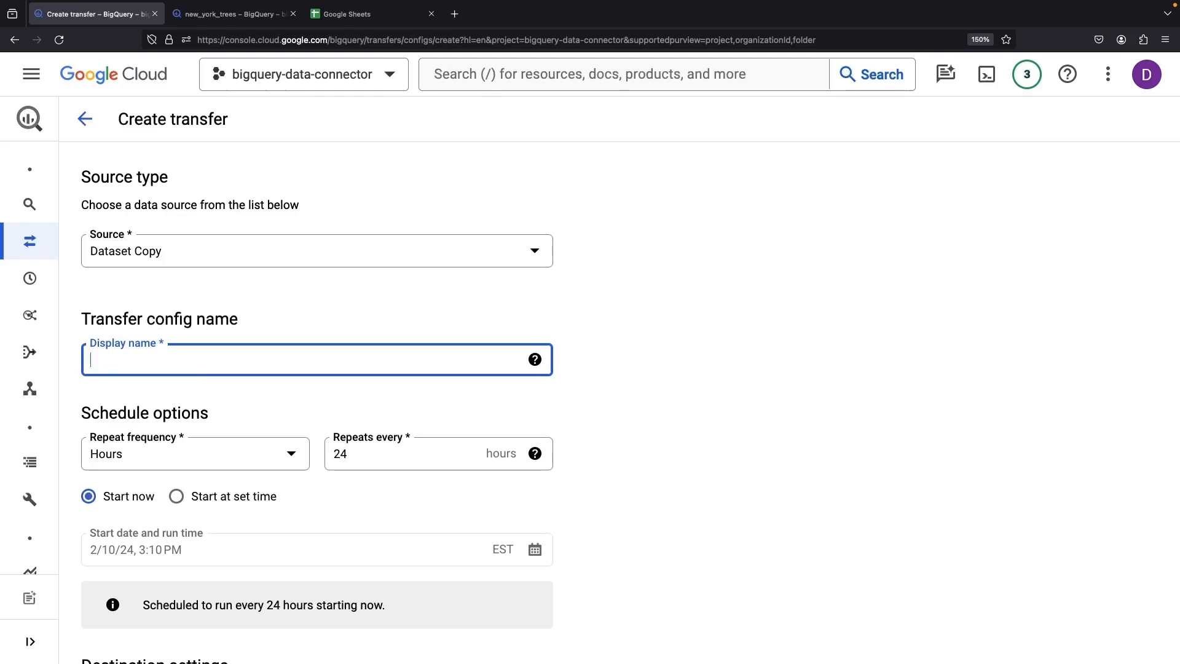
{"action": "type", "text": "new_york_tree"}
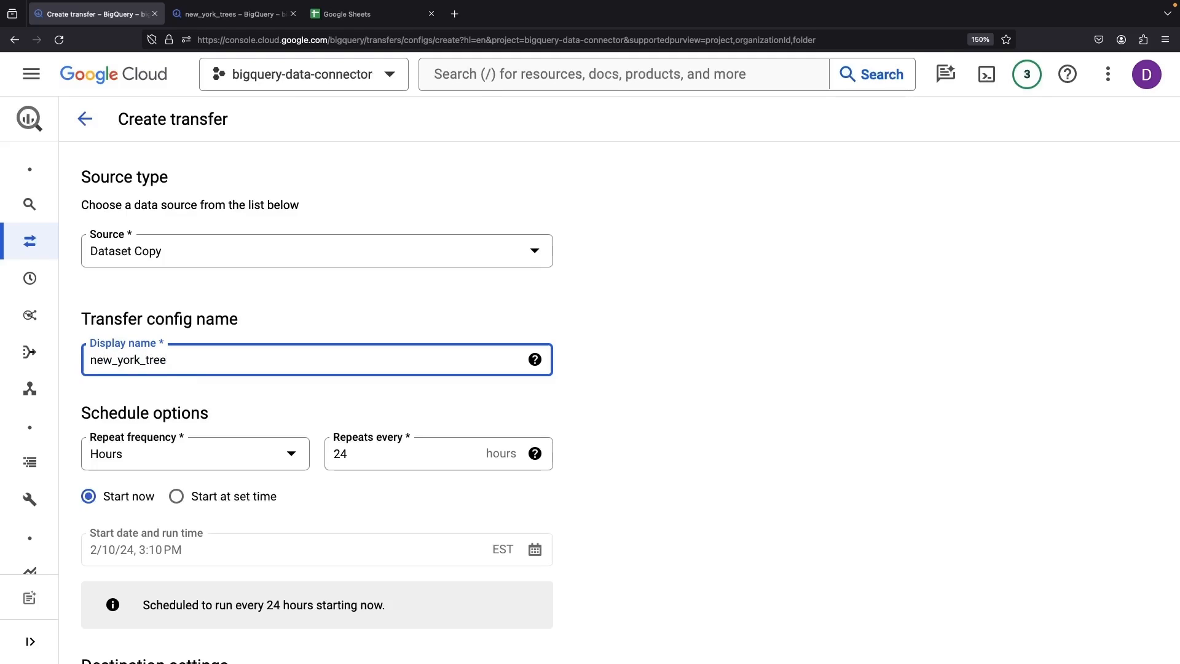
{"action": "left_click", "coordinate": [194, 454]}
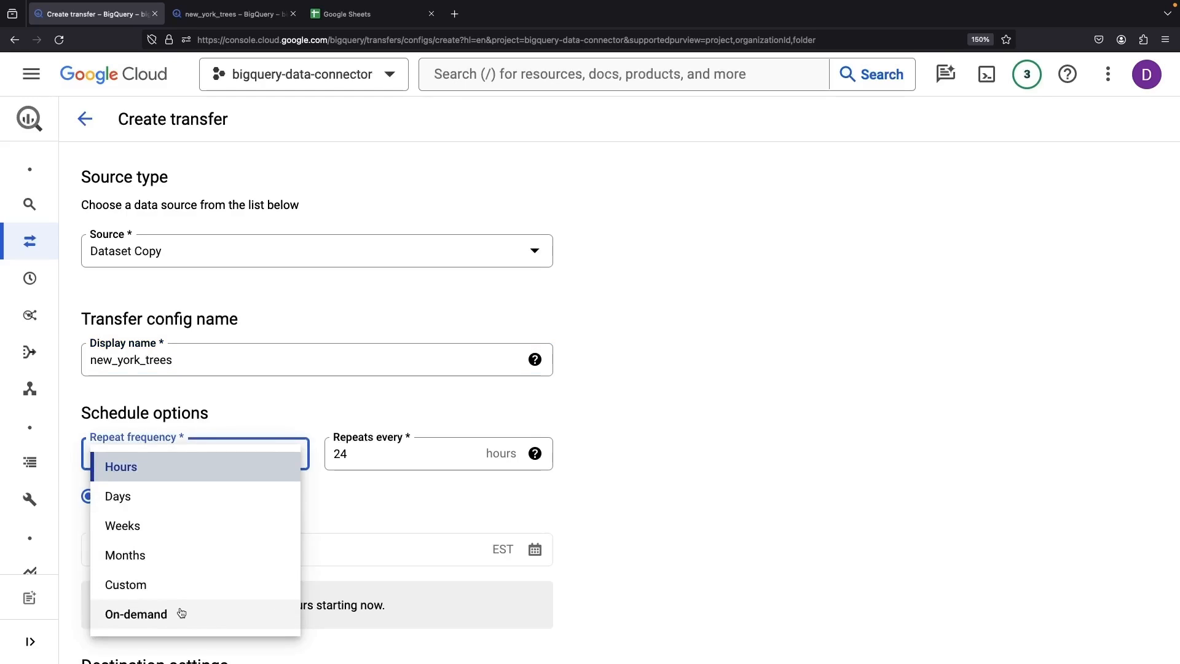
{"action": "left_click", "coordinate": [136, 614]}
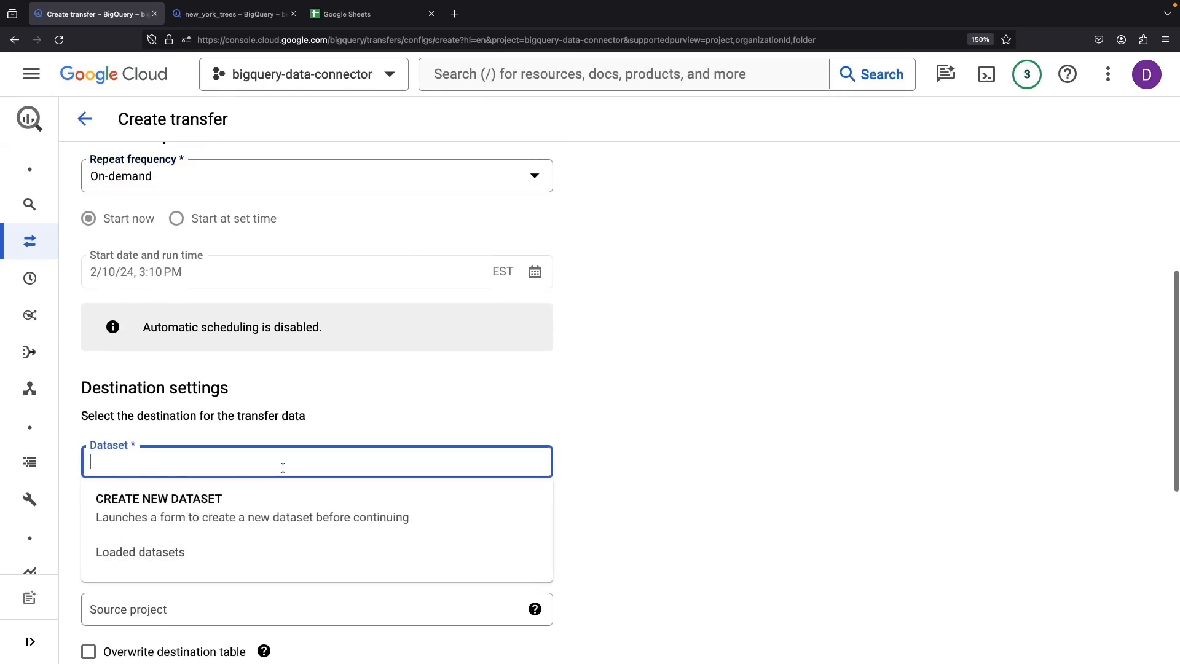
- Create a new demonstration destination dataset and set source project bigquery-public-data
{"action": "left_click", "coordinate": [158, 498]}
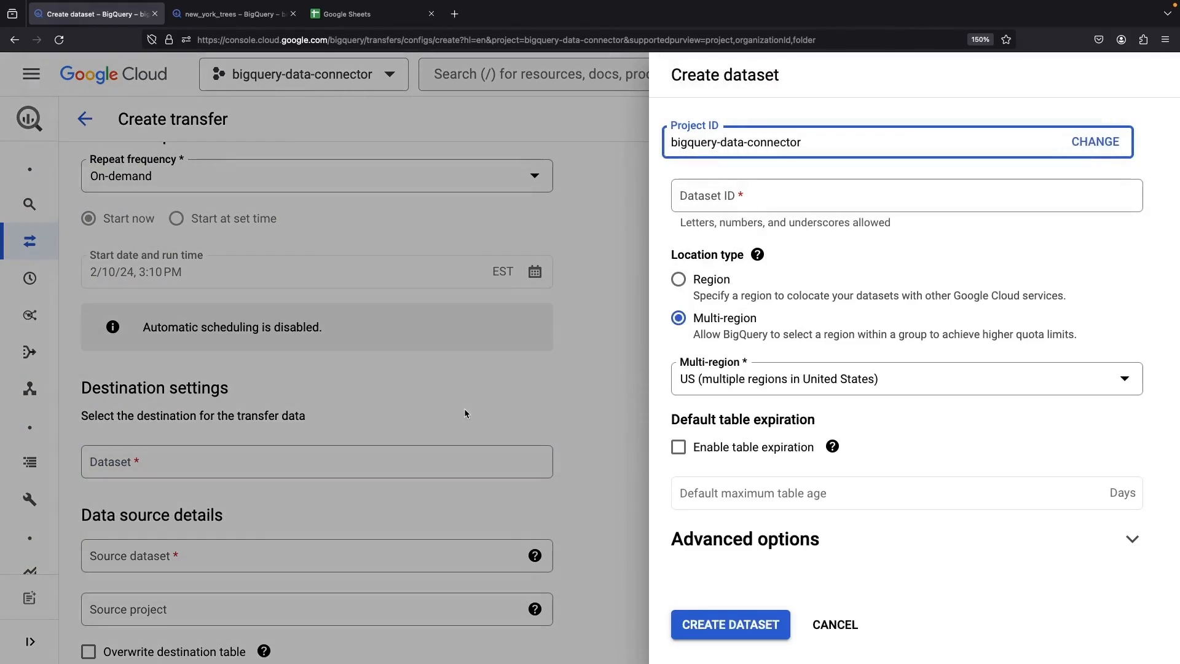
{"action": "type", "text": "demonstration"}
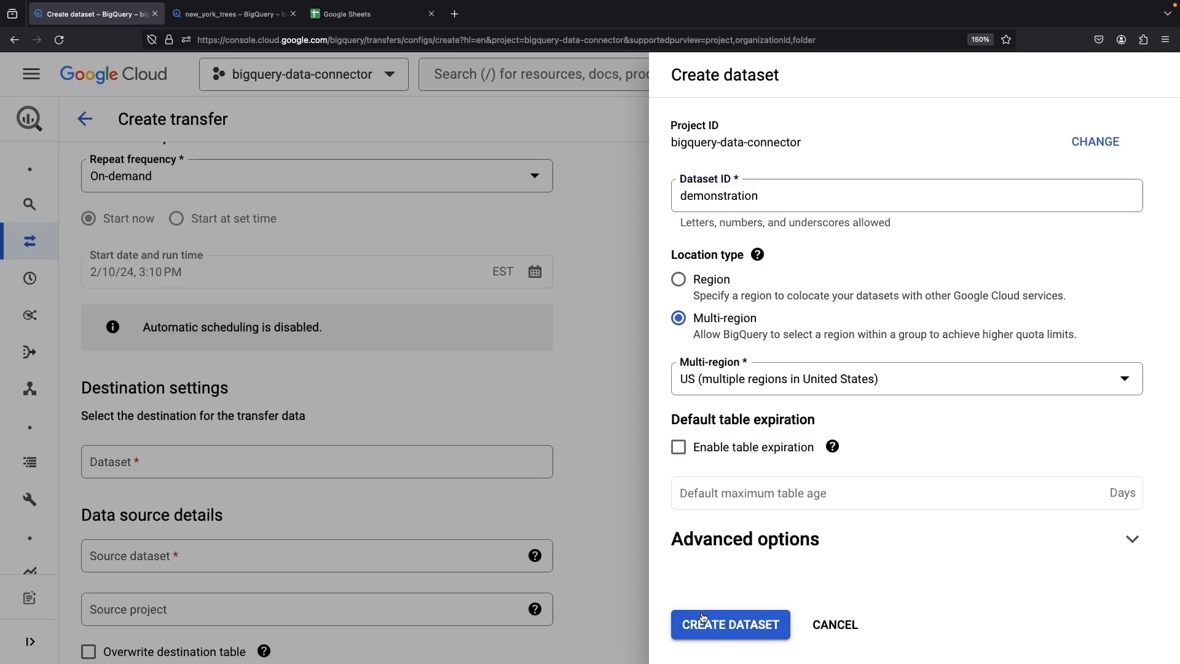
{"action": "left_click", "coordinate": [730, 624]}
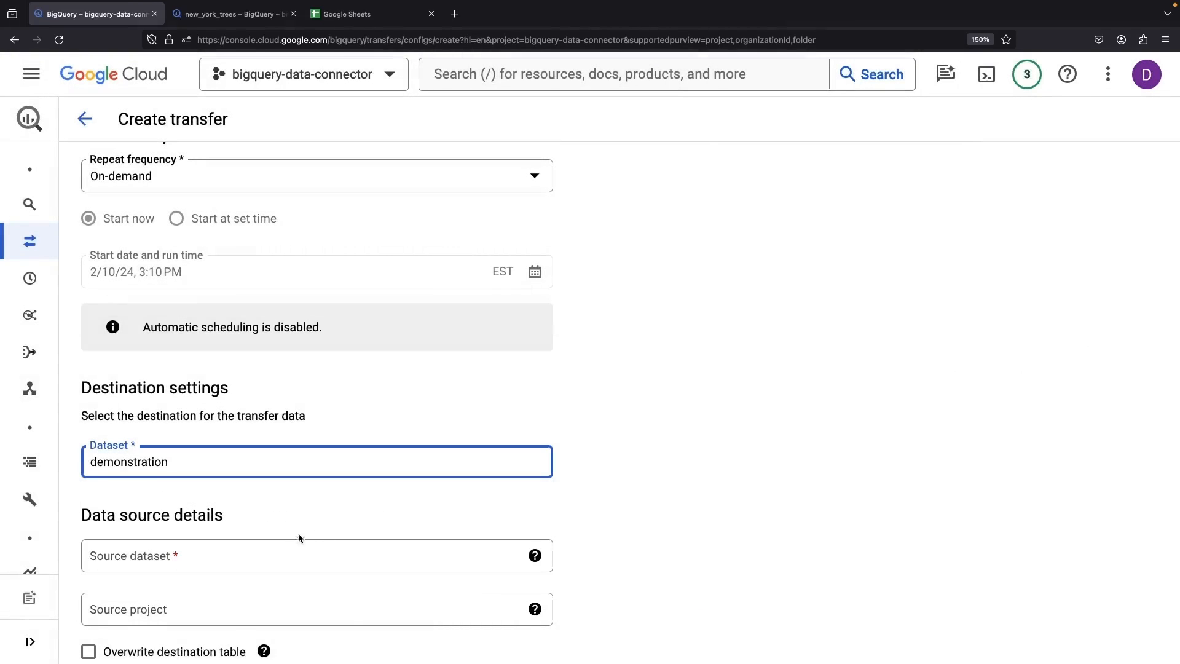
{"action": "left_click", "coordinate": [230, 14]}
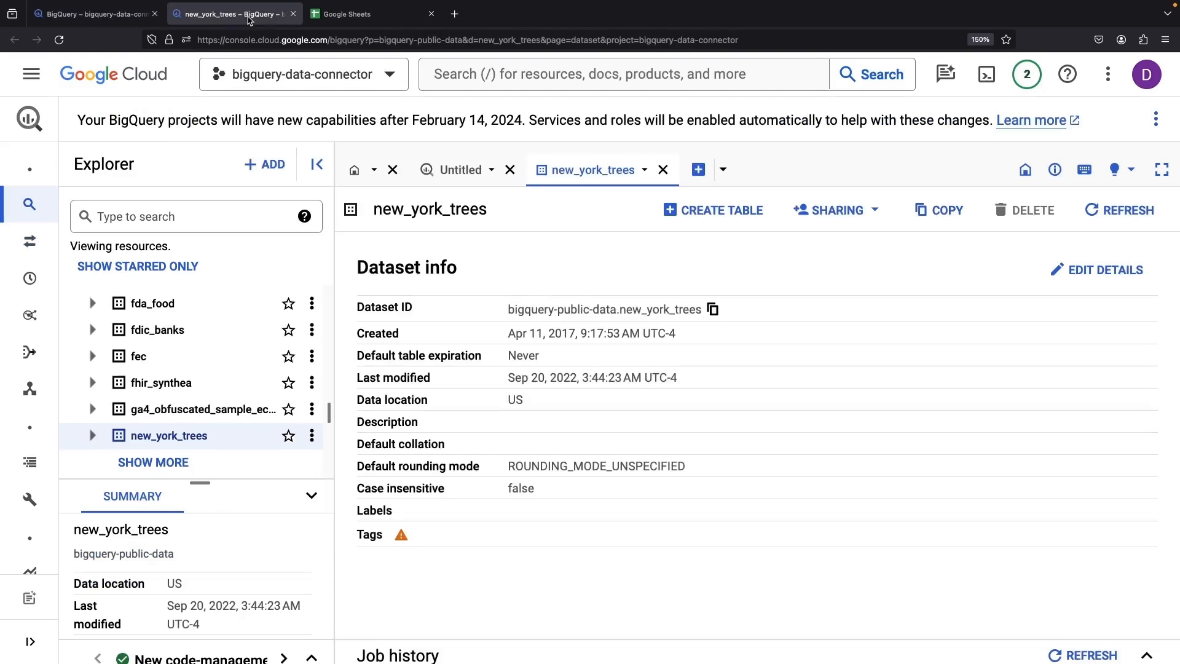
{"action": "left_click", "coordinate": [91, 14]}
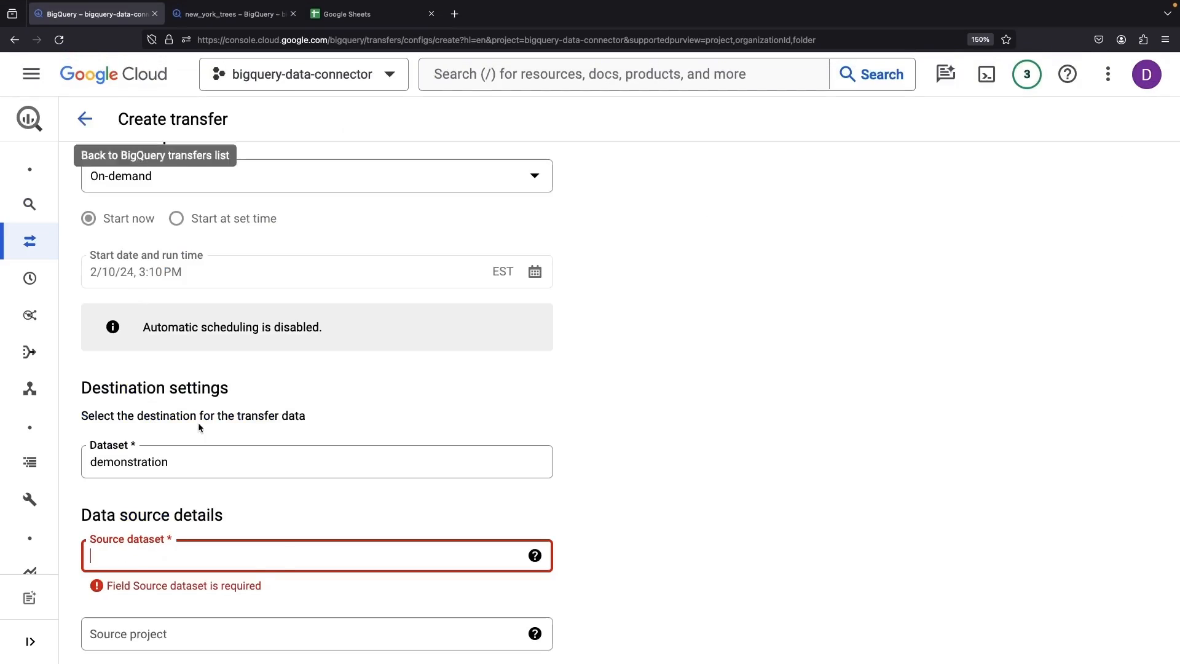
{"action": "type", "text": "bigquery-public-data"}
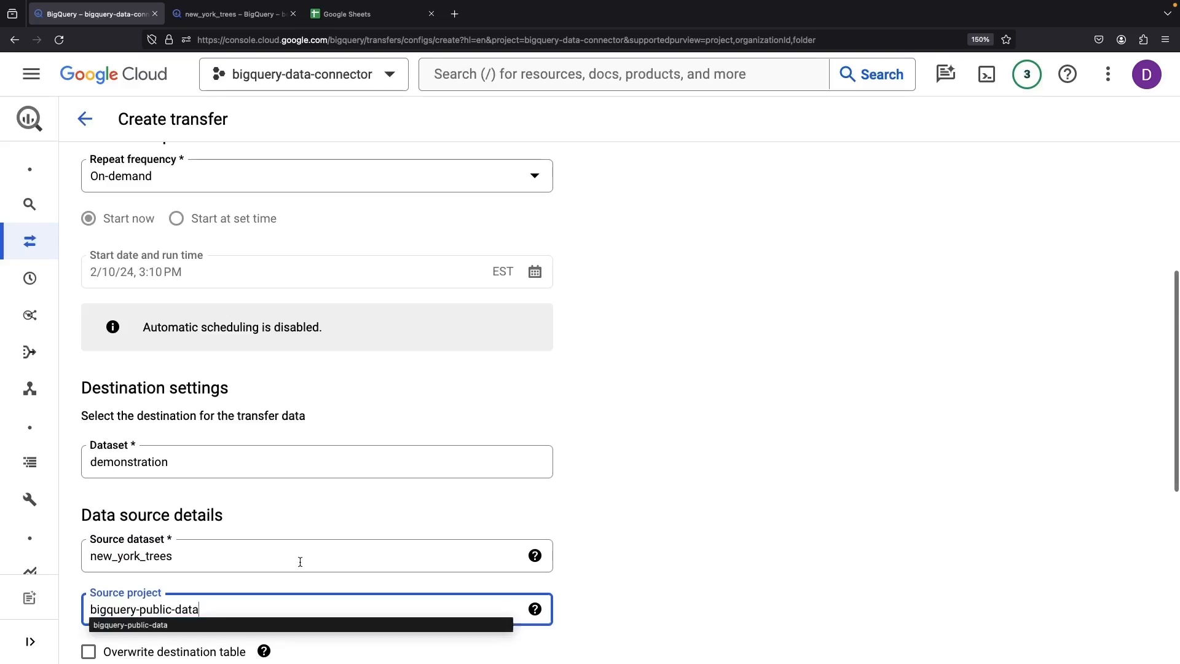
{"action": "scroll", "scroll_direction": "down", "scroll_amount": 3}
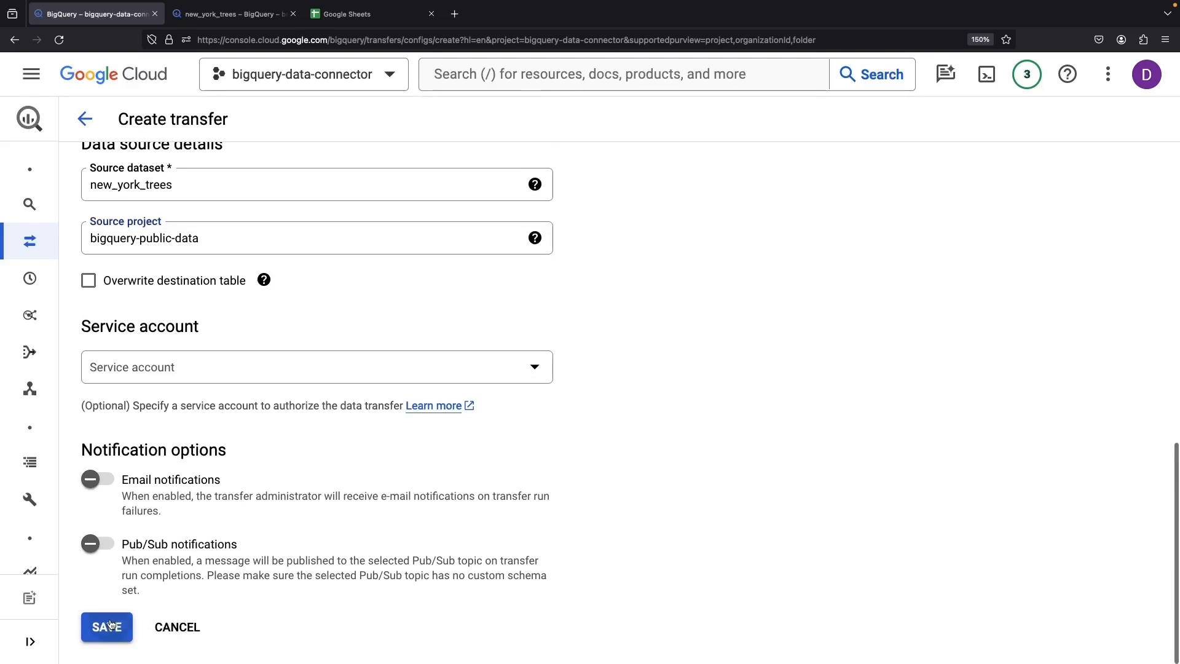
- Save the new_york_trees transfer and open its run details from the transfers list
{"action": "left_click", "coordinate": [106, 627]}
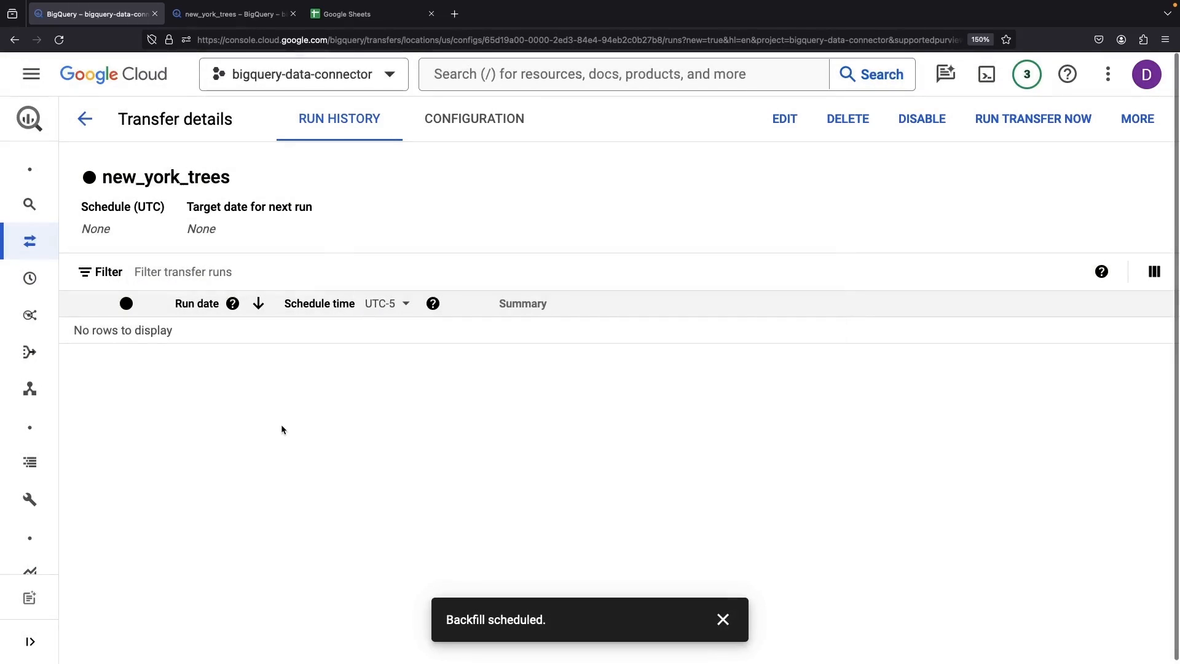
{"action": "mouse_move", "coordinate": [86, 398]}
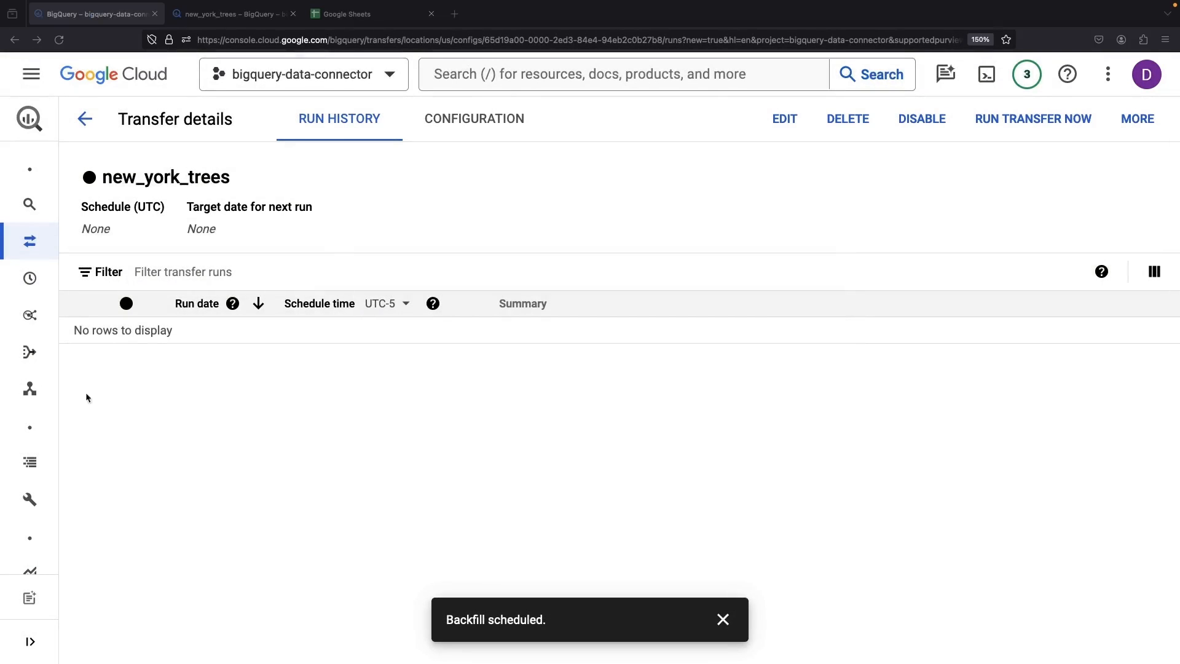
{"action": "left_click", "coordinate": [84, 119]}
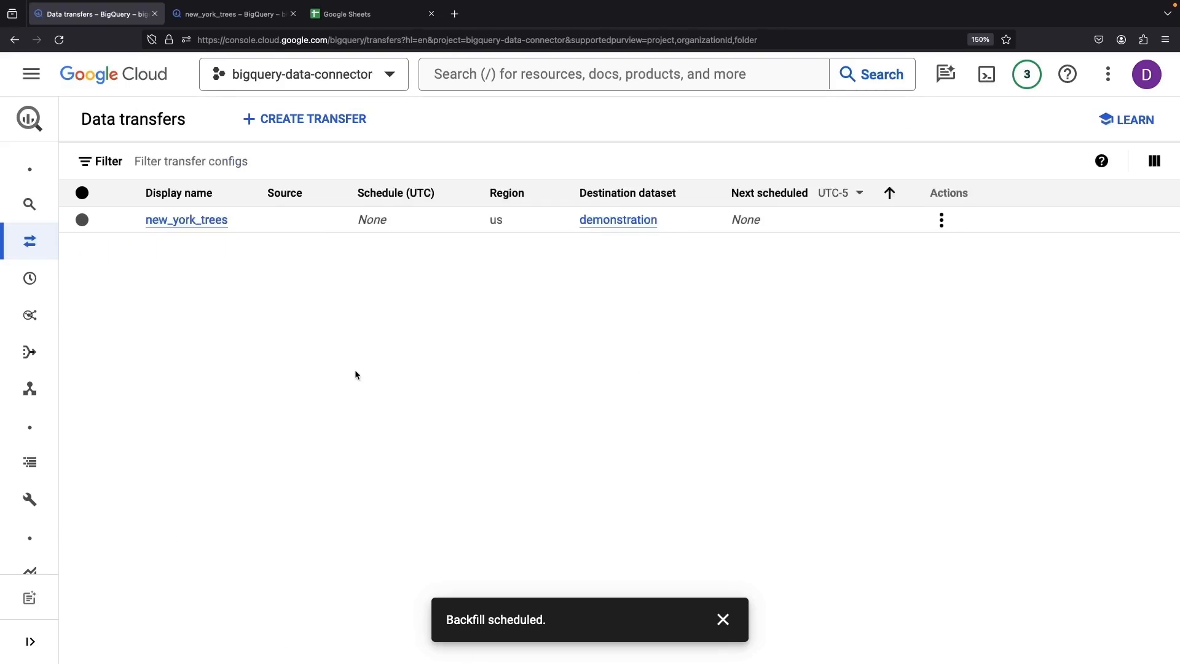
{"action": "left_click", "coordinate": [185, 219]}
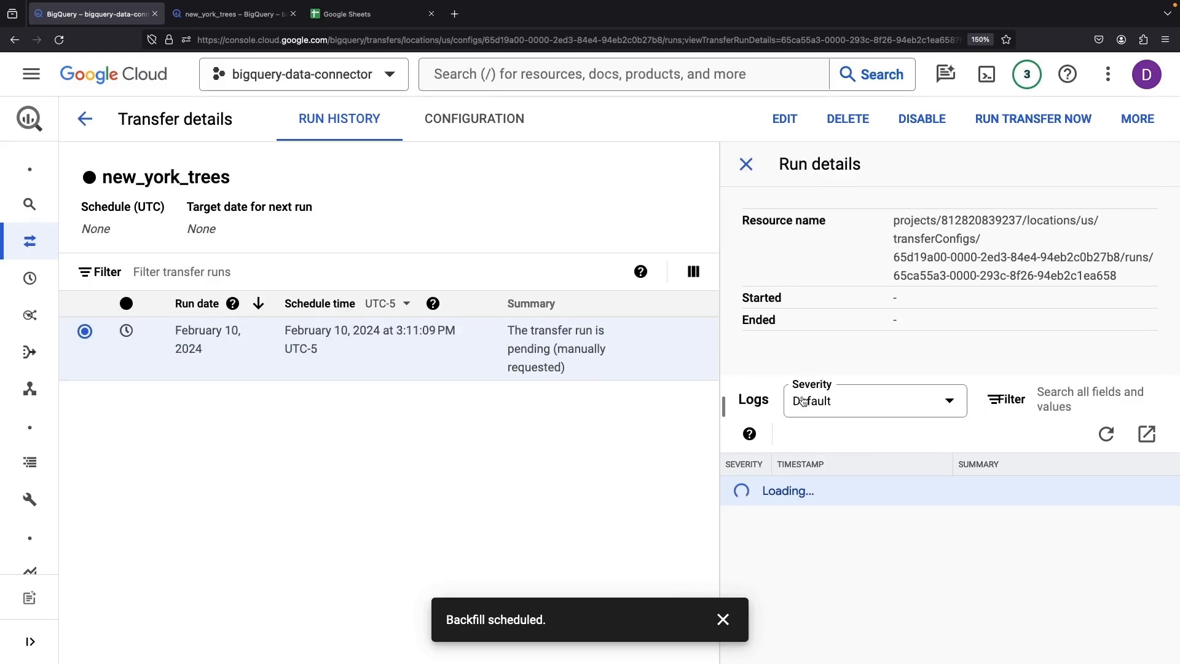
{"action": "mouse_move", "coordinate": [913, 459]}
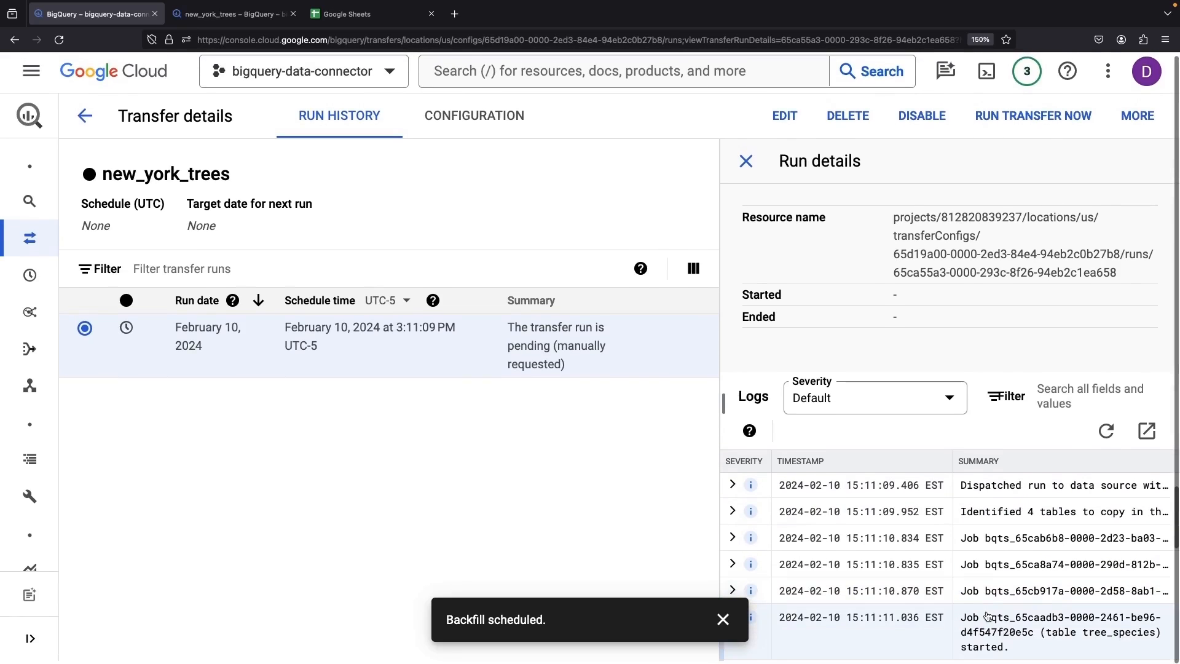
- Select the run and refresh its logs until 4 jobs succeeded, 0 failed
{"action": "left_click", "coordinate": [732, 564]}
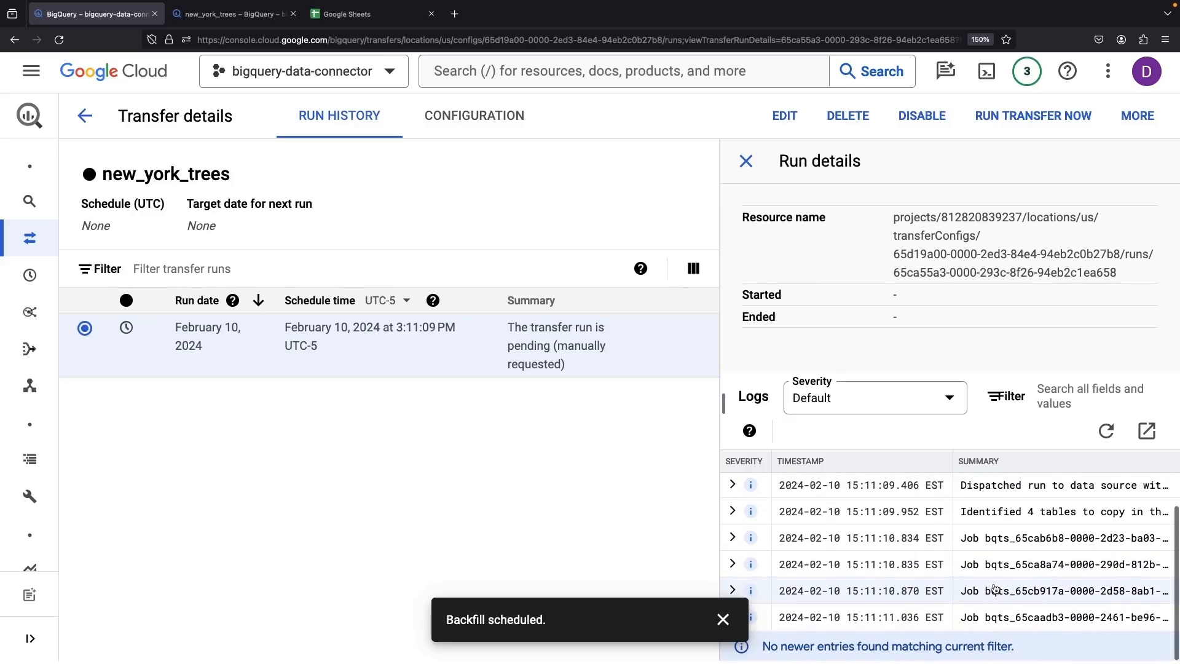
{"action": "left_click", "coordinate": [1106, 430]}
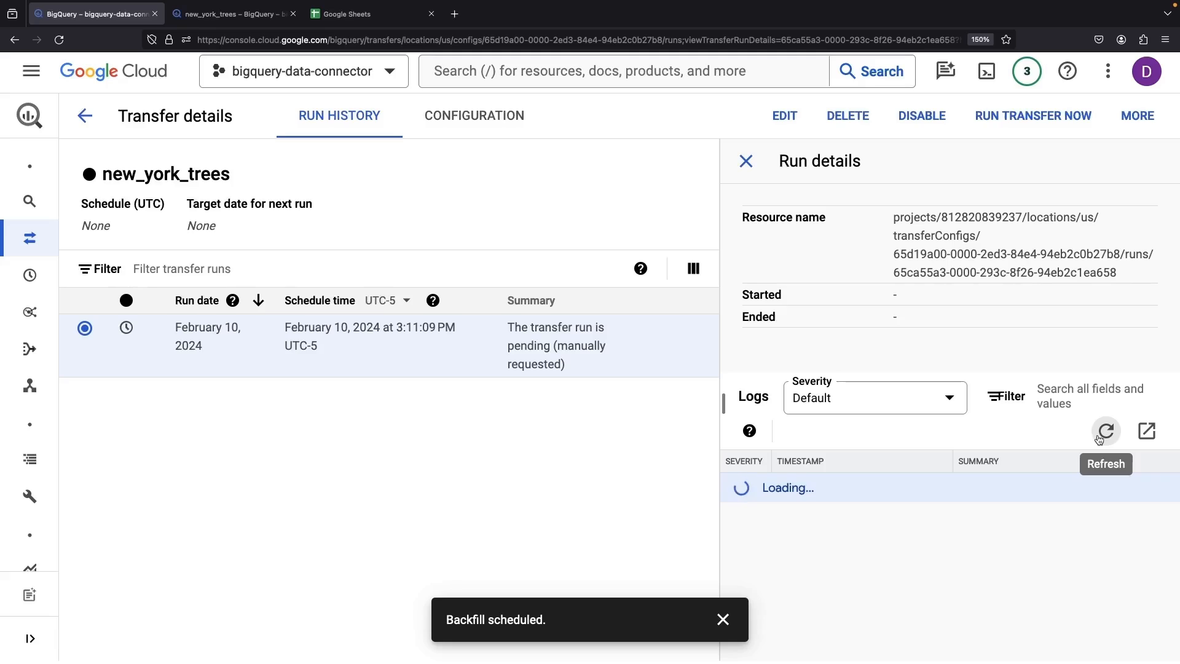
{"action": "left_click", "coordinate": [1106, 430]}
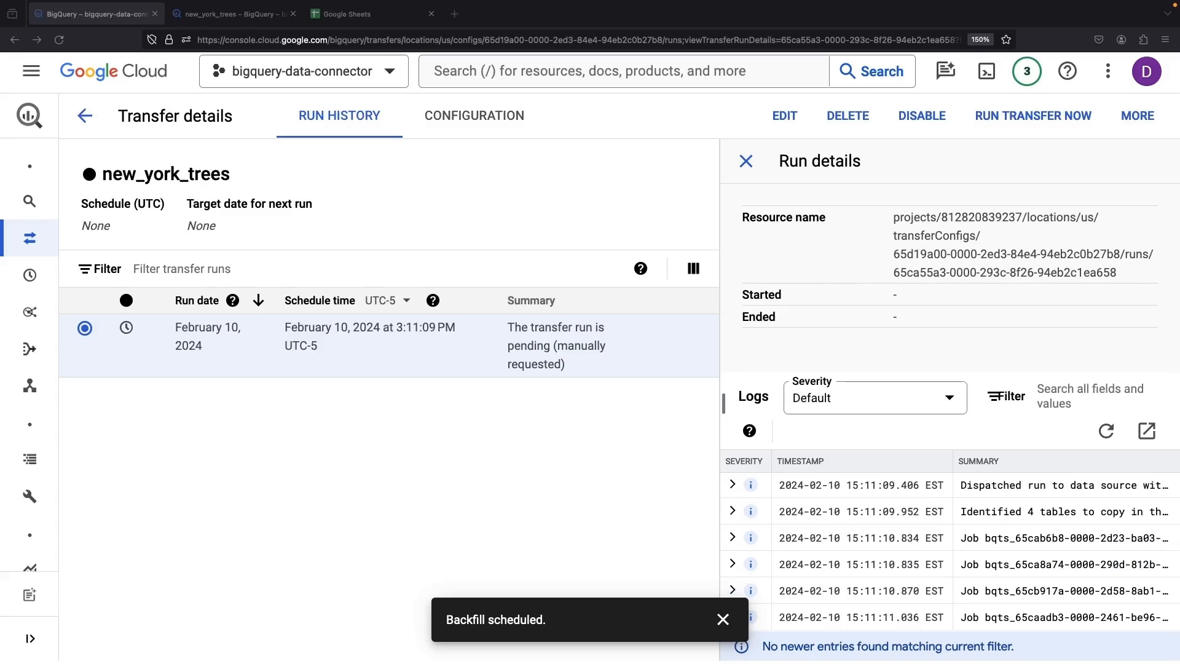
{"action": "scroll", "scroll_direction": "down", "scroll_amount": 3}
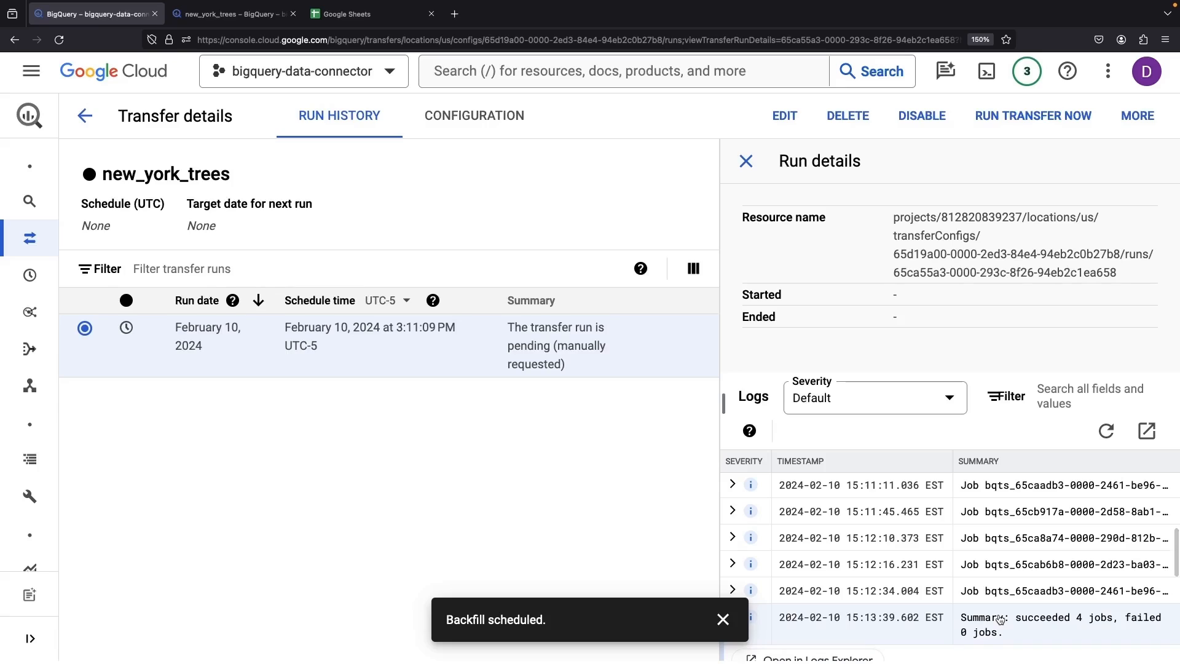
{"action": "left_click", "coordinate": [1106, 430]}
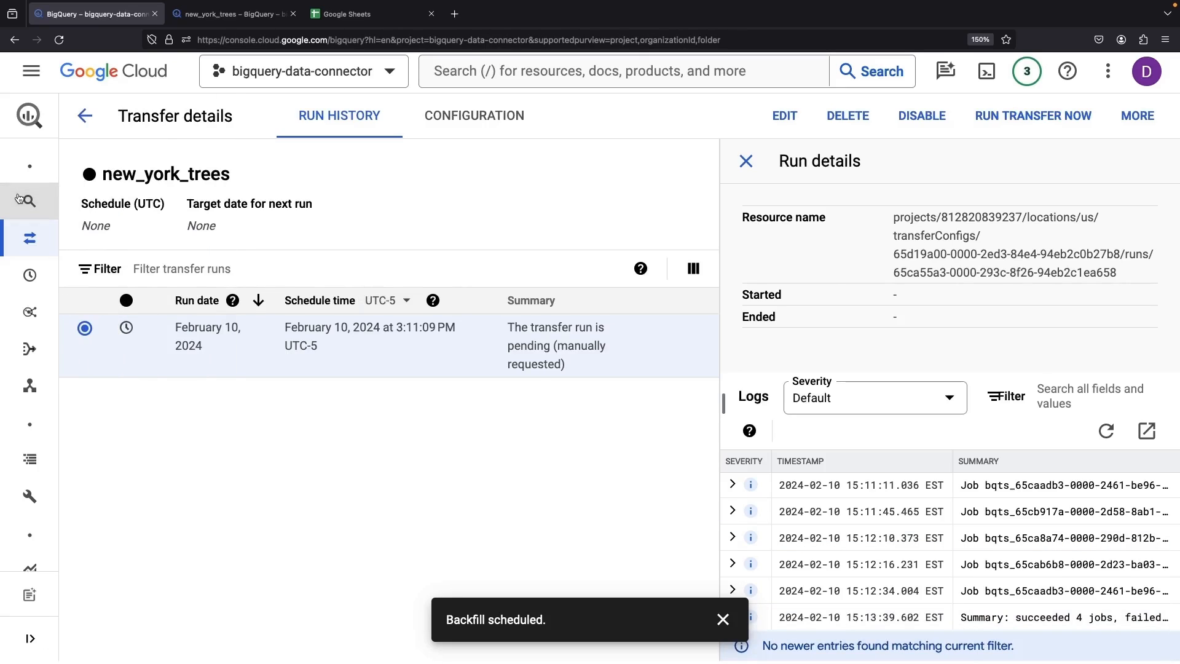
- In demonstration, view Details: tree_census_2015 has 683,788 rows, tree_species 57
{"action": "left_click", "coordinate": [29, 201]}
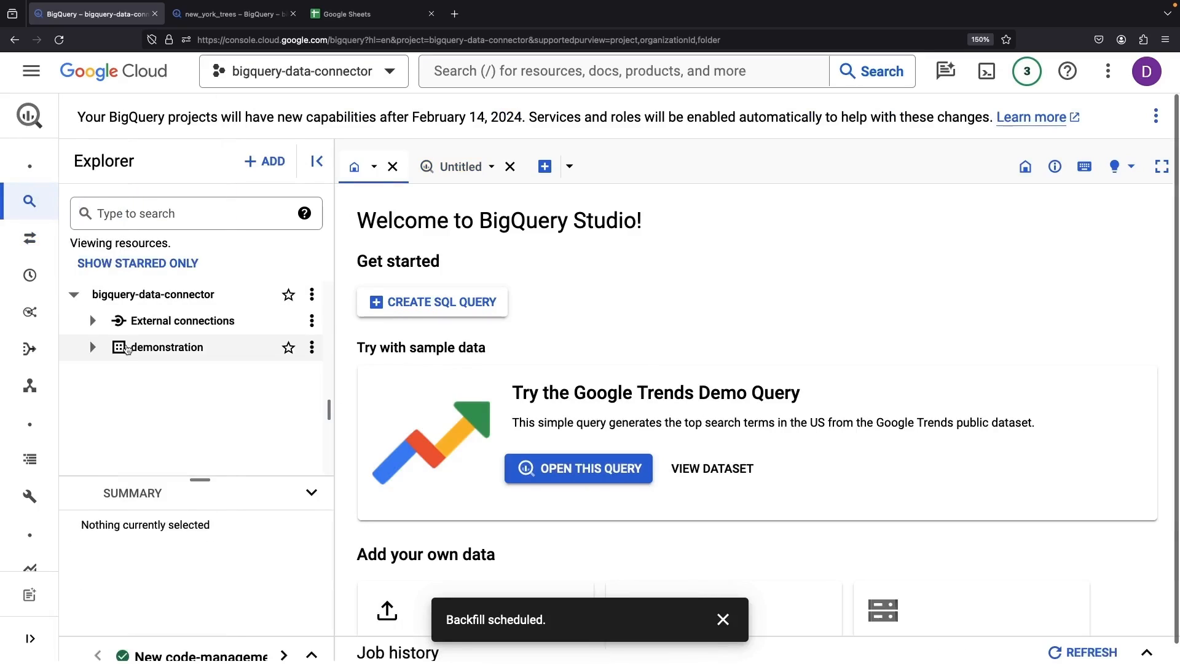
{"action": "left_click", "coordinate": [92, 346]}
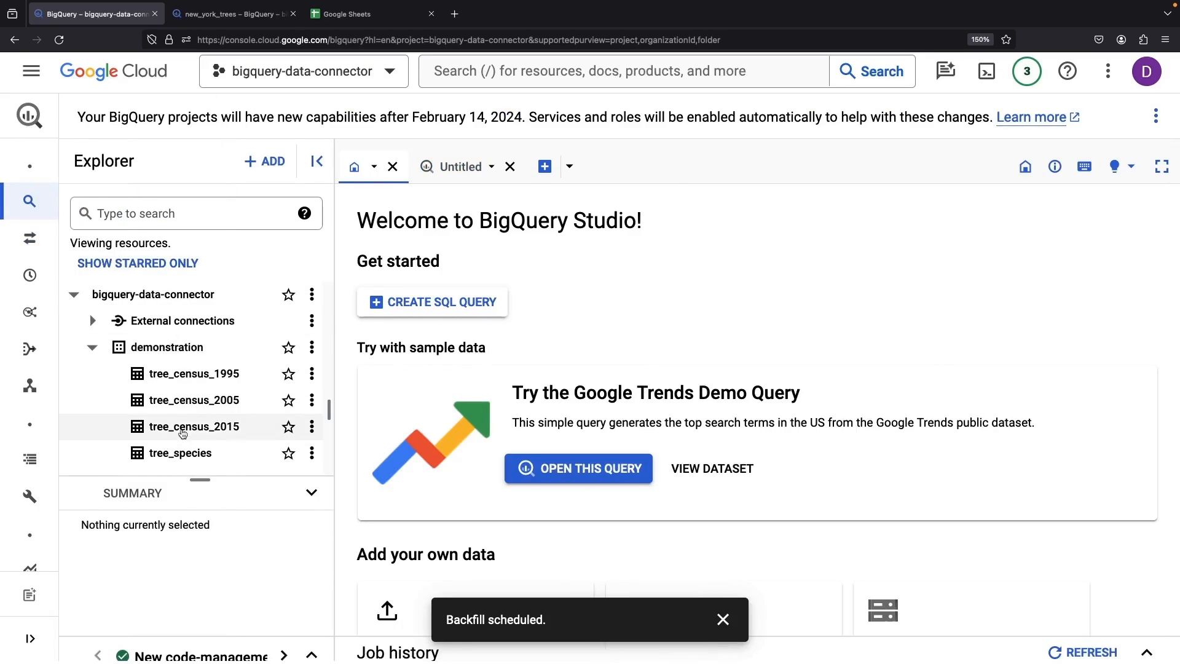
{"action": "left_click", "coordinate": [192, 426]}
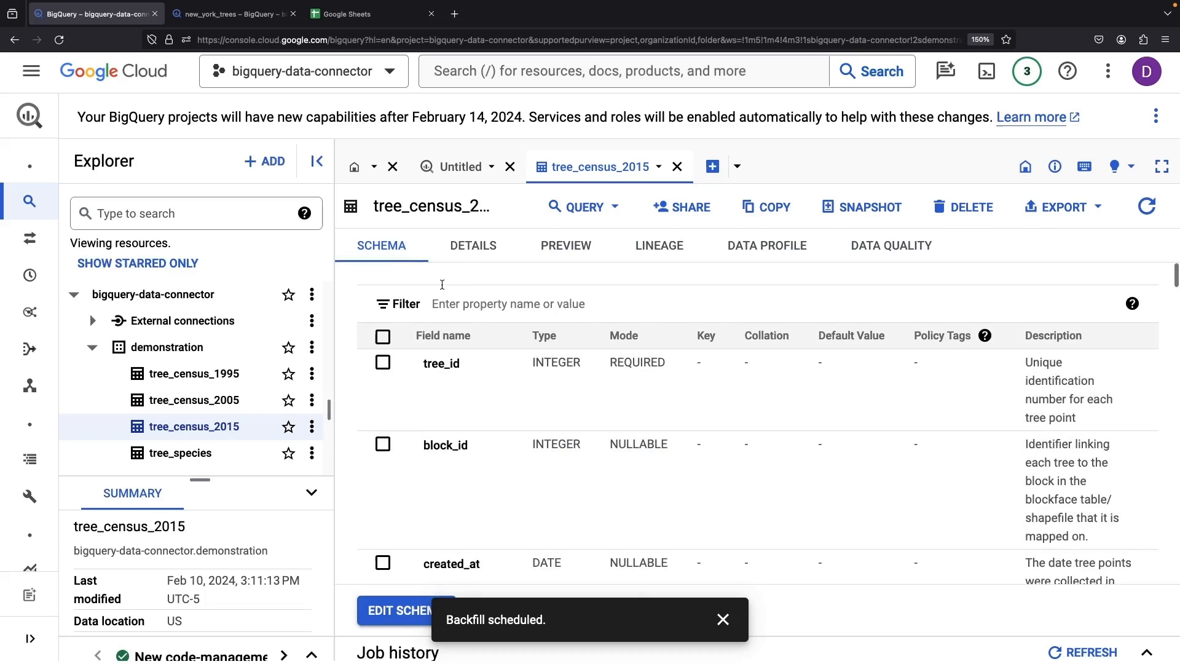
{"action": "left_click", "coordinate": [473, 245]}
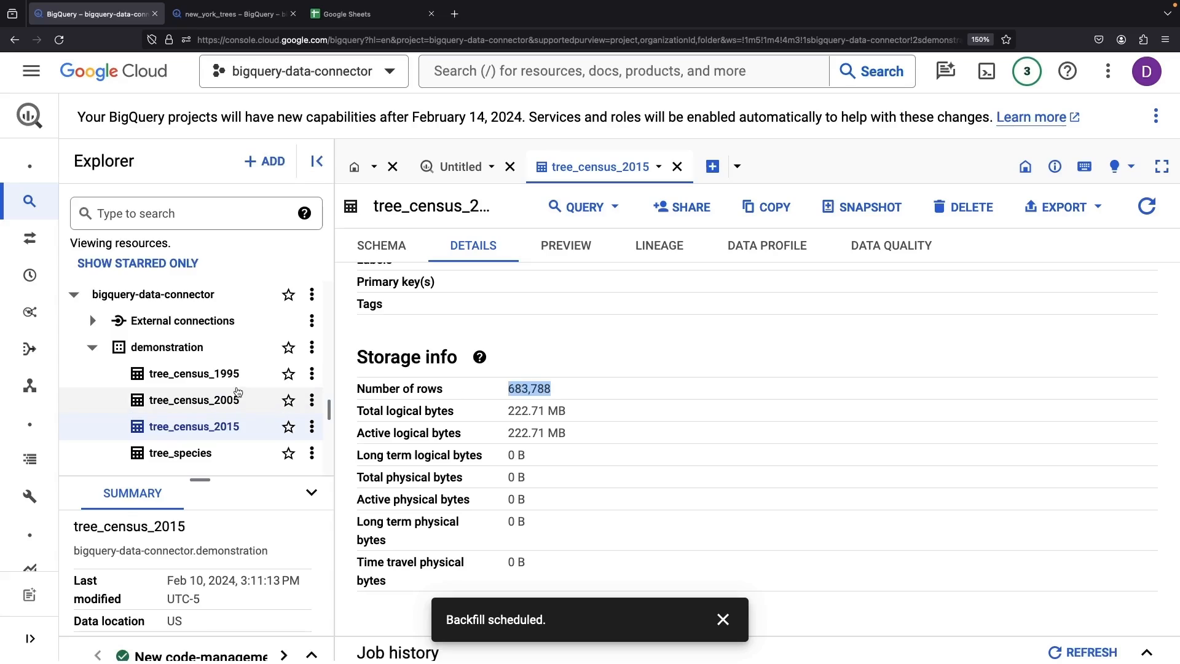
{"action": "left_click", "coordinate": [180, 452]}
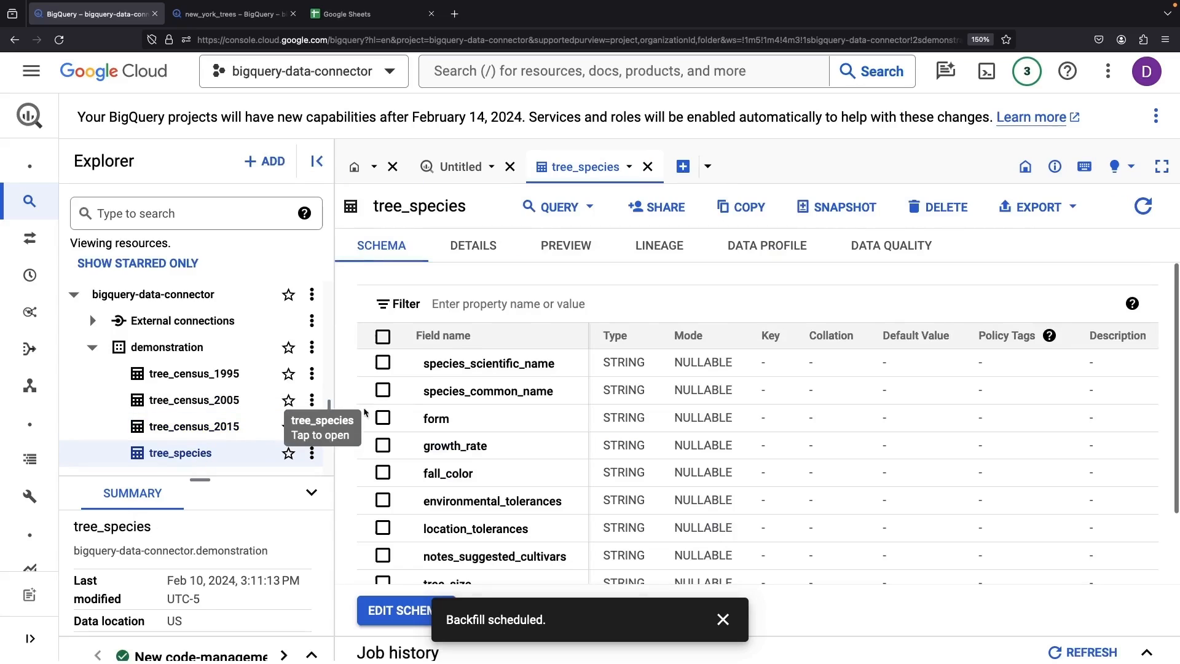
{"action": "left_click", "coordinate": [472, 245]}
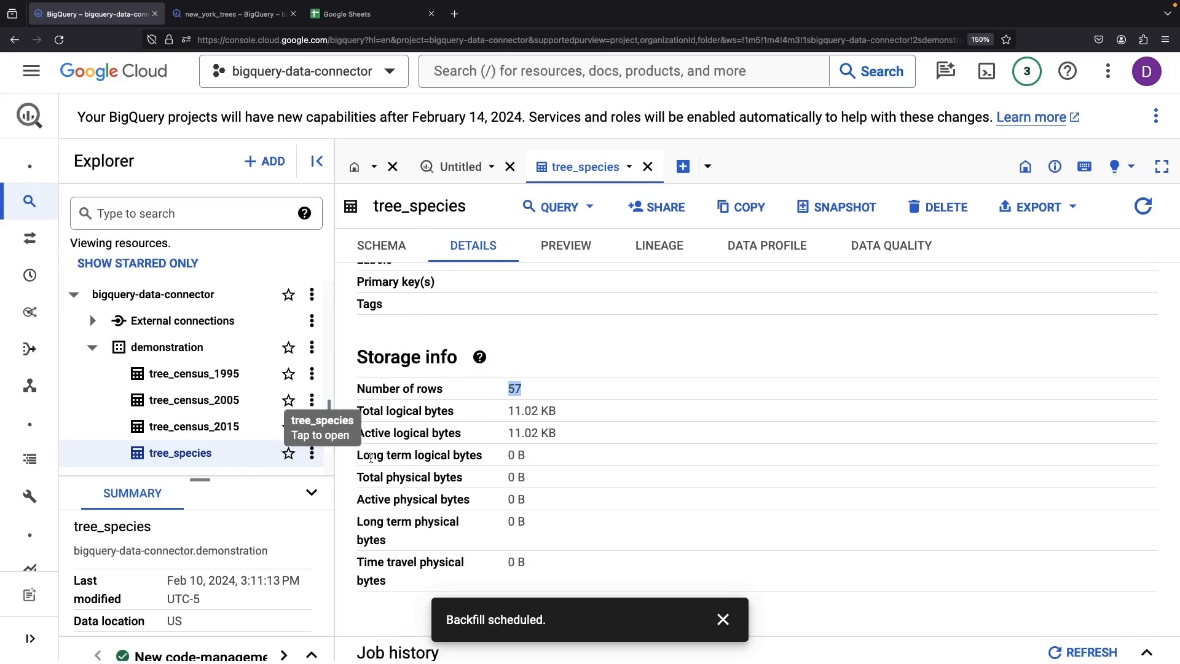
{"action": "scroll", "scroll_direction": "up", "scroll_amount": 3}
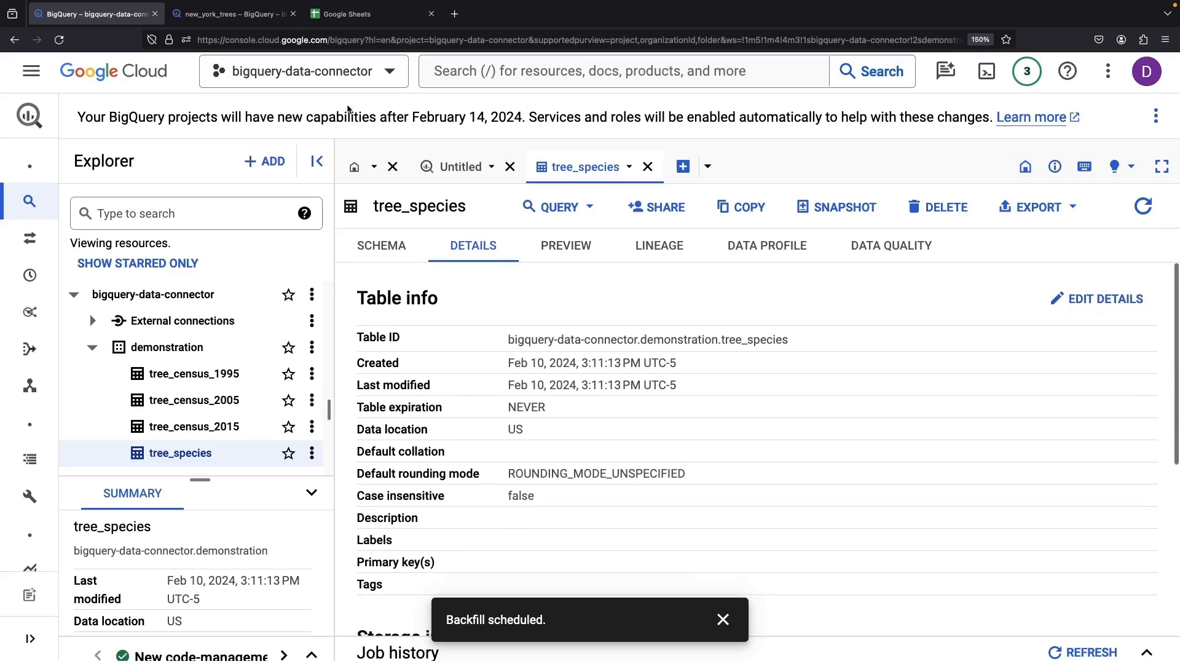
{"action": "mouse_move", "coordinate": [234, 13]}
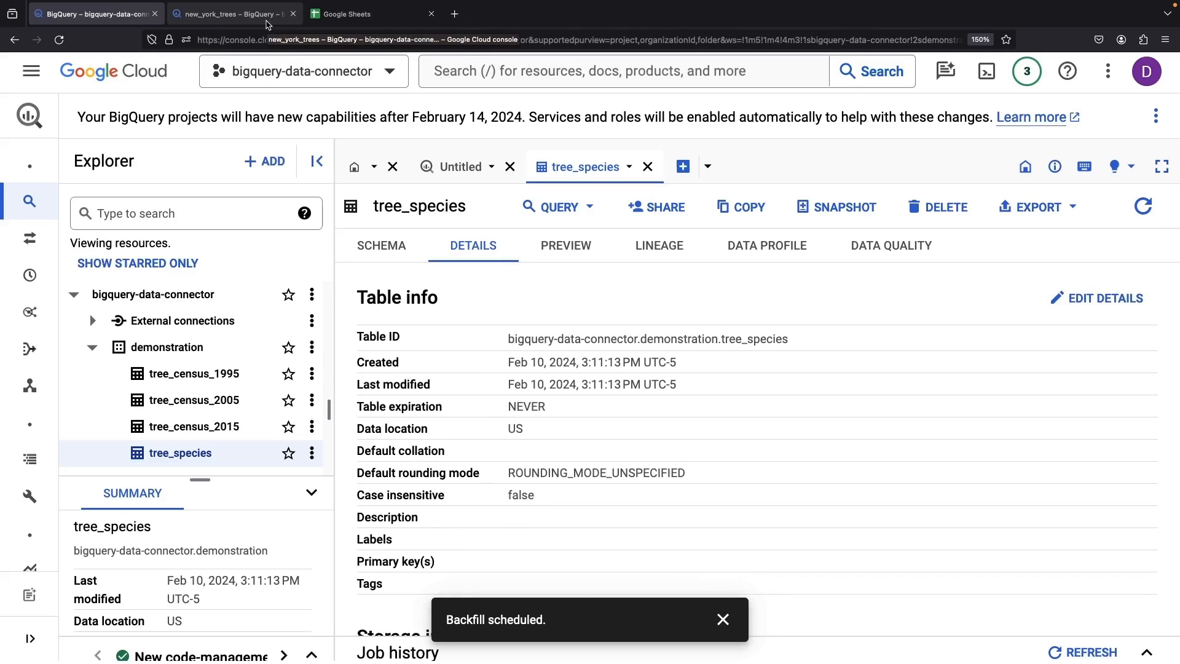
- Create a blank spreadsheet and start a BigQuery data connection to list cloud projects
{"action": "left_click", "coordinate": [354, 14]}
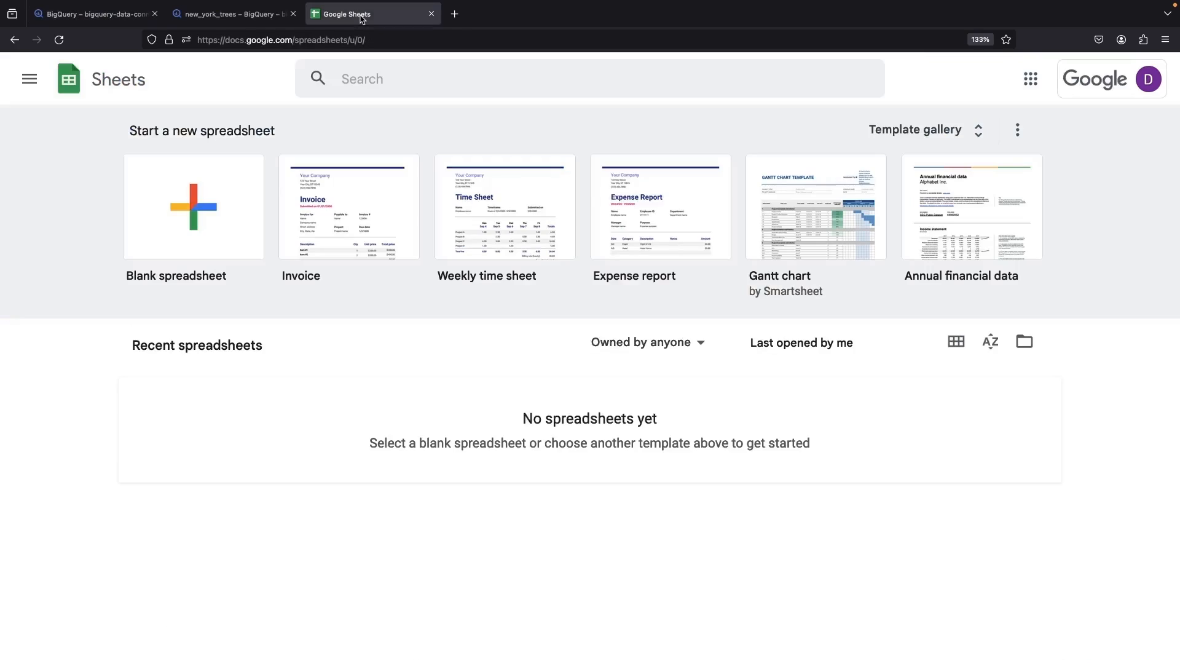
{"action": "left_click", "coordinate": [192, 208]}
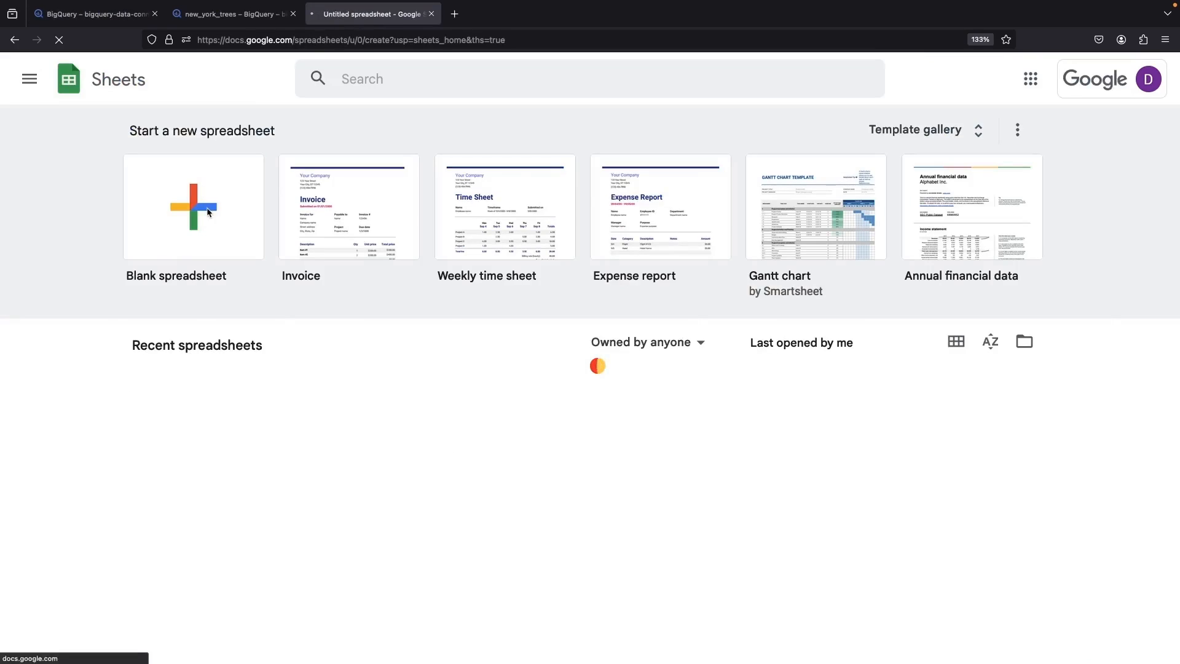
{"action": "left_click", "coordinate": [192, 207]}
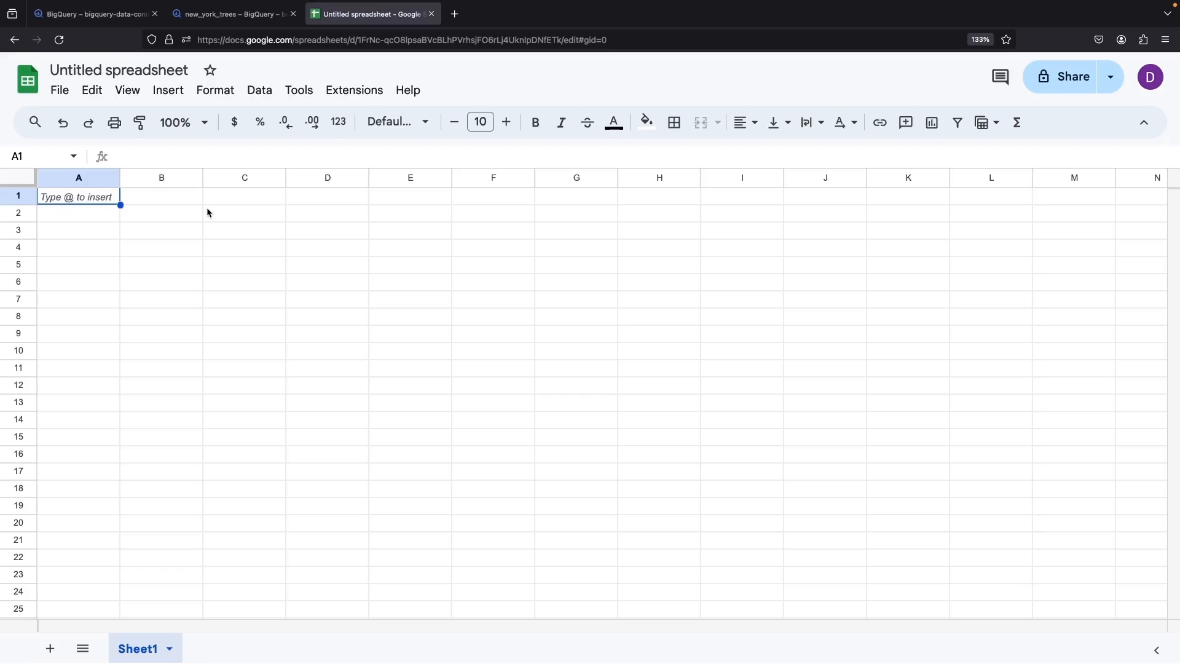
{"action": "left_click", "coordinate": [259, 90]}
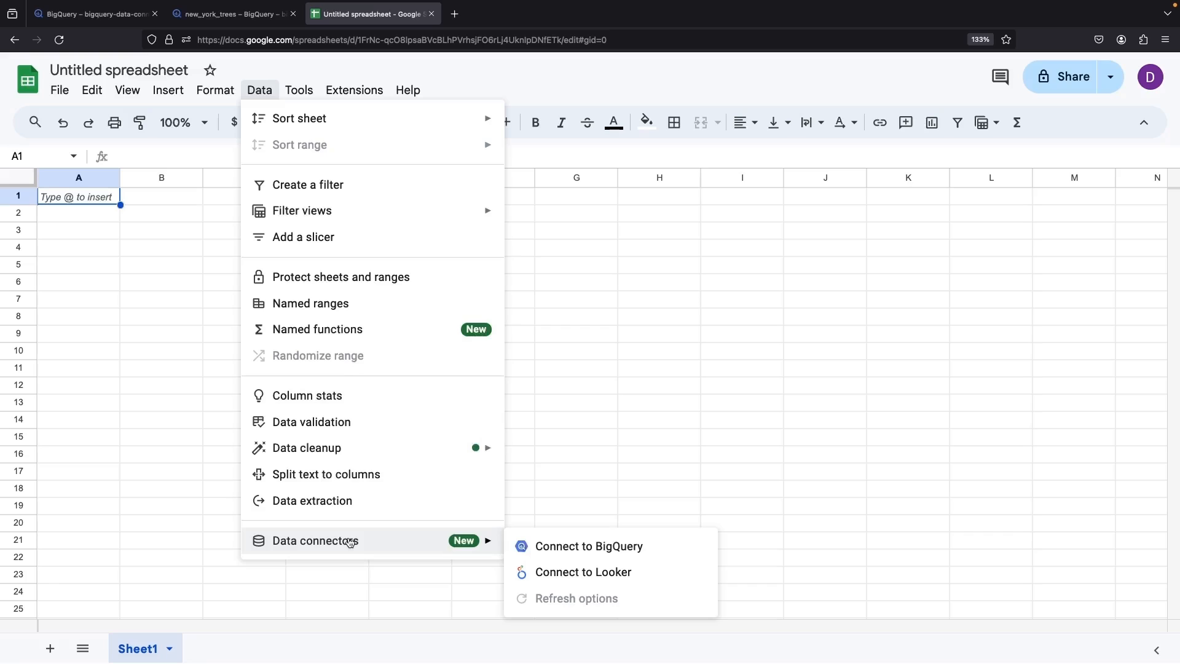
{"action": "left_click", "coordinate": [590, 545]}
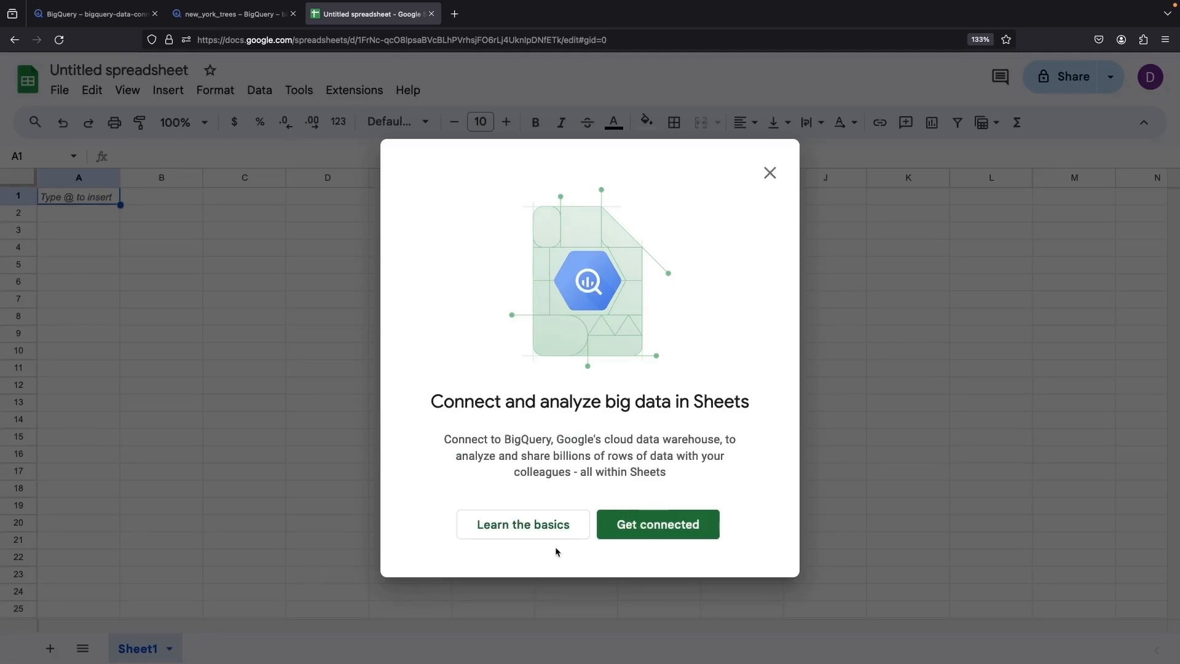
{"action": "mouse_move", "coordinate": [656, 524]}
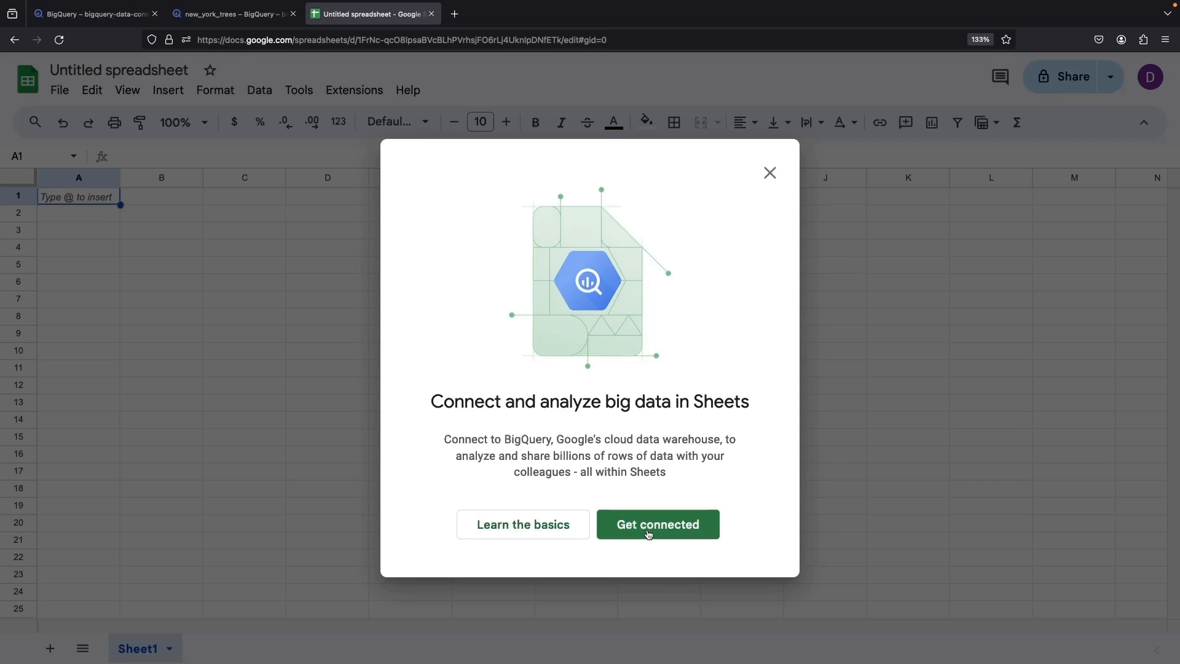
{"action": "left_click", "coordinate": [656, 524]}
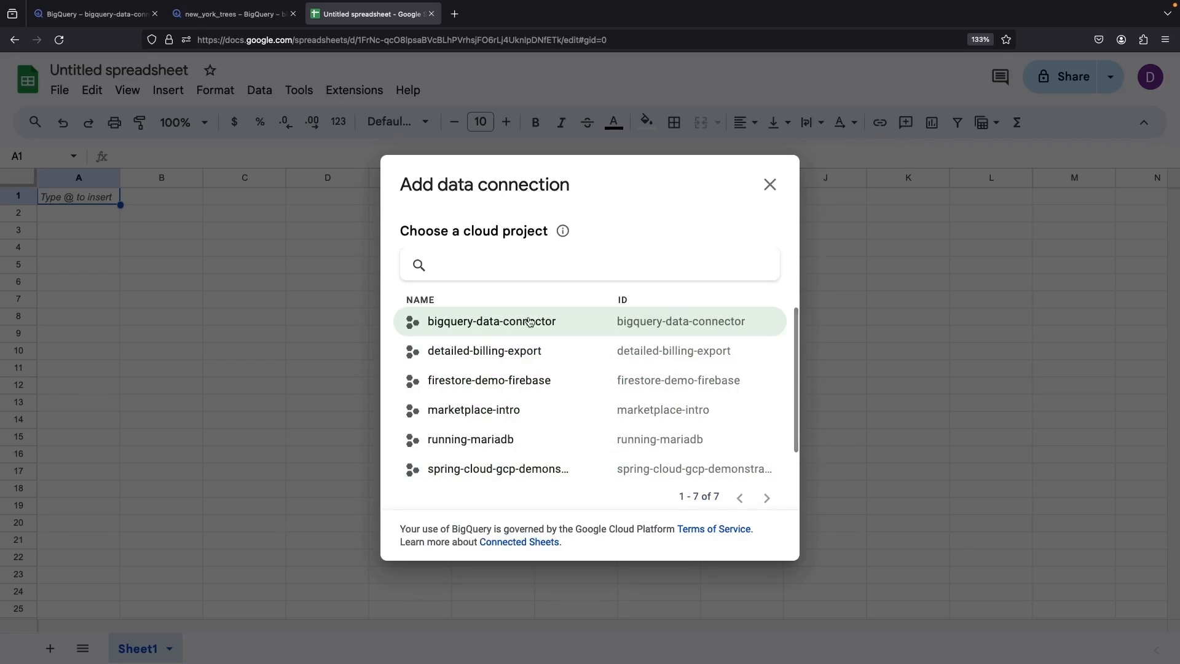
- Connect the sheet to bigquery-data-connector's demonstration.tree_species table
{"action": "left_click", "coordinate": [492, 321]}
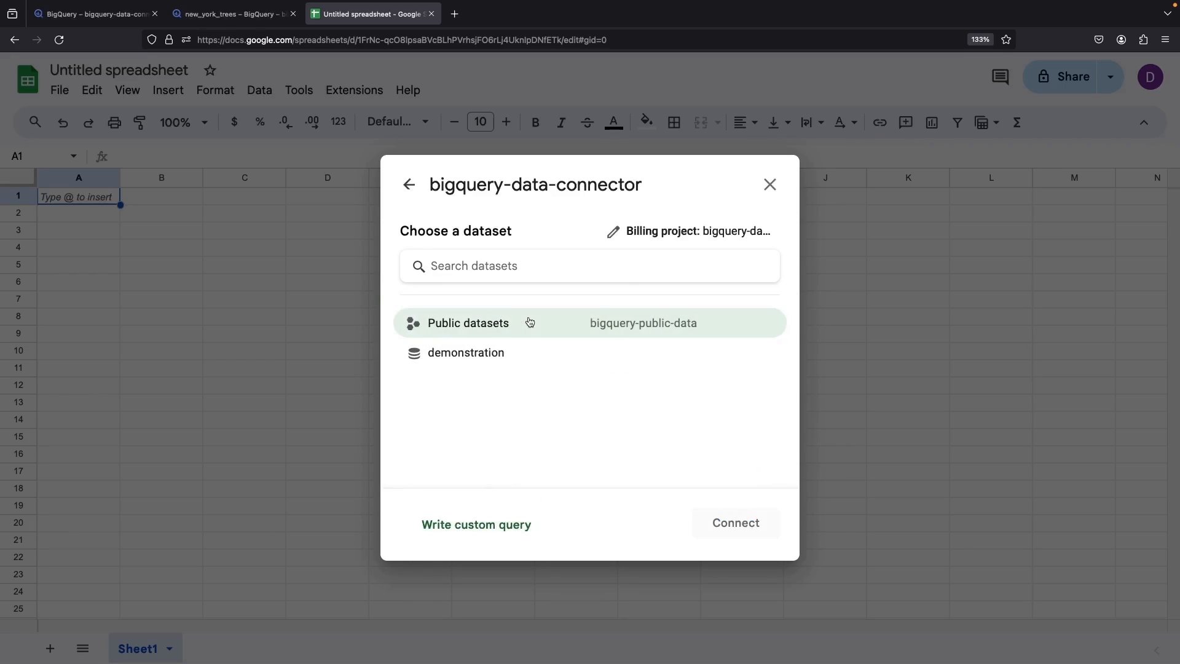
{"action": "left_click", "coordinate": [468, 323]}
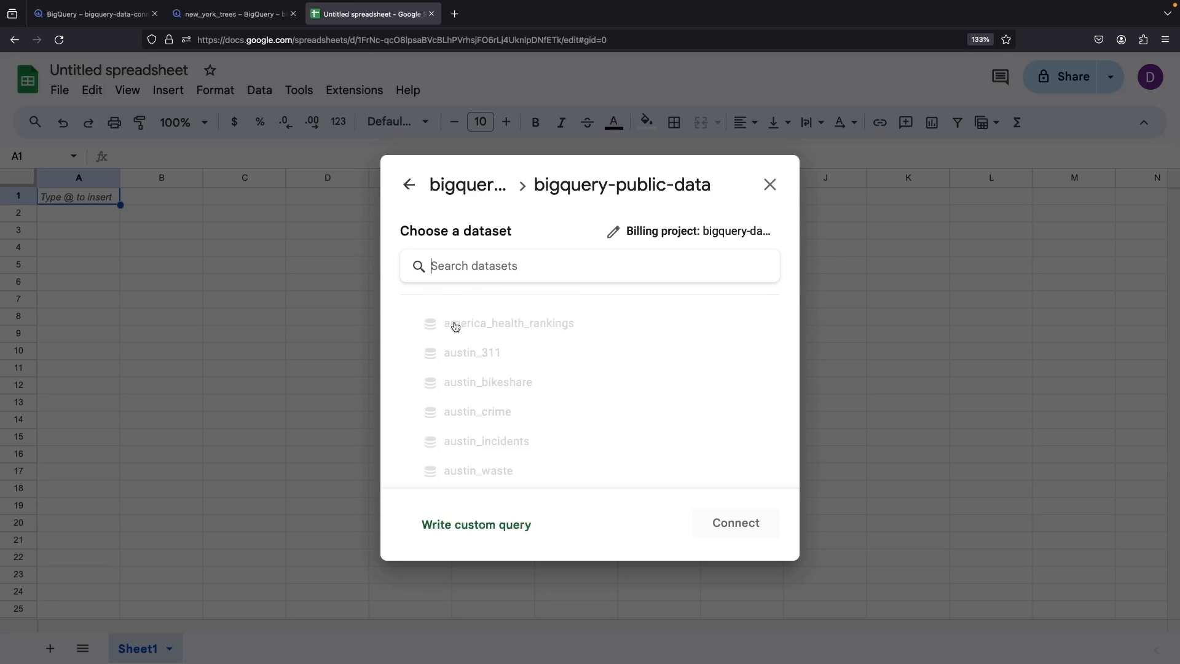
{"action": "scroll", "scroll_direction": "down", "scroll_amount": 3}
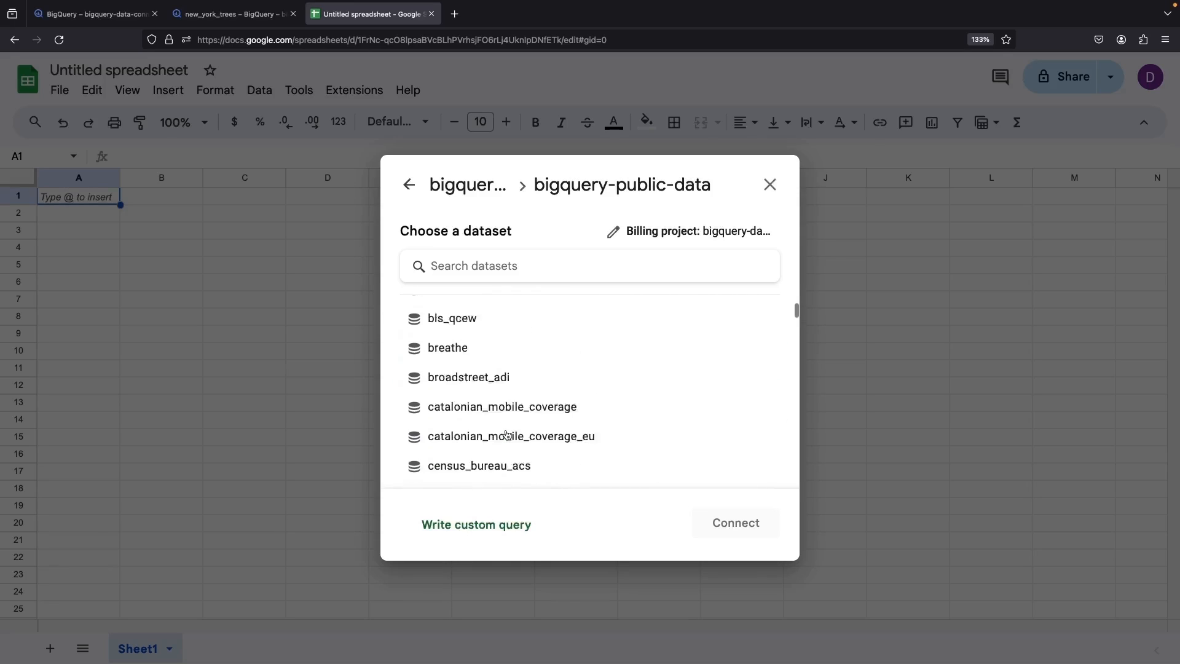
{"action": "left_click", "coordinate": [409, 185]}
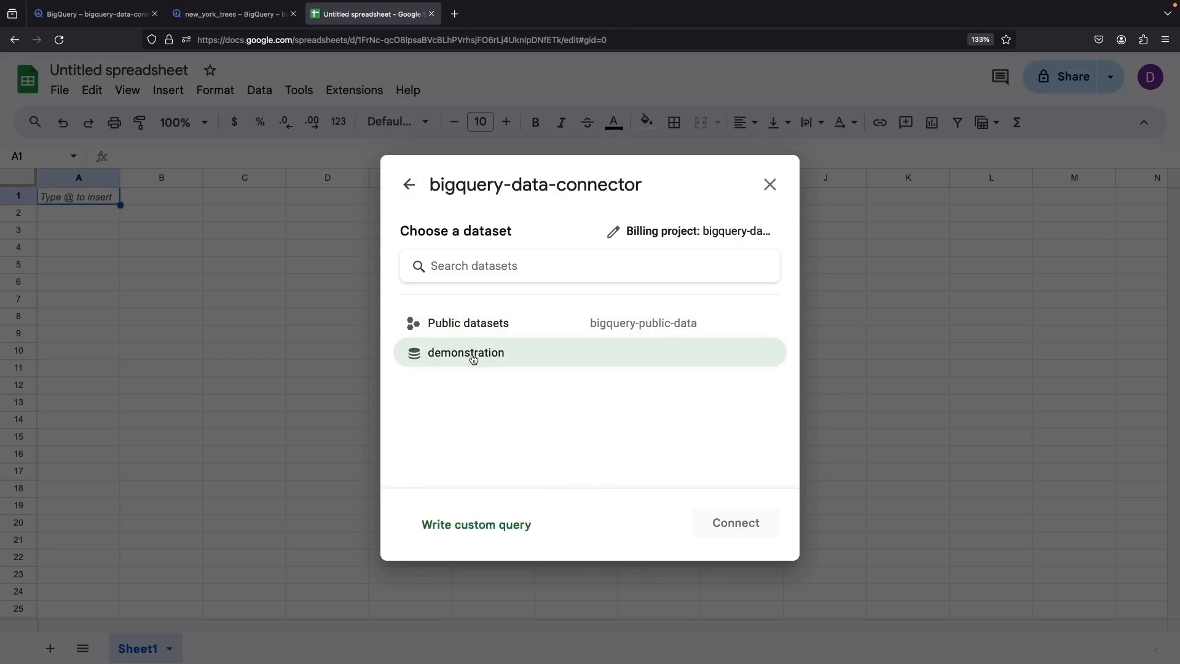
{"action": "left_click", "coordinate": [466, 353]}
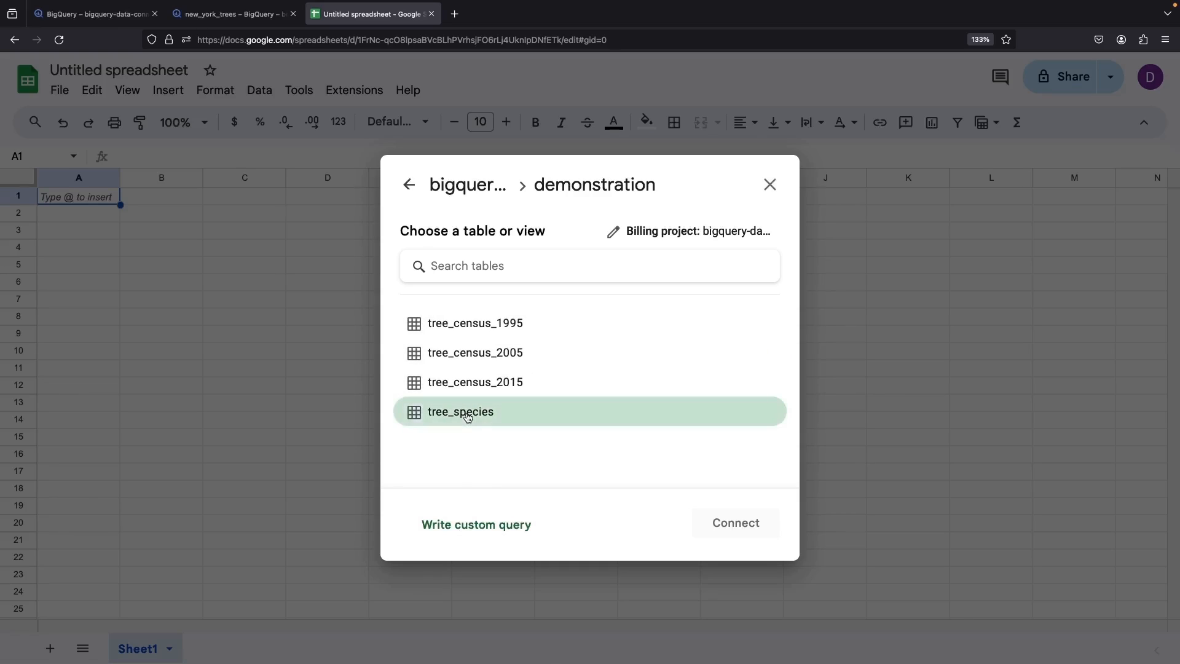
{"action": "left_click", "coordinate": [460, 411]}
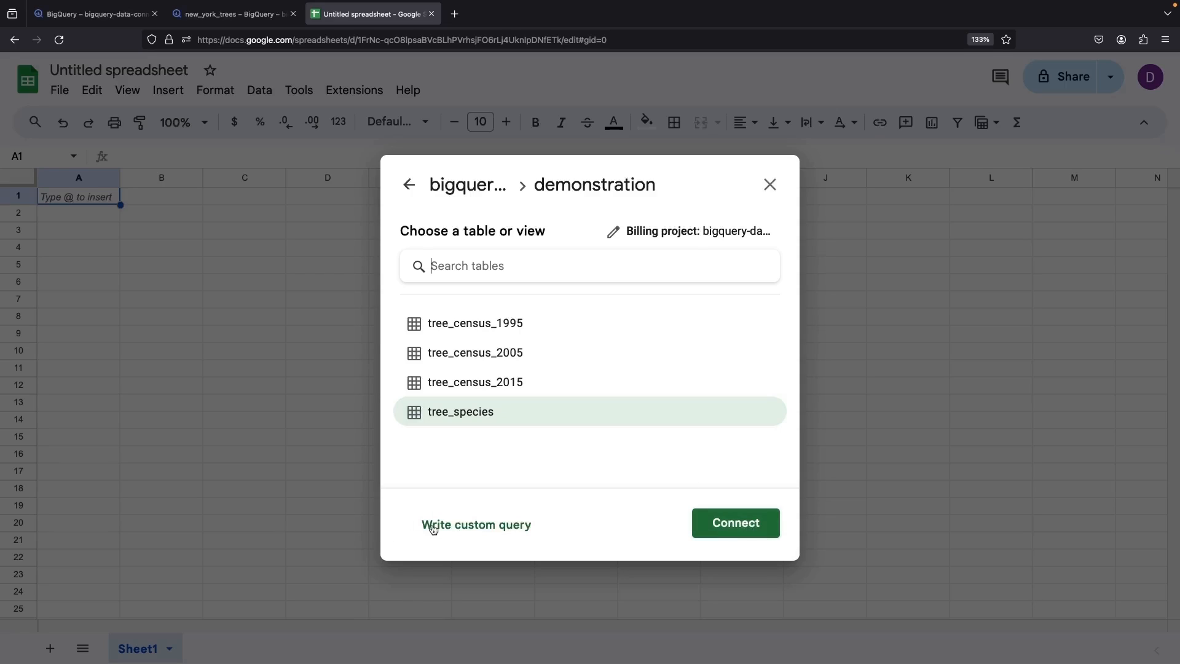
{"action": "left_click", "coordinate": [734, 523]}
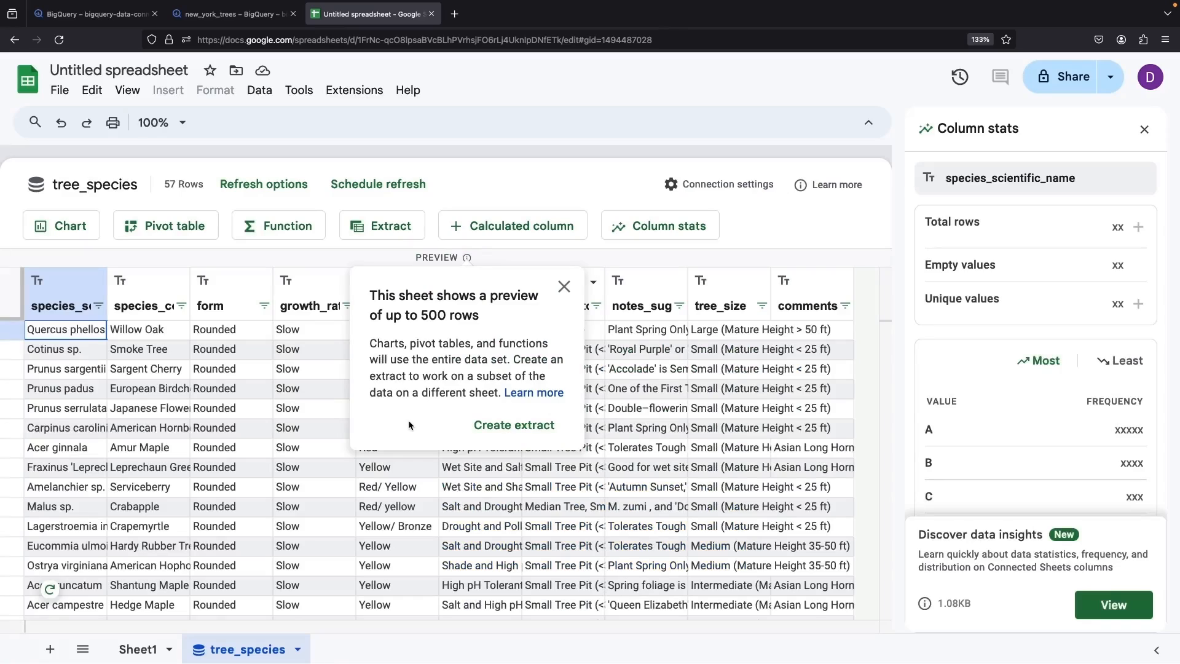
{"action": "mouse_move", "coordinate": [564, 287]}
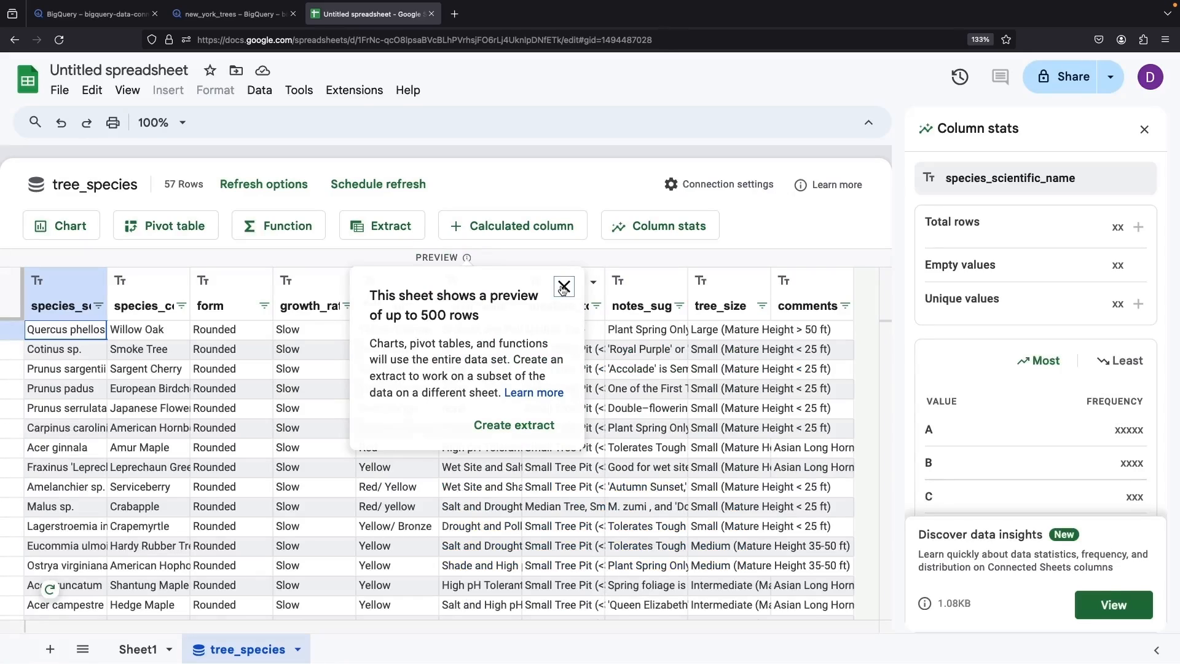
- Dismiss the preview notice, confirm species_scientific_name has 57 unique rows, close column stats
{"action": "left_click", "coordinate": [563, 287]}
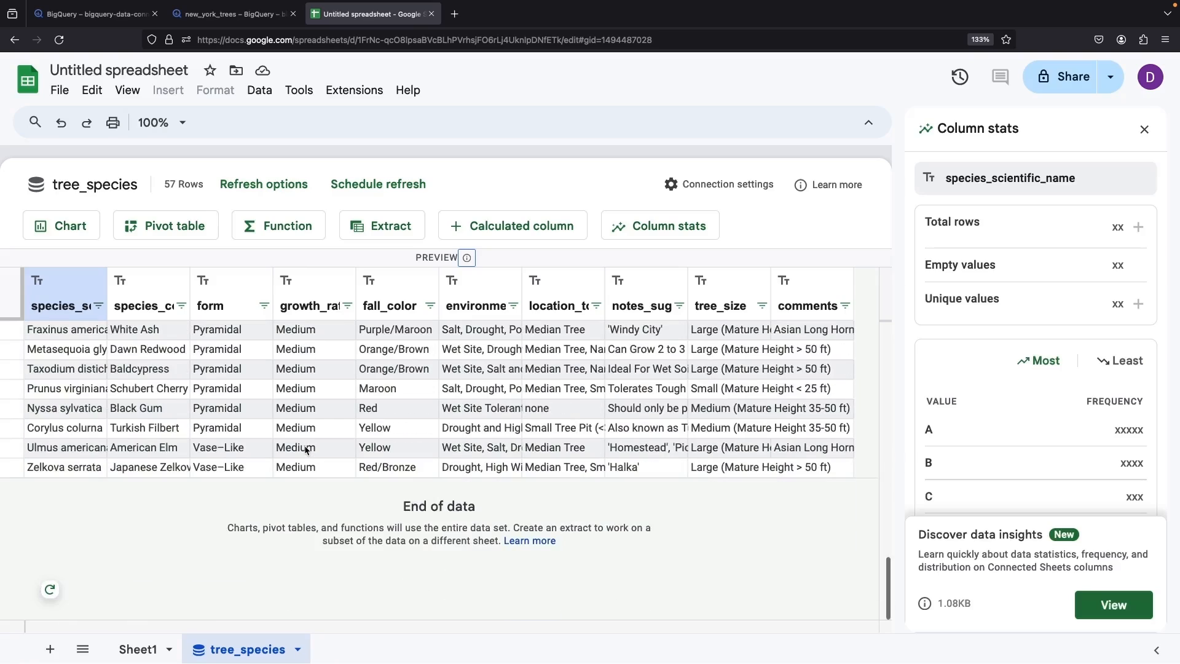
{"action": "mouse_move", "coordinate": [1086, 589]}
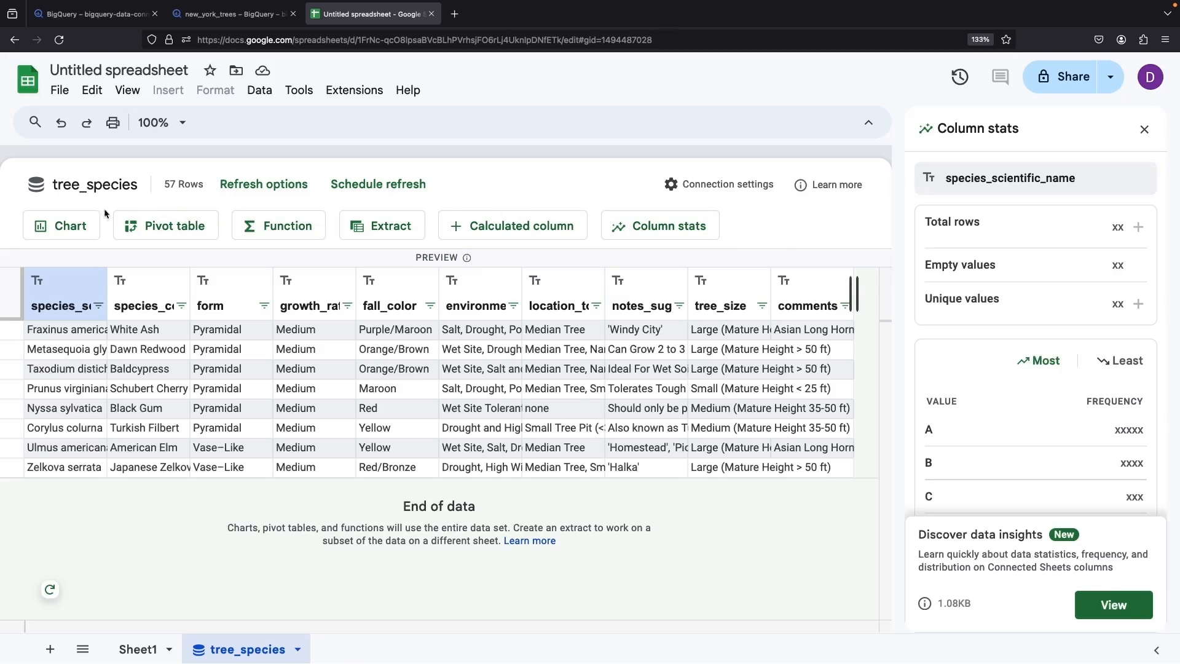
{"action": "mouse_move", "coordinate": [66, 577]}
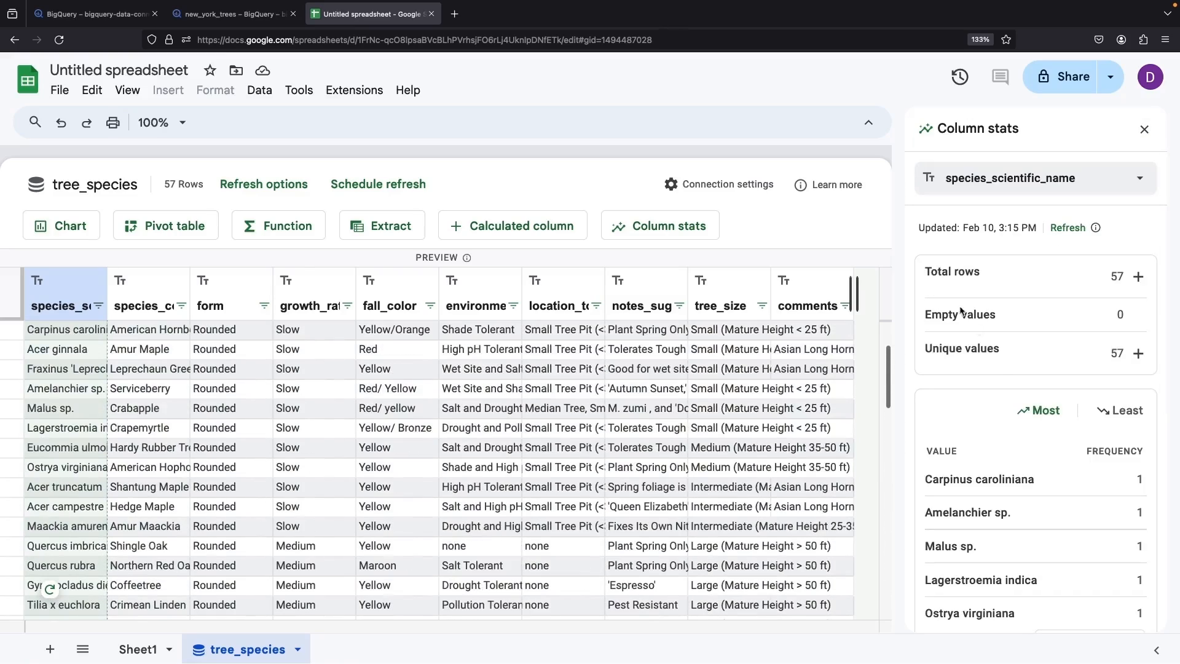
{"action": "scroll", "scroll_direction": "down", "scroll_amount": 3}
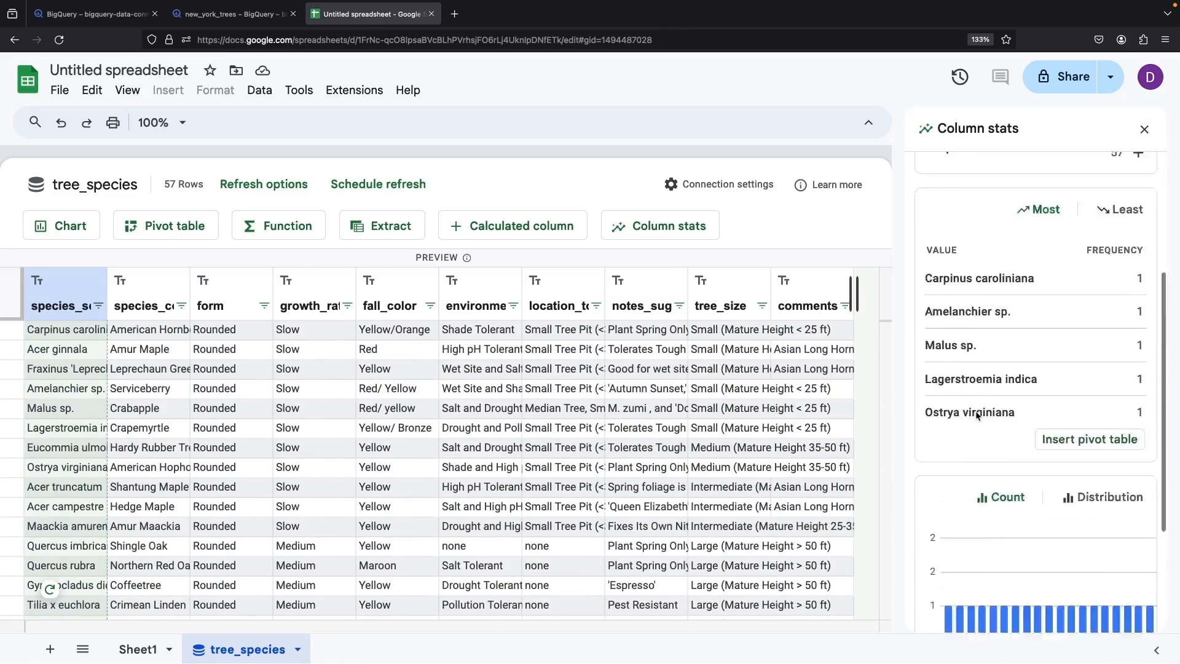
{"action": "left_click", "coordinate": [1143, 129]}
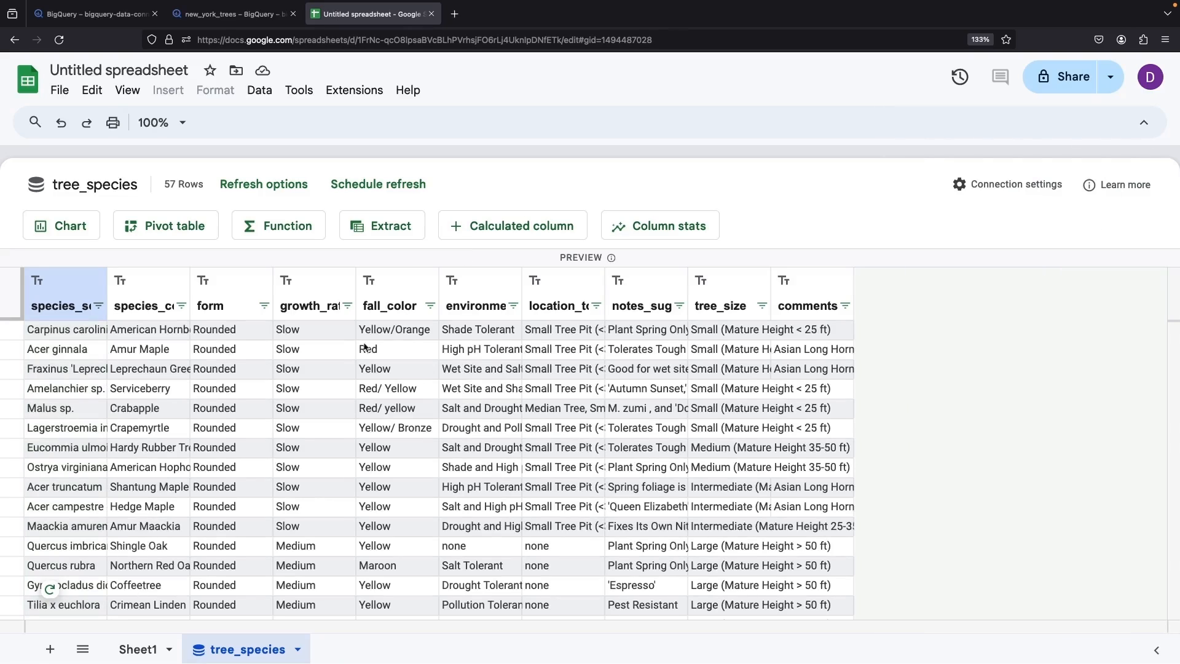
{"action": "mouse_move", "coordinate": [390, 228]}
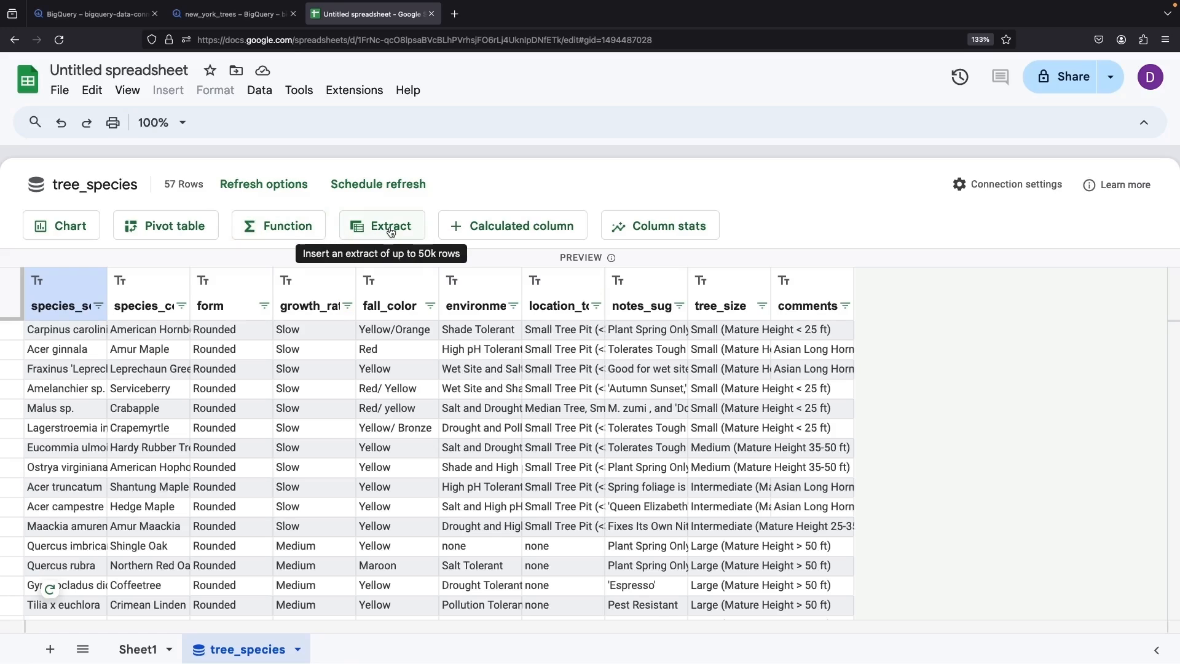
- Extract tree_species to a new sheet and apply it to load the rows
{"action": "left_click", "coordinate": [391, 226]}
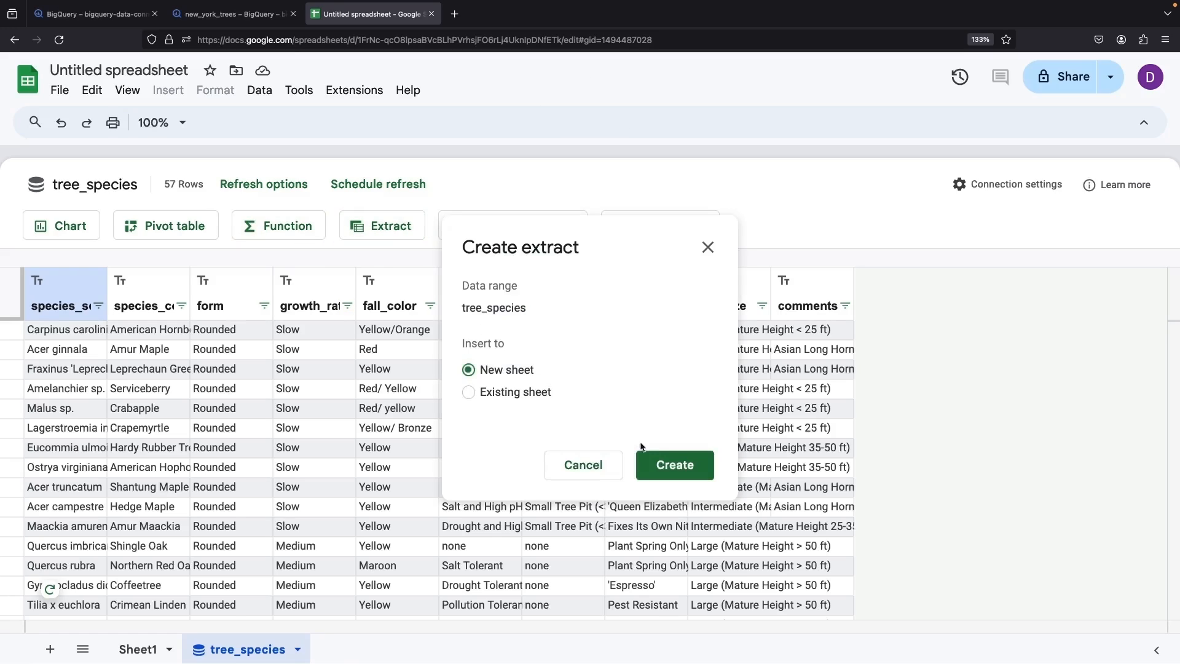
{"action": "left_click", "coordinate": [673, 464]}
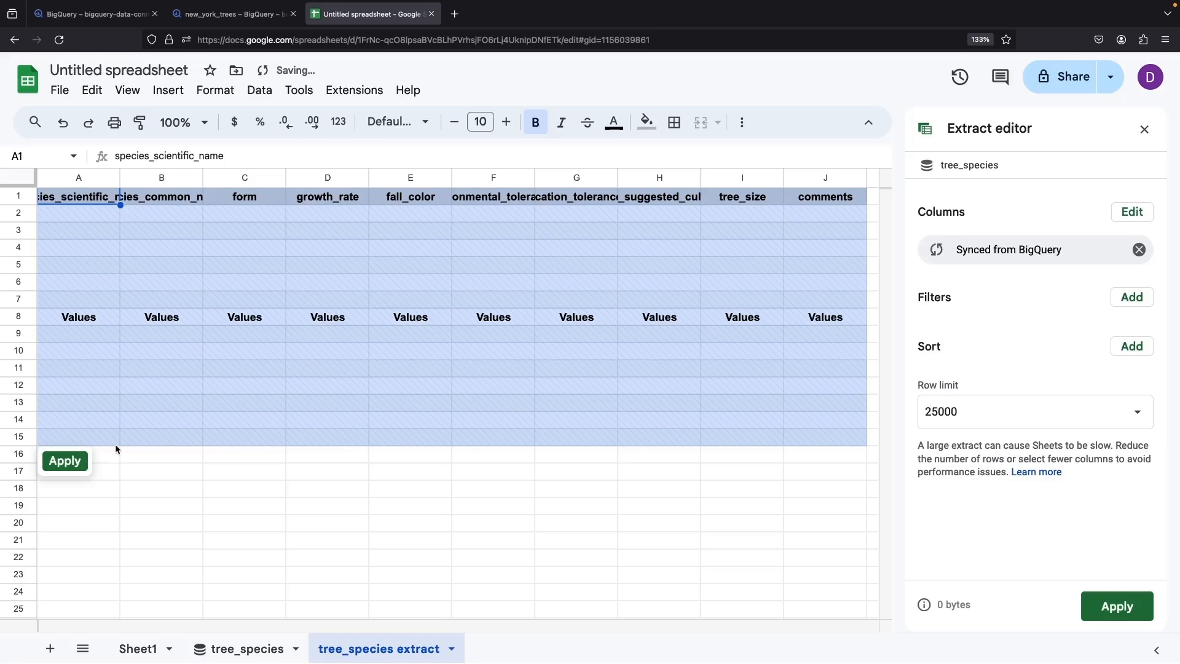
{"action": "left_click", "coordinate": [64, 460]}
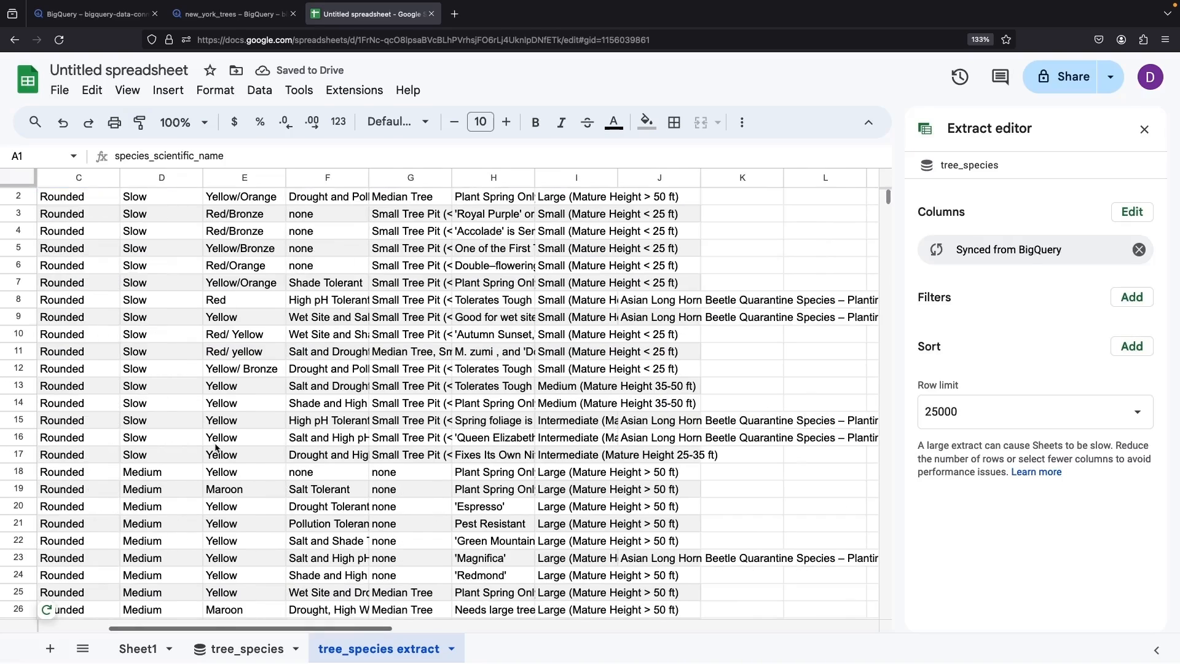
{"action": "scroll", "scroll_direction": "left", "scroll_amount": 3}
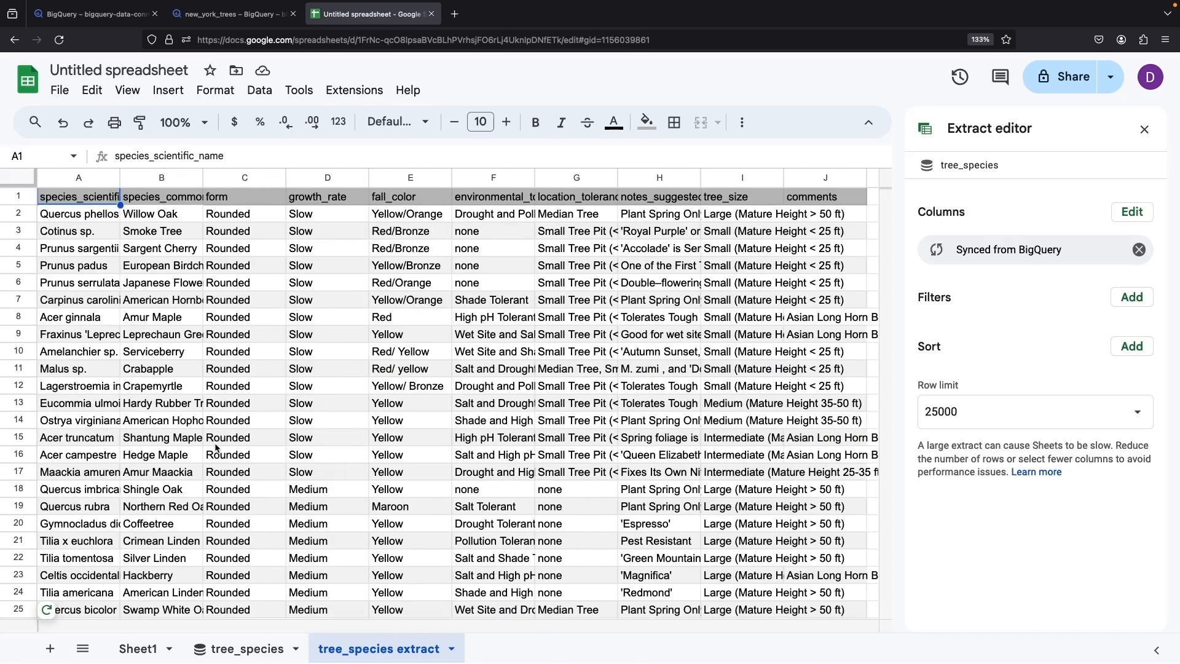
{"action": "scroll", "scroll_direction": "down", "scroll_amount": 3}
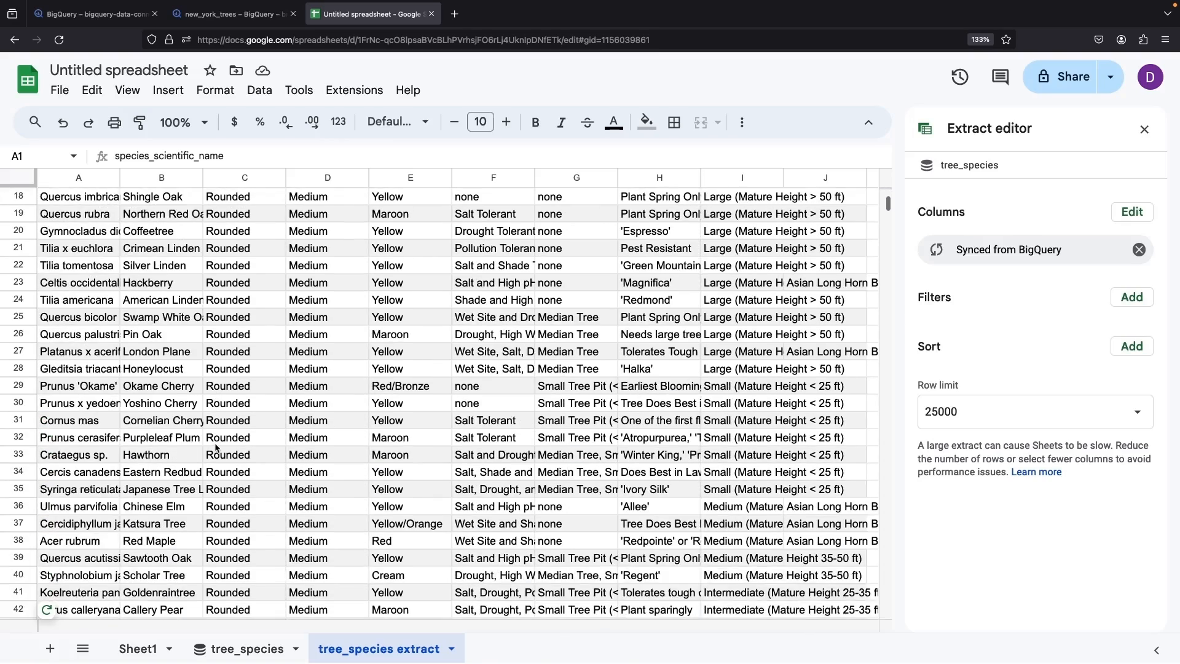
{"action": "scroll", "scroll_direction": "down", "scroll_amount": 3}
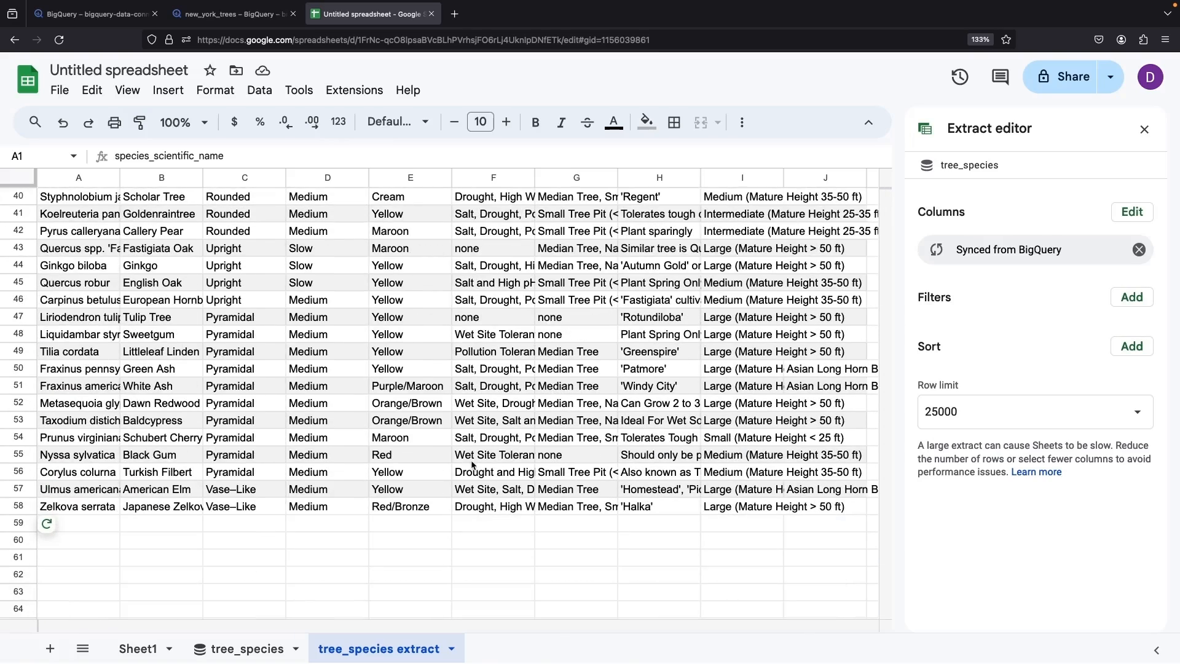
{"action": "scroll", "scroll_direction": "up", "scroll_amount": 3}
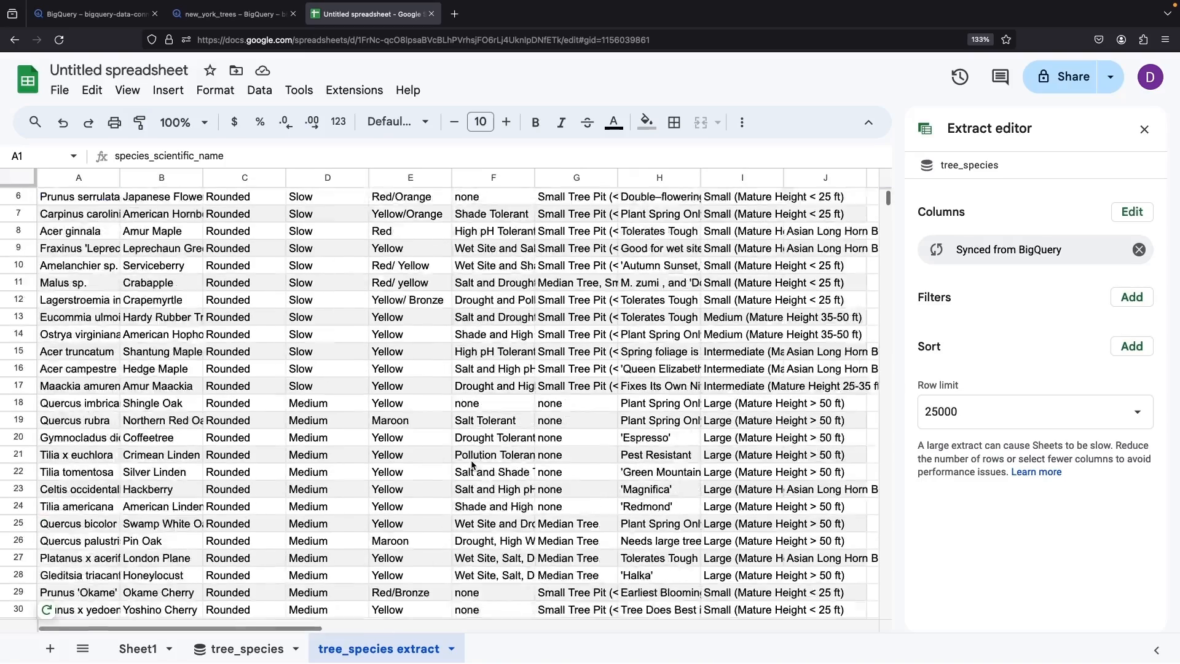
{"action": "left_click", "coordinate": [215, 90]}
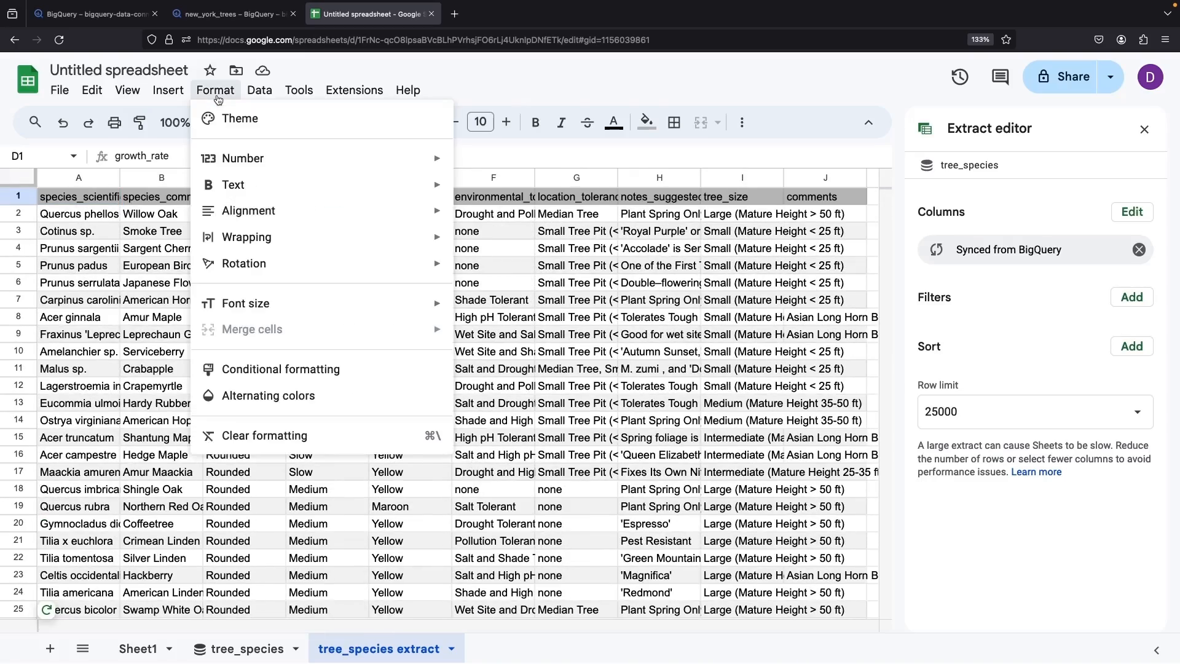
- Return to the tree_species connected sheet, review its connection details, and open refresh scheduling
{"action": "left_click", "coordinate": [258, 90]}
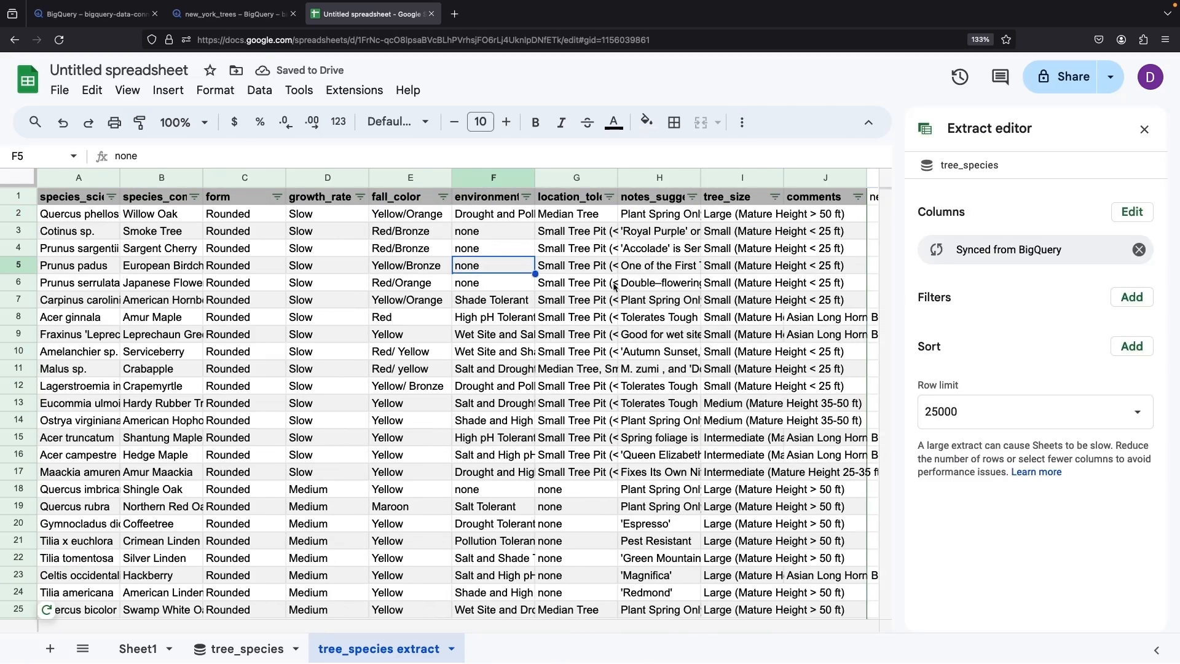
{"action": "left_click", "coordinate": [1145, 128]}
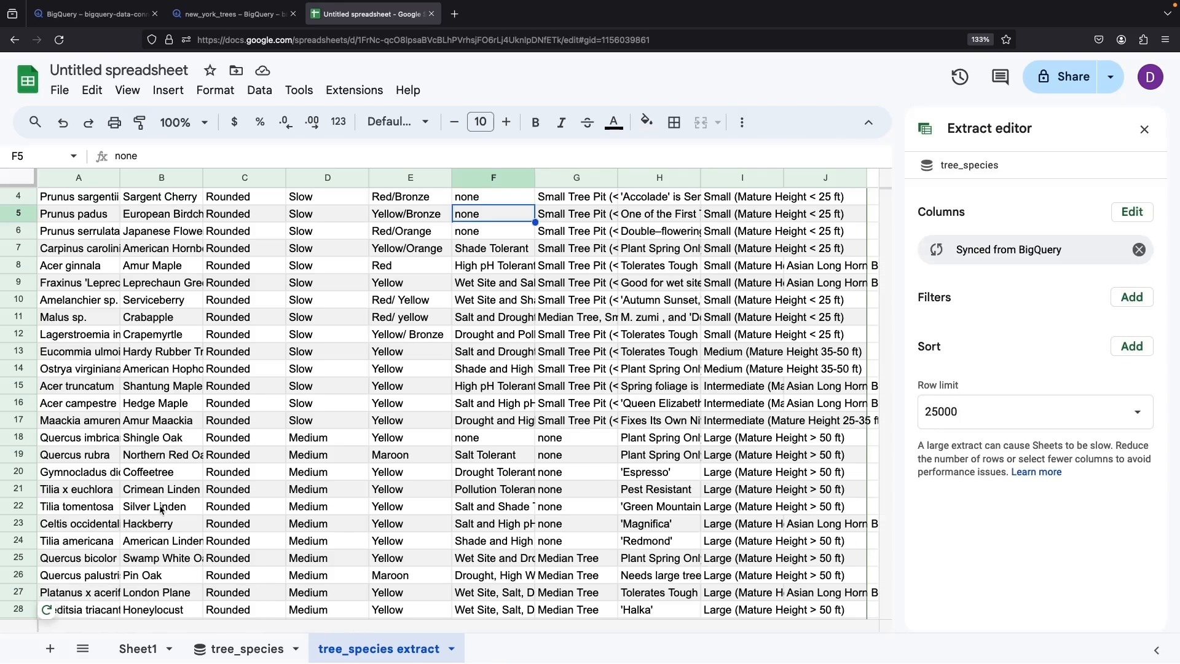
{"action": "left_click", "coordinate": [246, 648]}
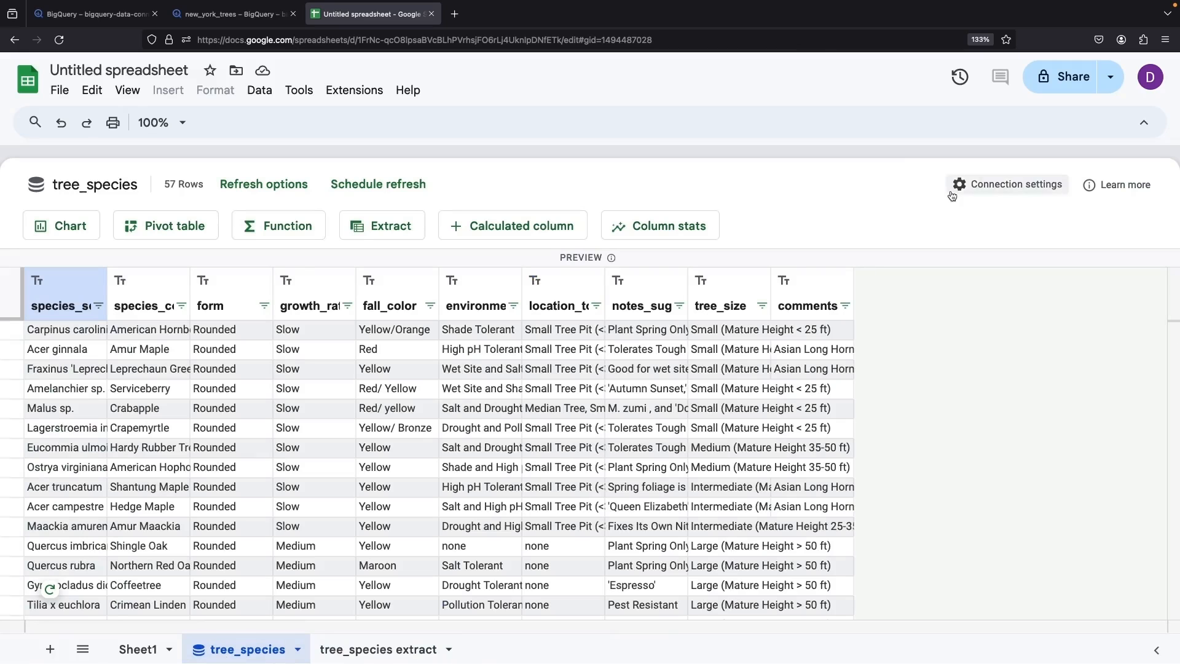
{"action": "left_click", "coordinate": [1015, 185]}
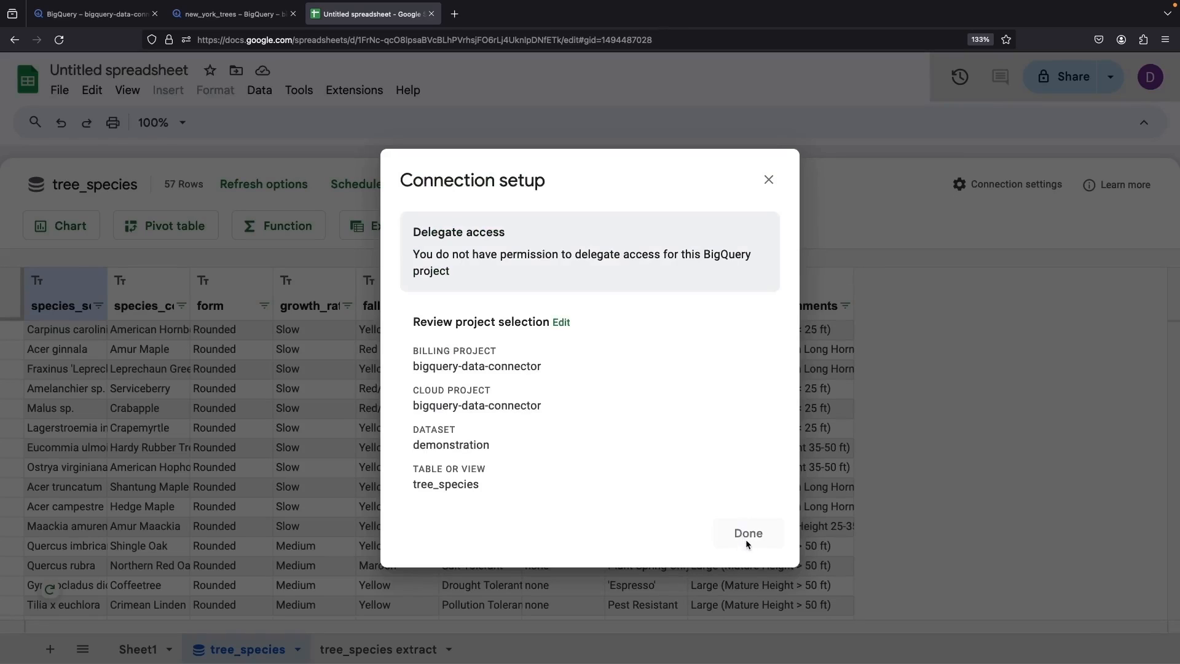
{"action": "left_click", "coordinate": [747, 533]}
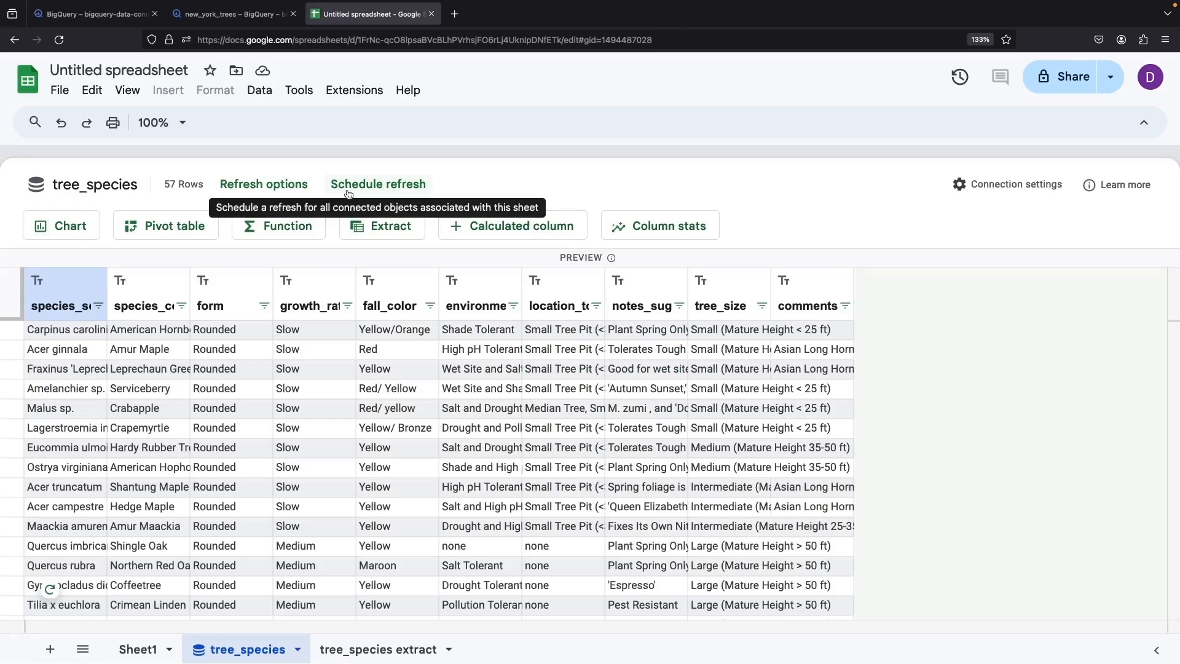
{"action": "left_click", "coordinate": [263, 184]}
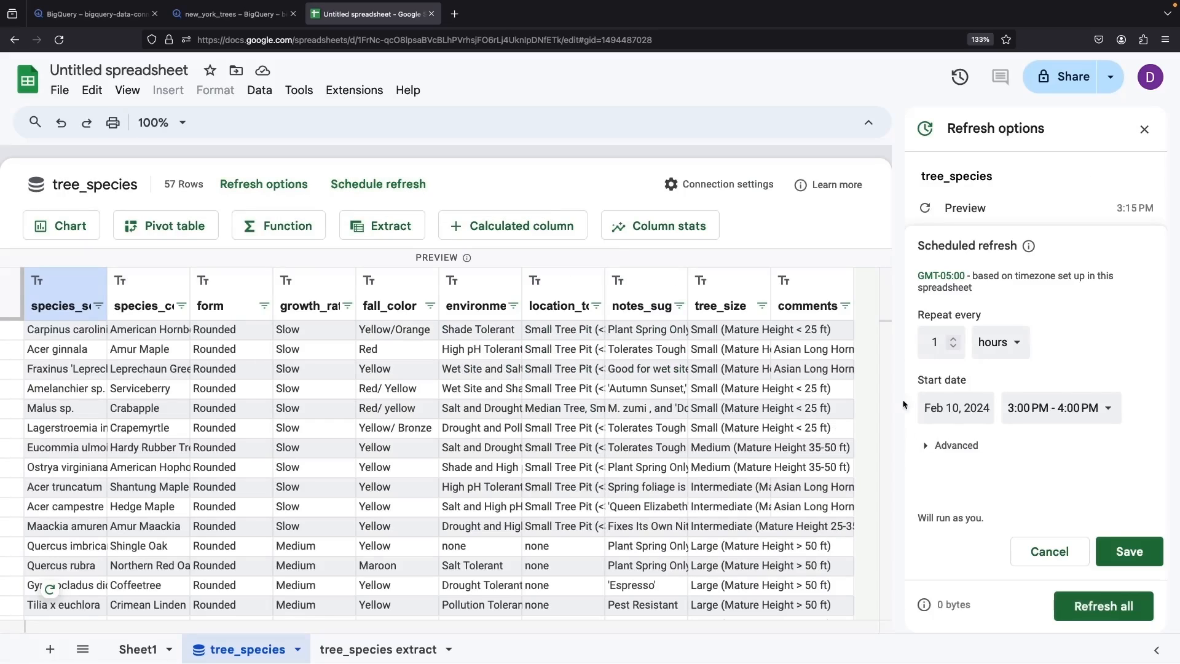
{"action": "mouse_move", "coordinate": [1108, 385]}
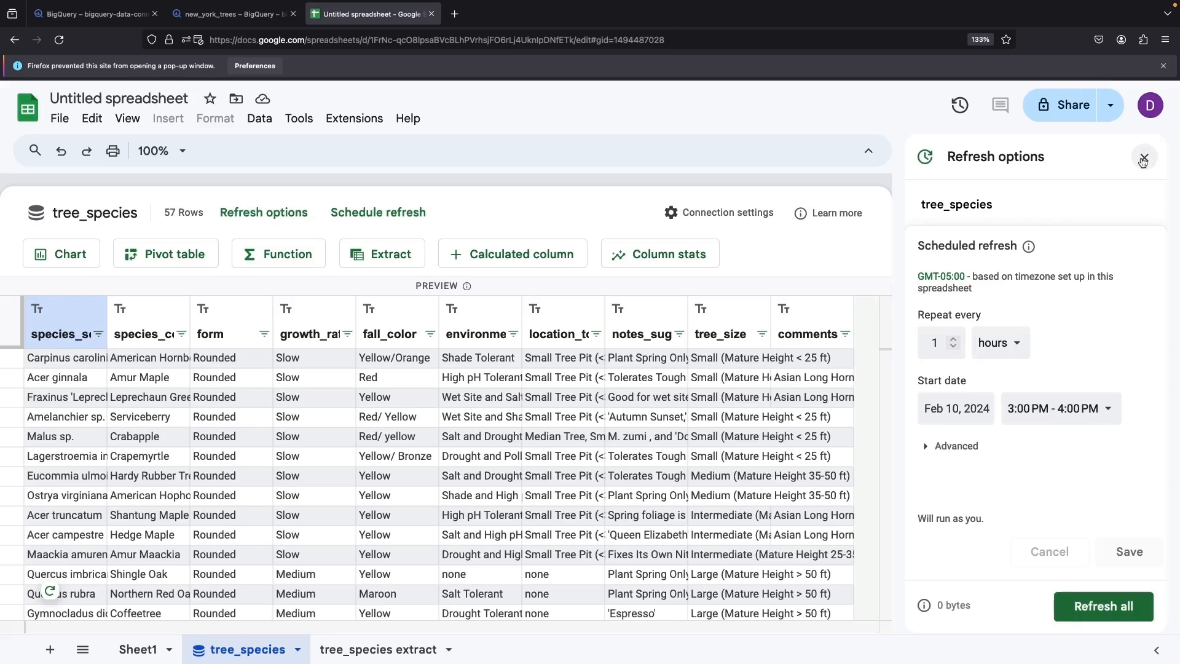
- Close the hourly refresh settings and go to the tree_species extract sheet
{"action": "left_click", "coordinate": [1142, 157]}
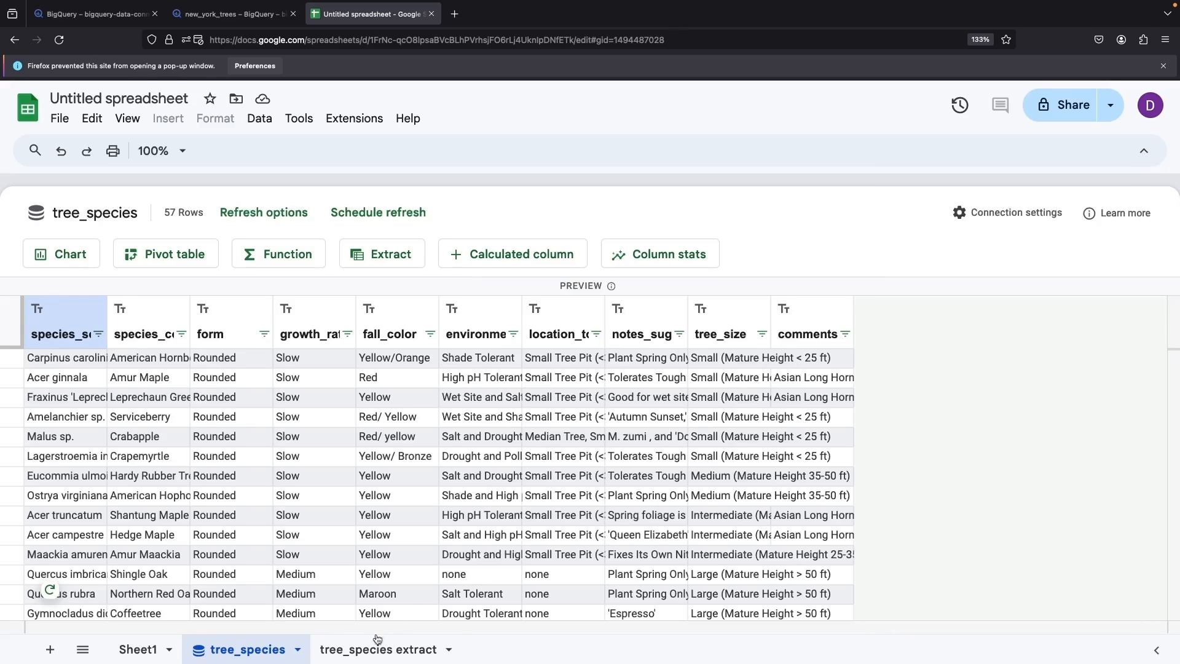
{"action": "left_click", "coordinate": [379, 650]}
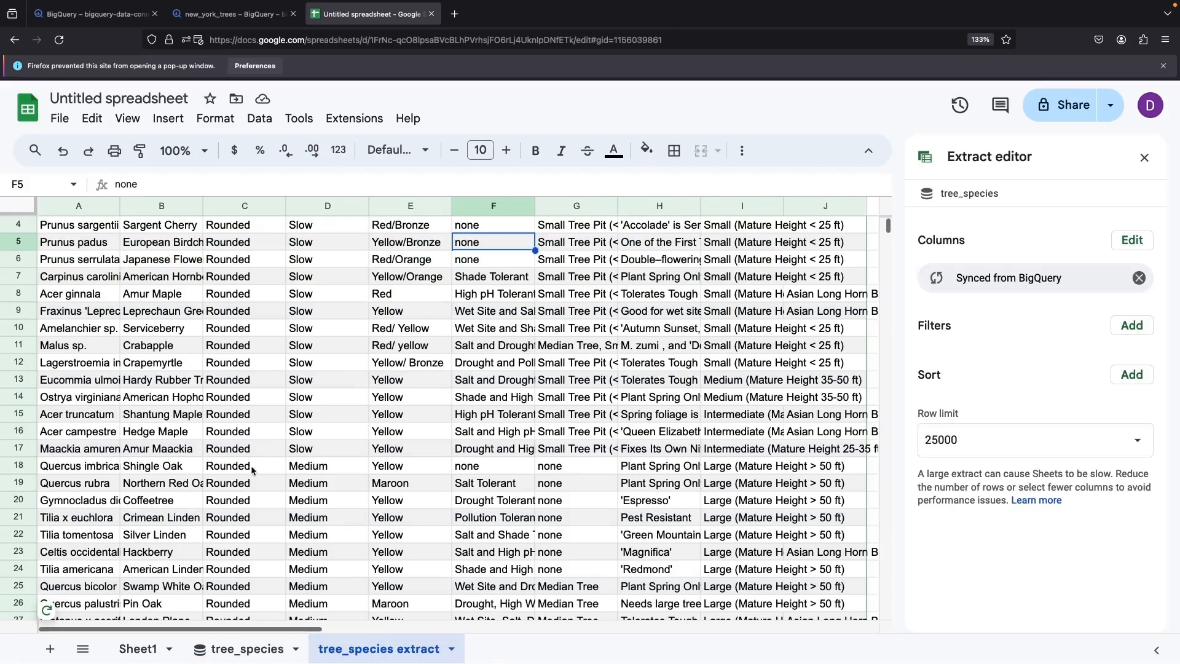
- Connect to BigQuery's bigquery-data-connector demonstration dataset using a custom query
{"action": "left_click", "coordinate": [259, 118]}
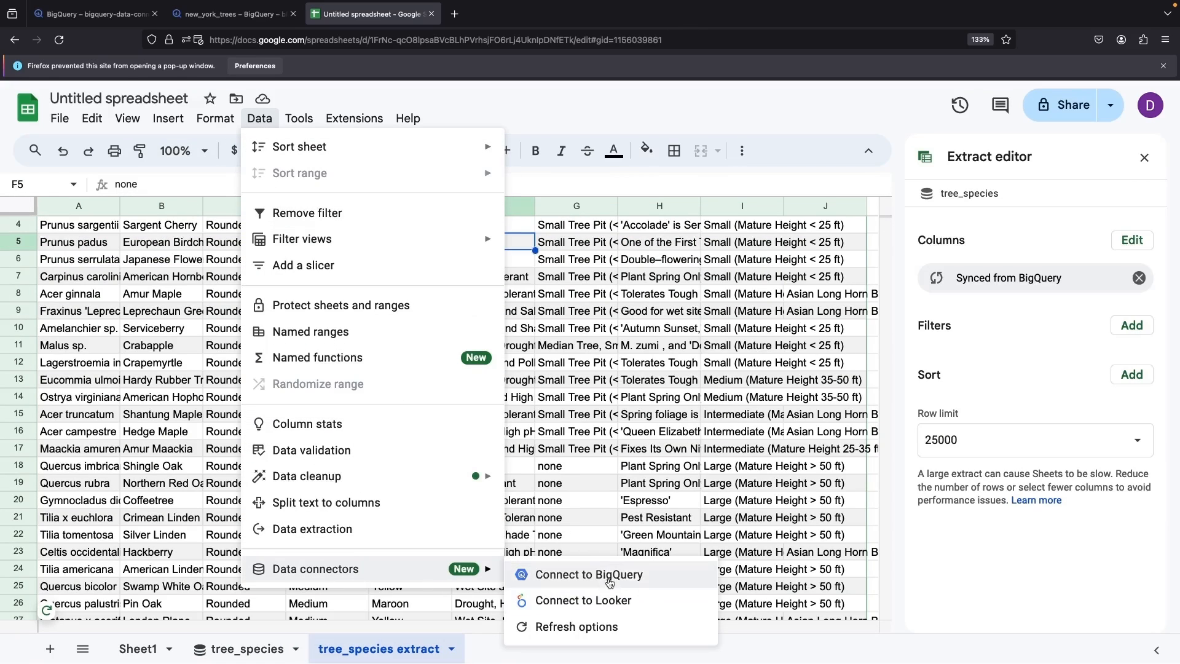
{"action": "left_click", "coordinate": [589, 575]}
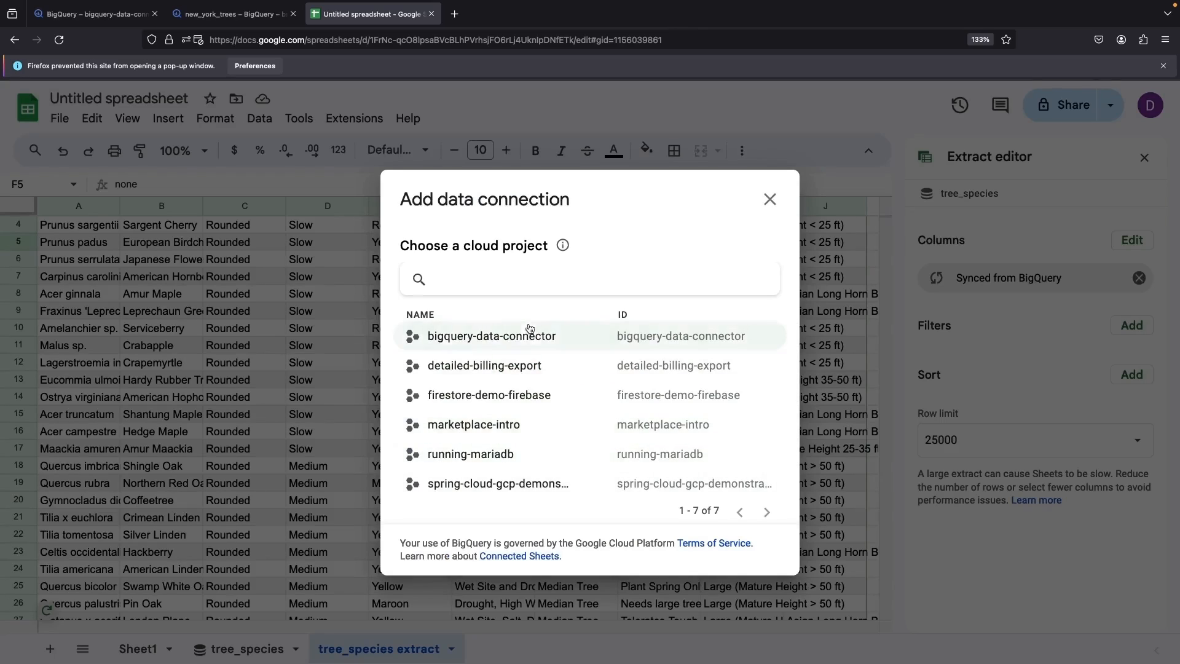
{"action": "left_click", "coordinate": [492, 336]}
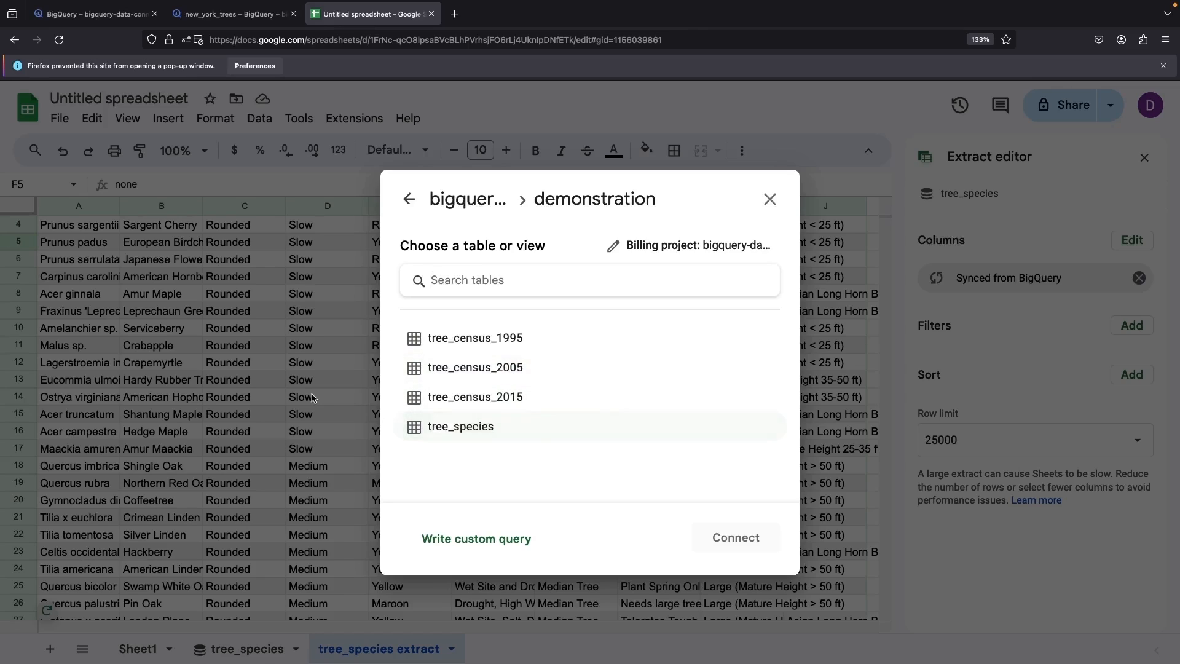
{"action": "left_click", "coordinate": [475, 538]}
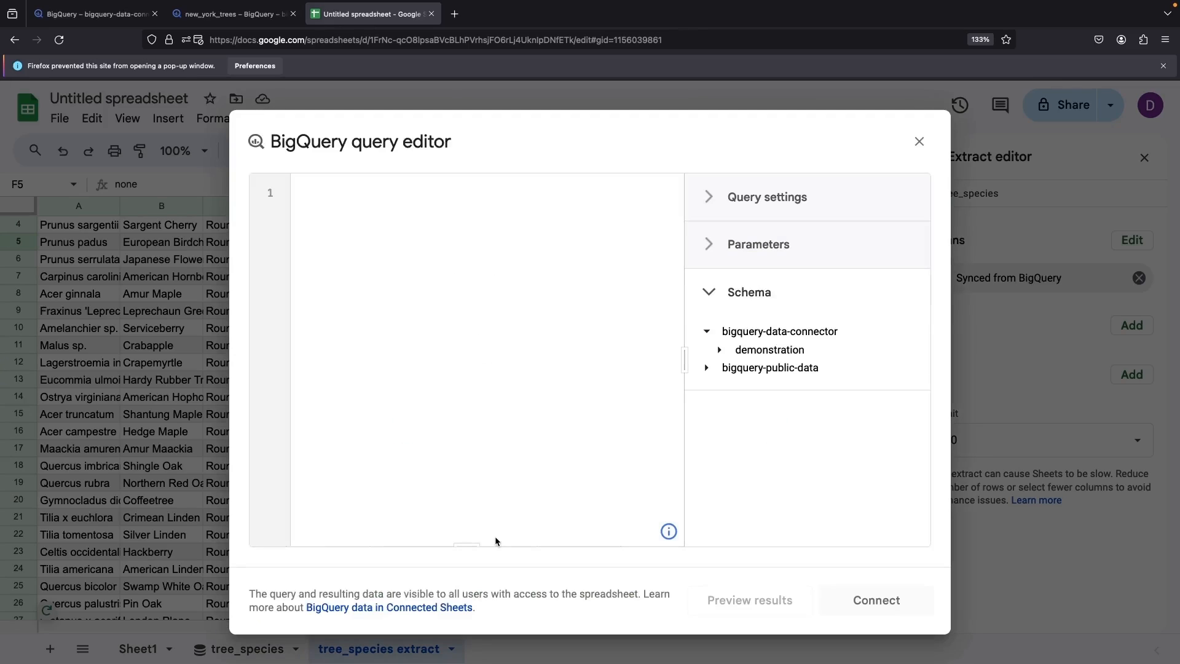
{"action": "mouse_move", "coordinate": [83, 316]}
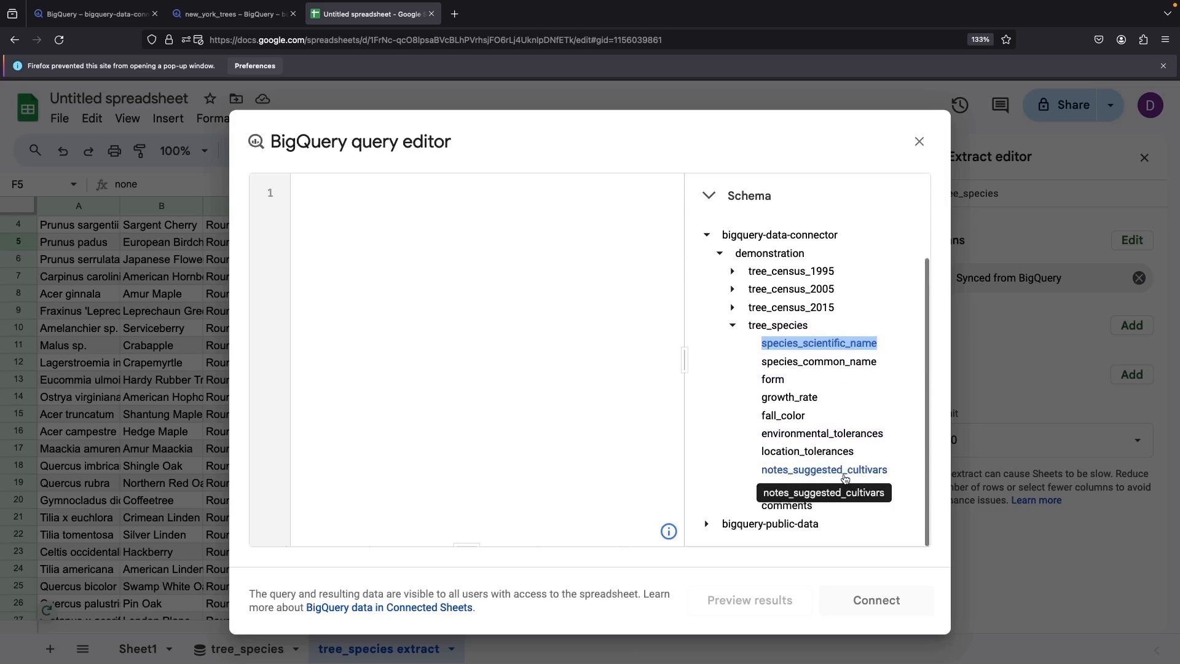
- Scroll through the tree_species schema fields, then switch to the BigQuery console
{"action": "scroll", "scroll_direction": "up", "scroll_amount": 3}
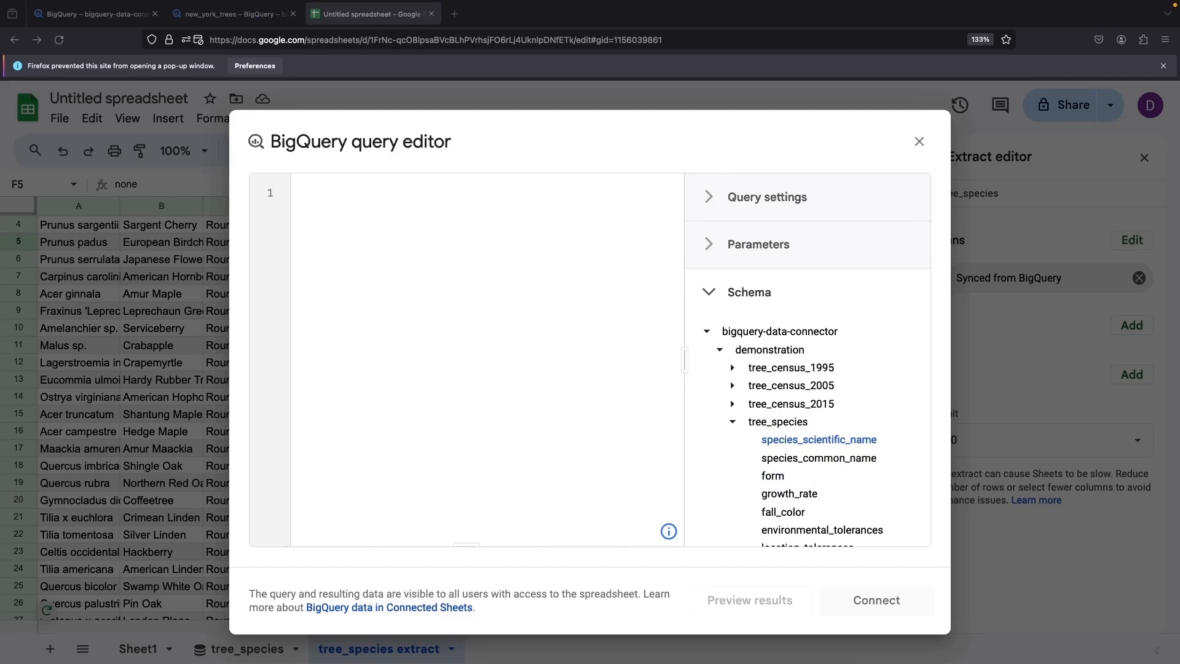
{"action": "left_click", "coordinate": [90, 14]}
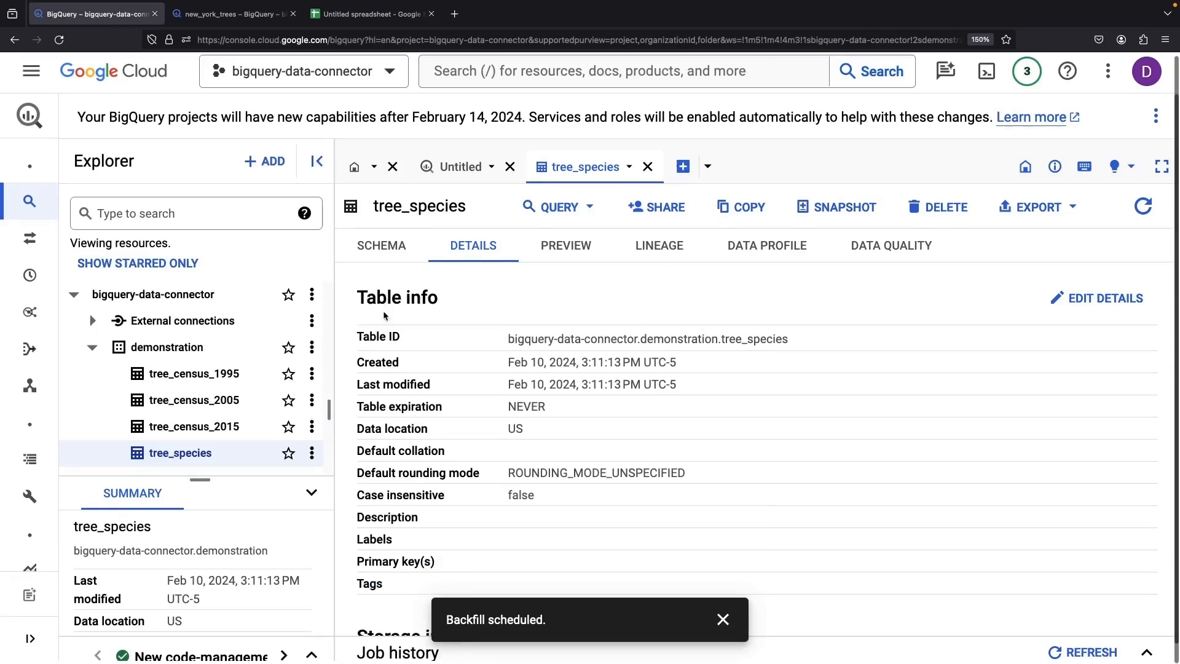
{"action": "mouse_move", "coordinate": [557, 208]}
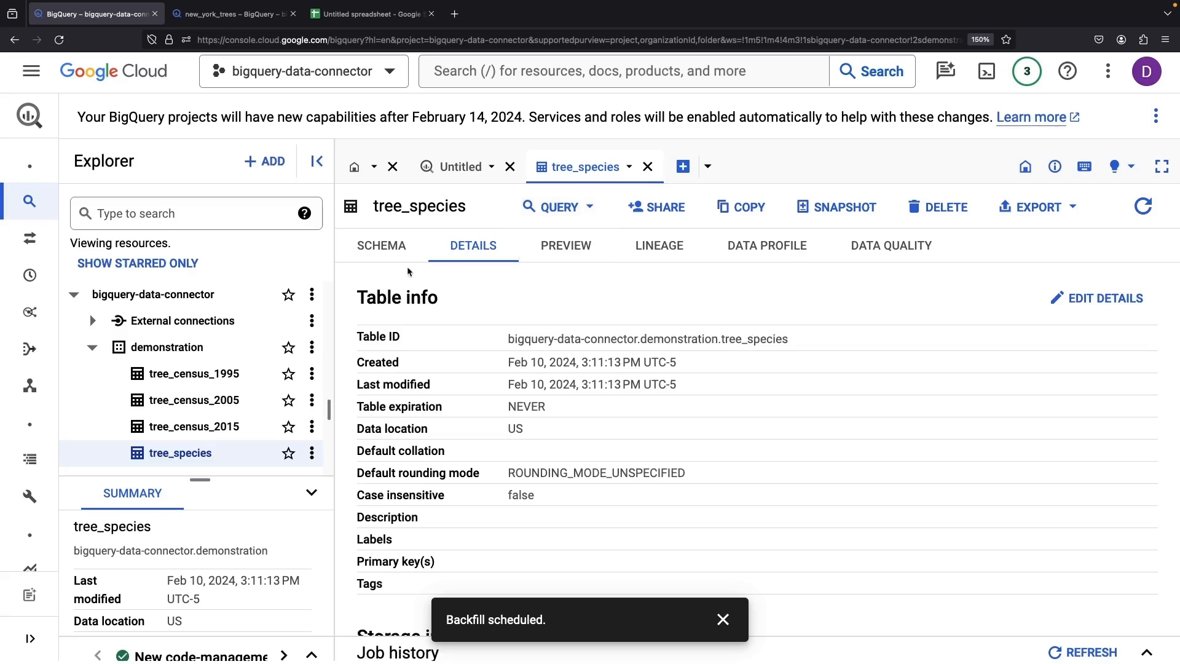
- Preview sample rows of the tree_species table and scroll through them
{"action": "left_click", "coordinate": [565, 245]}
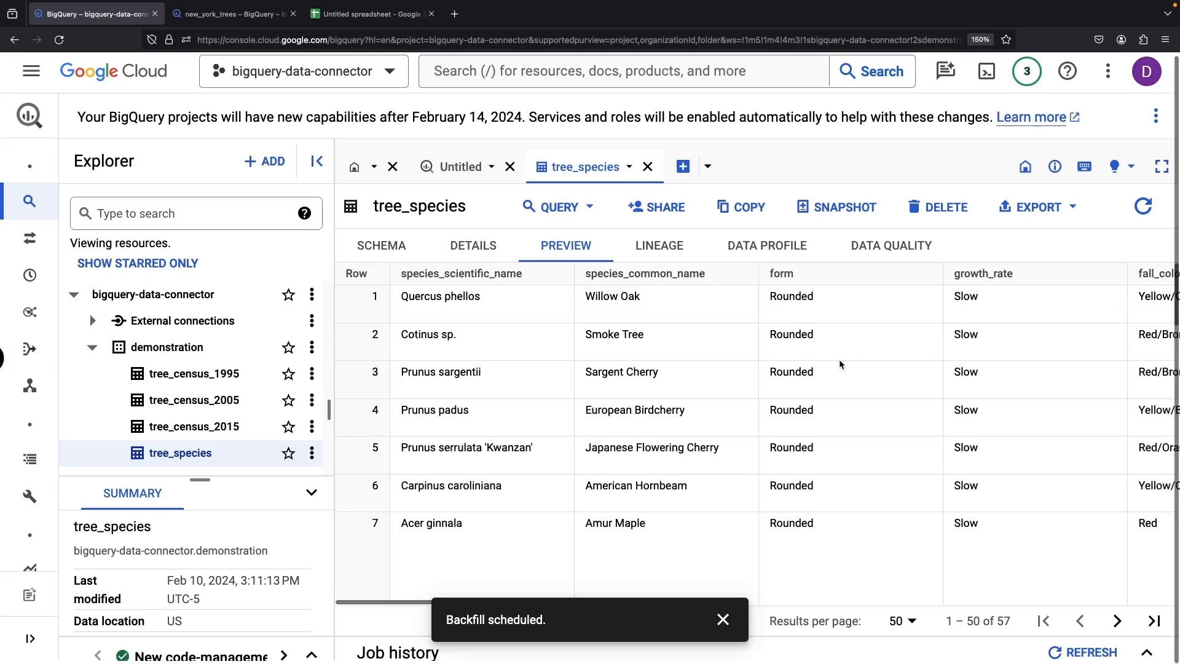
{"action": "scroll", "scroll_direction": "down", "scroll_amount": 3}
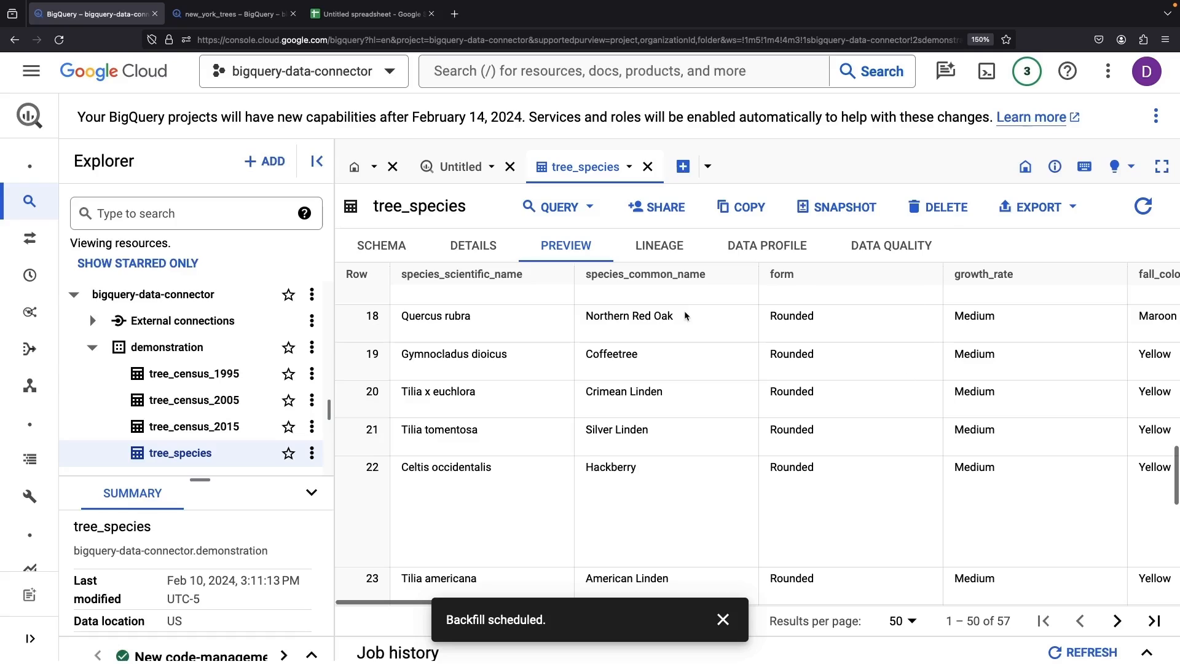
{"action": "scroll", "scroll_direction": "up", "scroll_amount": 3}
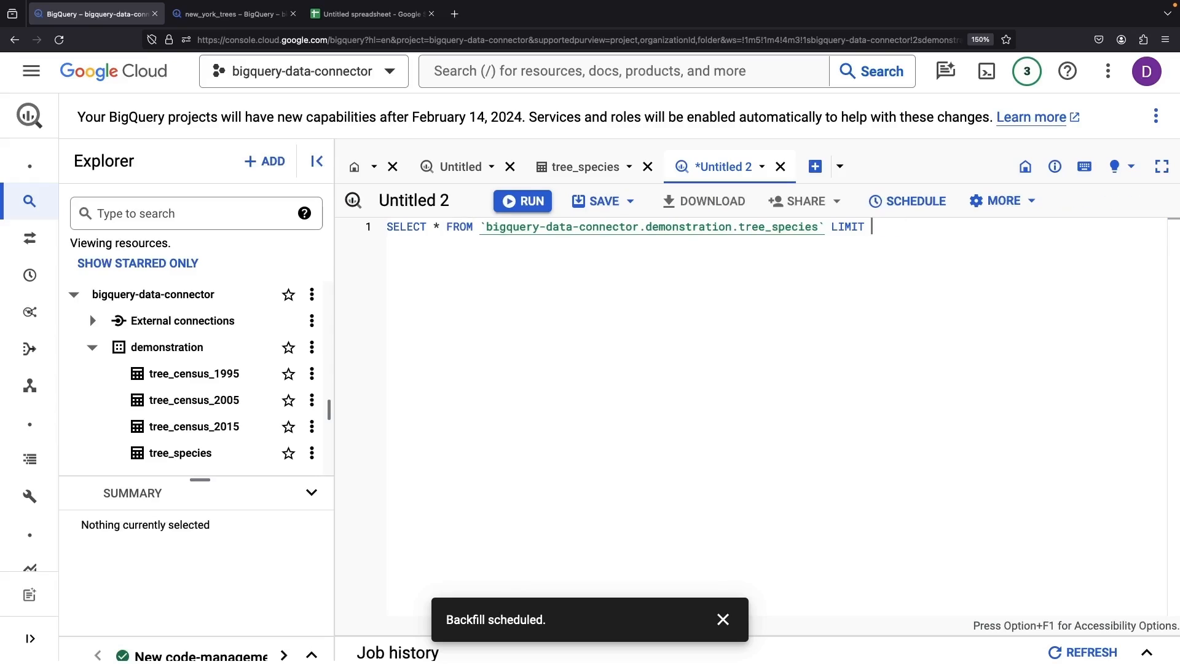
- Add WHERE growth_rate='Slow'; to the query, run it for 19 rows, return to Sheets
{"action": "type", "text": "WHERE growth_rate="}
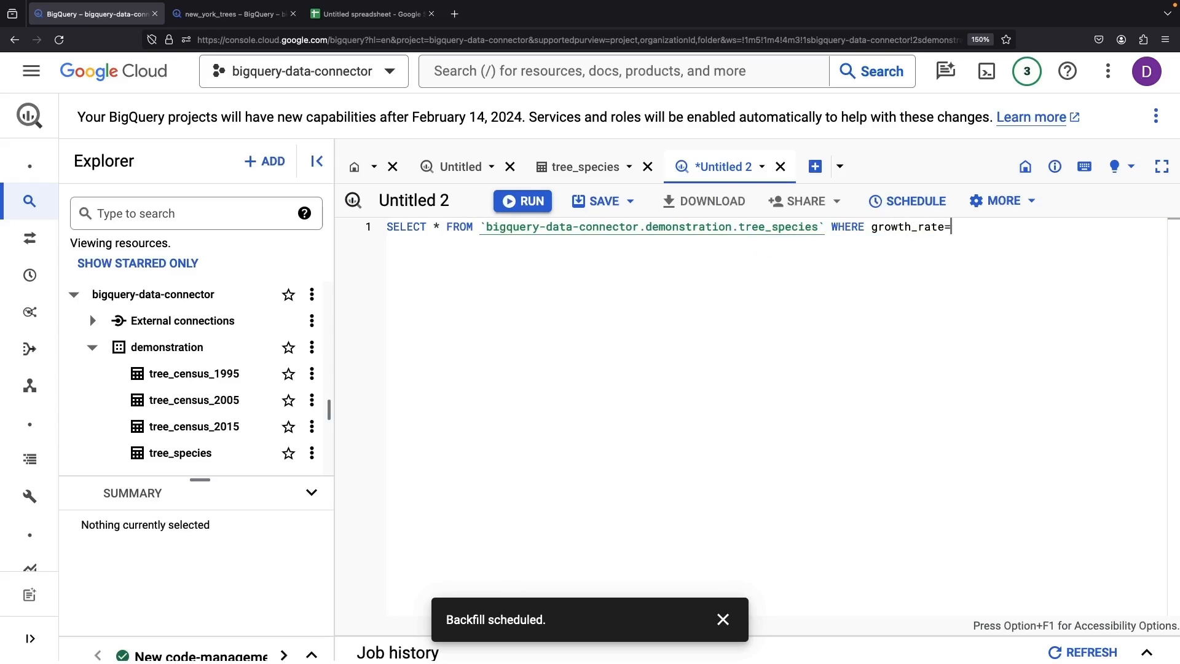
{"action": "type", "text": "'Slow';"}
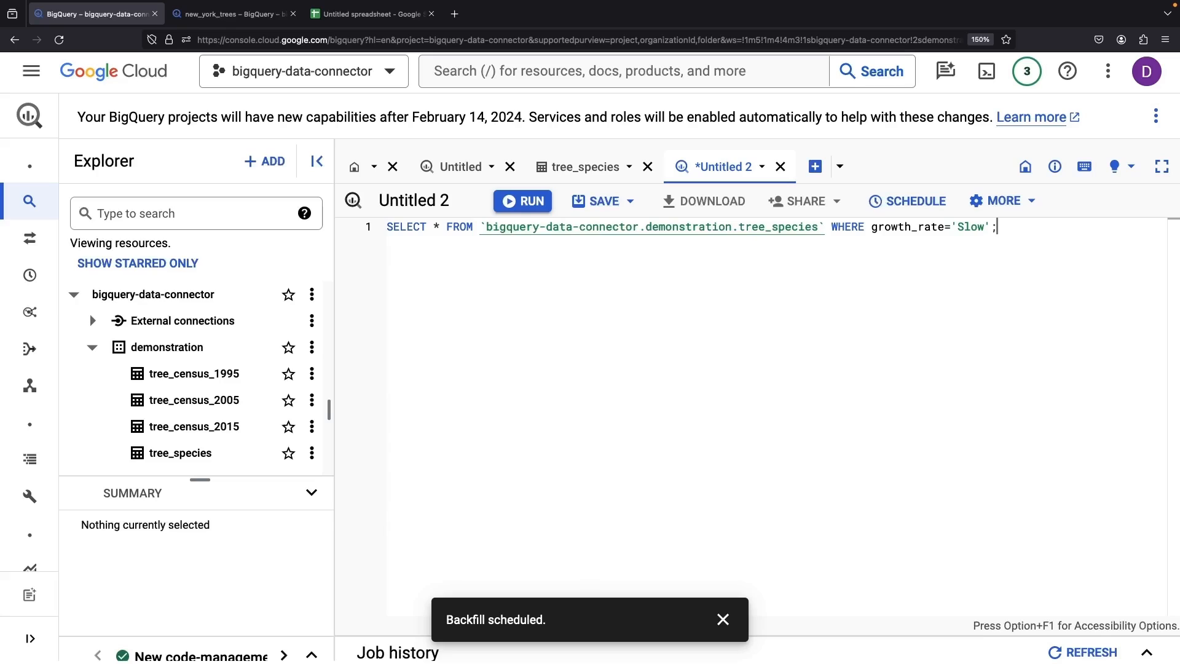
{"action": "left_click", "coordinate": [522, 200]}
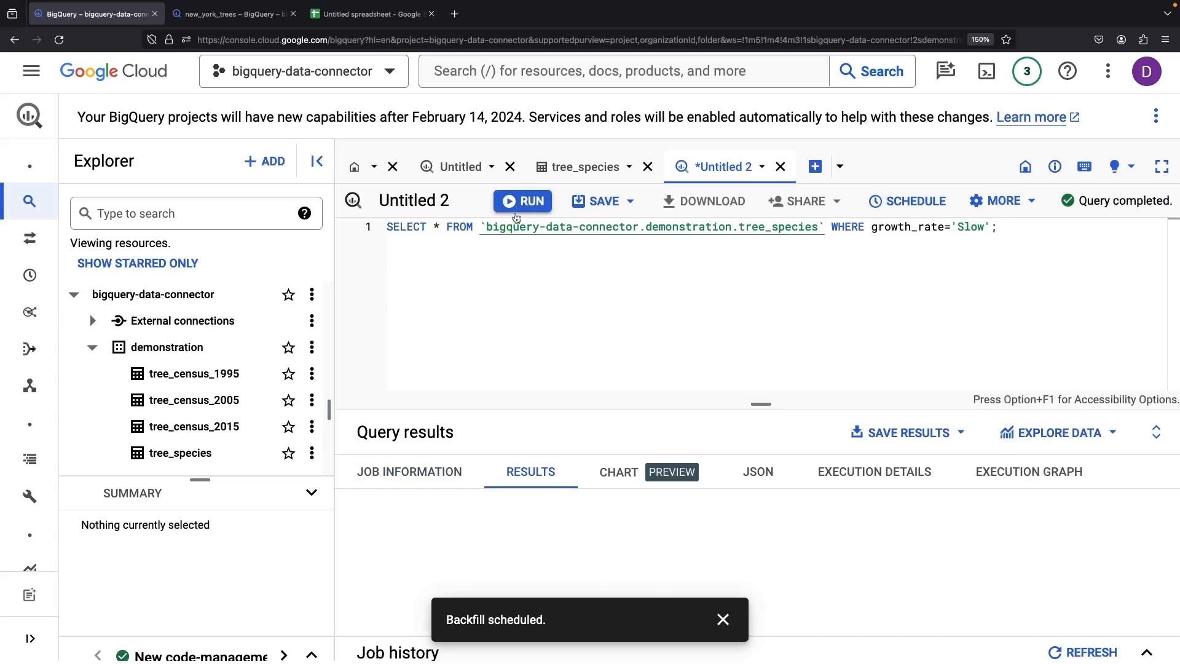
{"action": "left_click", "coordinate": [523, 201]}
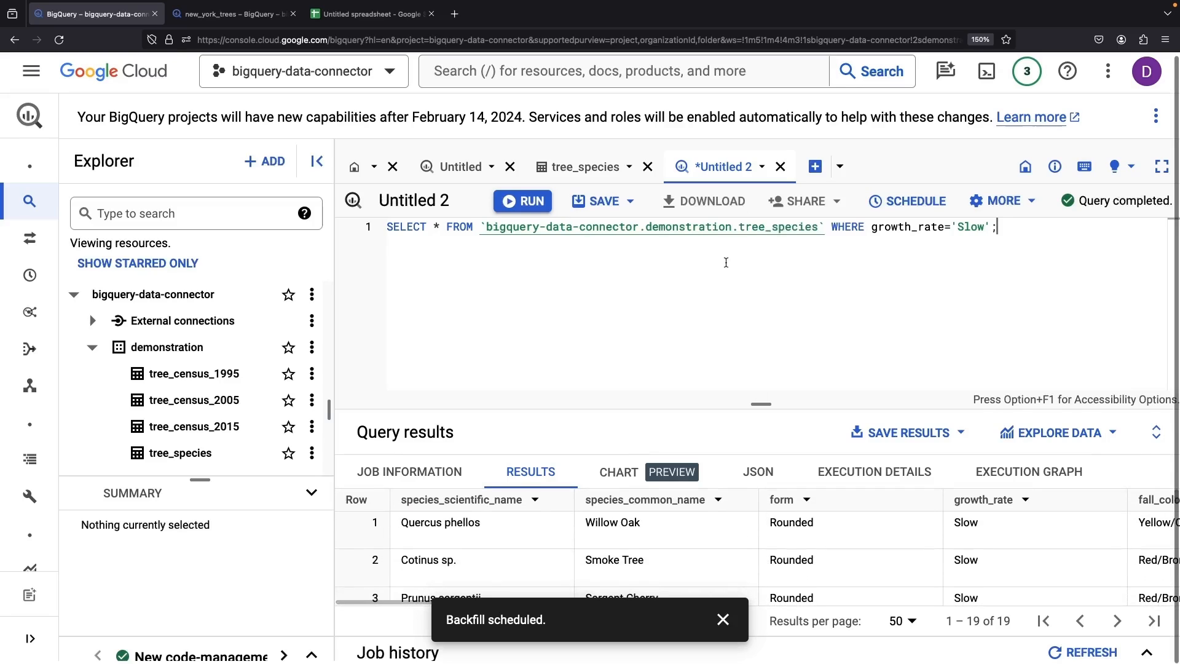
{"action": "left_click", "coordinate": [369, 14]}
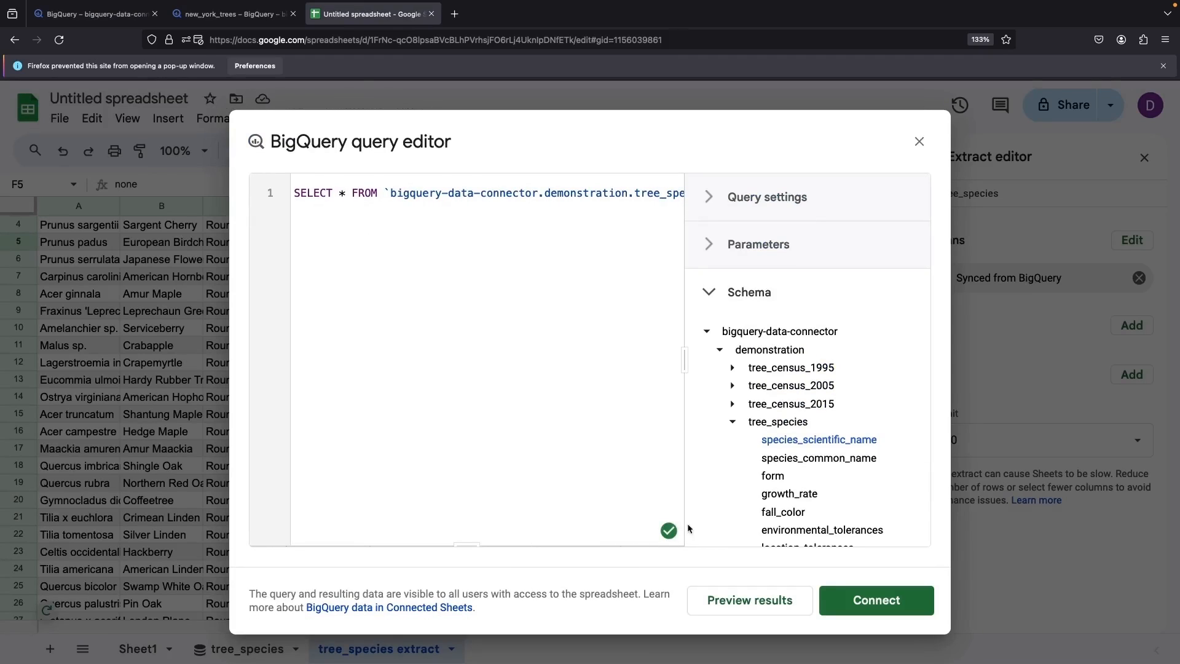
- Connect the slow-growth custom query as Connected Sheet 1 and dismiss the success message
{"action": "left_click", "coordinate": [875, 600]}
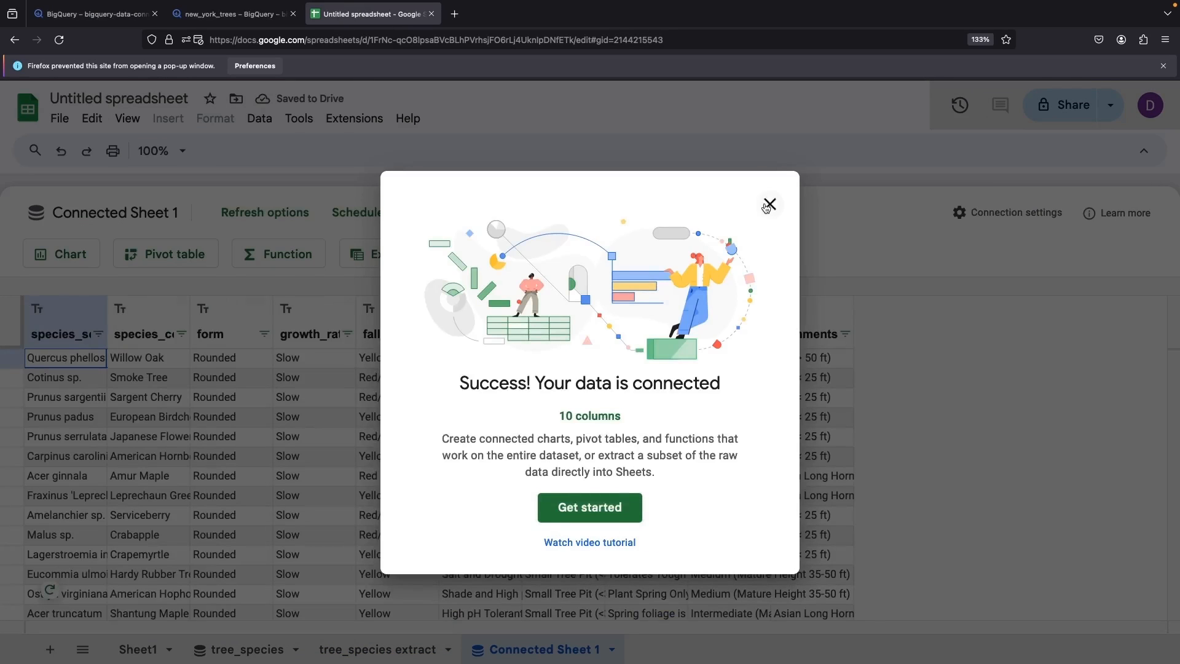
{"action": "left_click", "coordinate": [768, 205]}
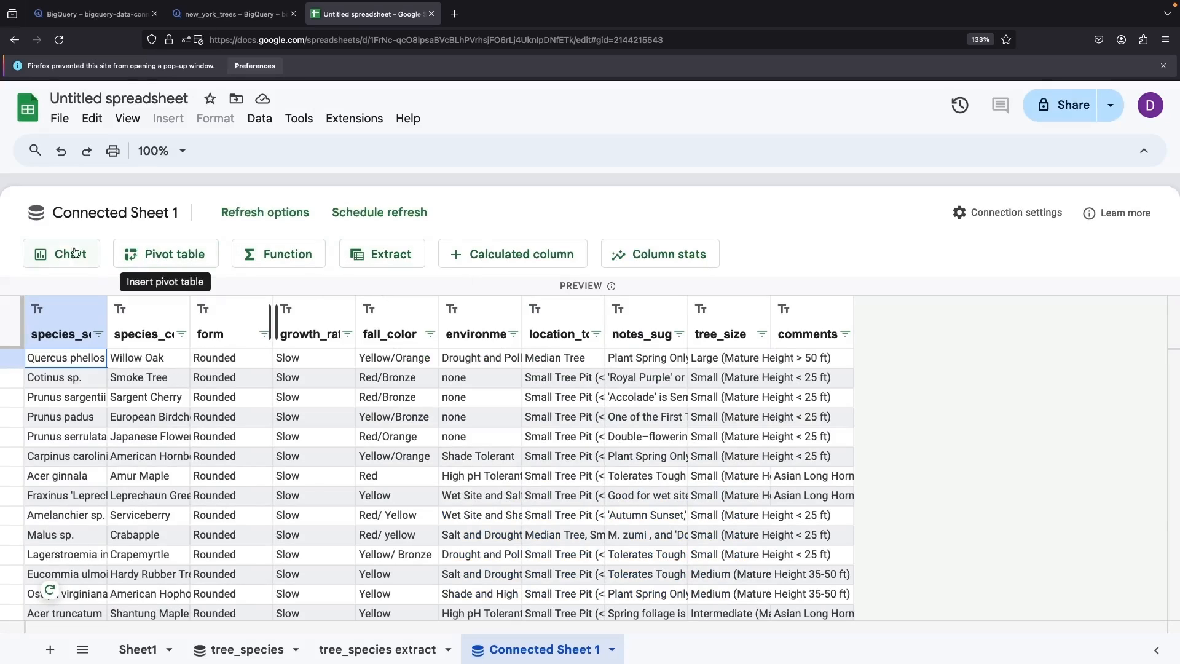
{"action": "mouse_move", "coordinate": [379, 212]}
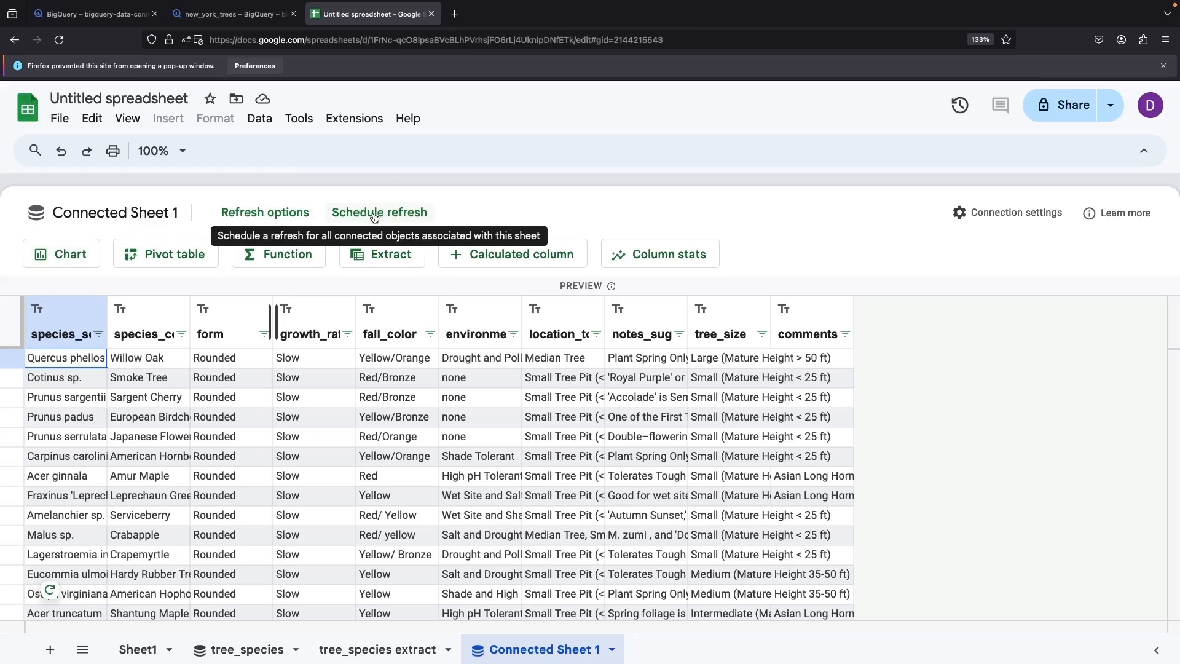